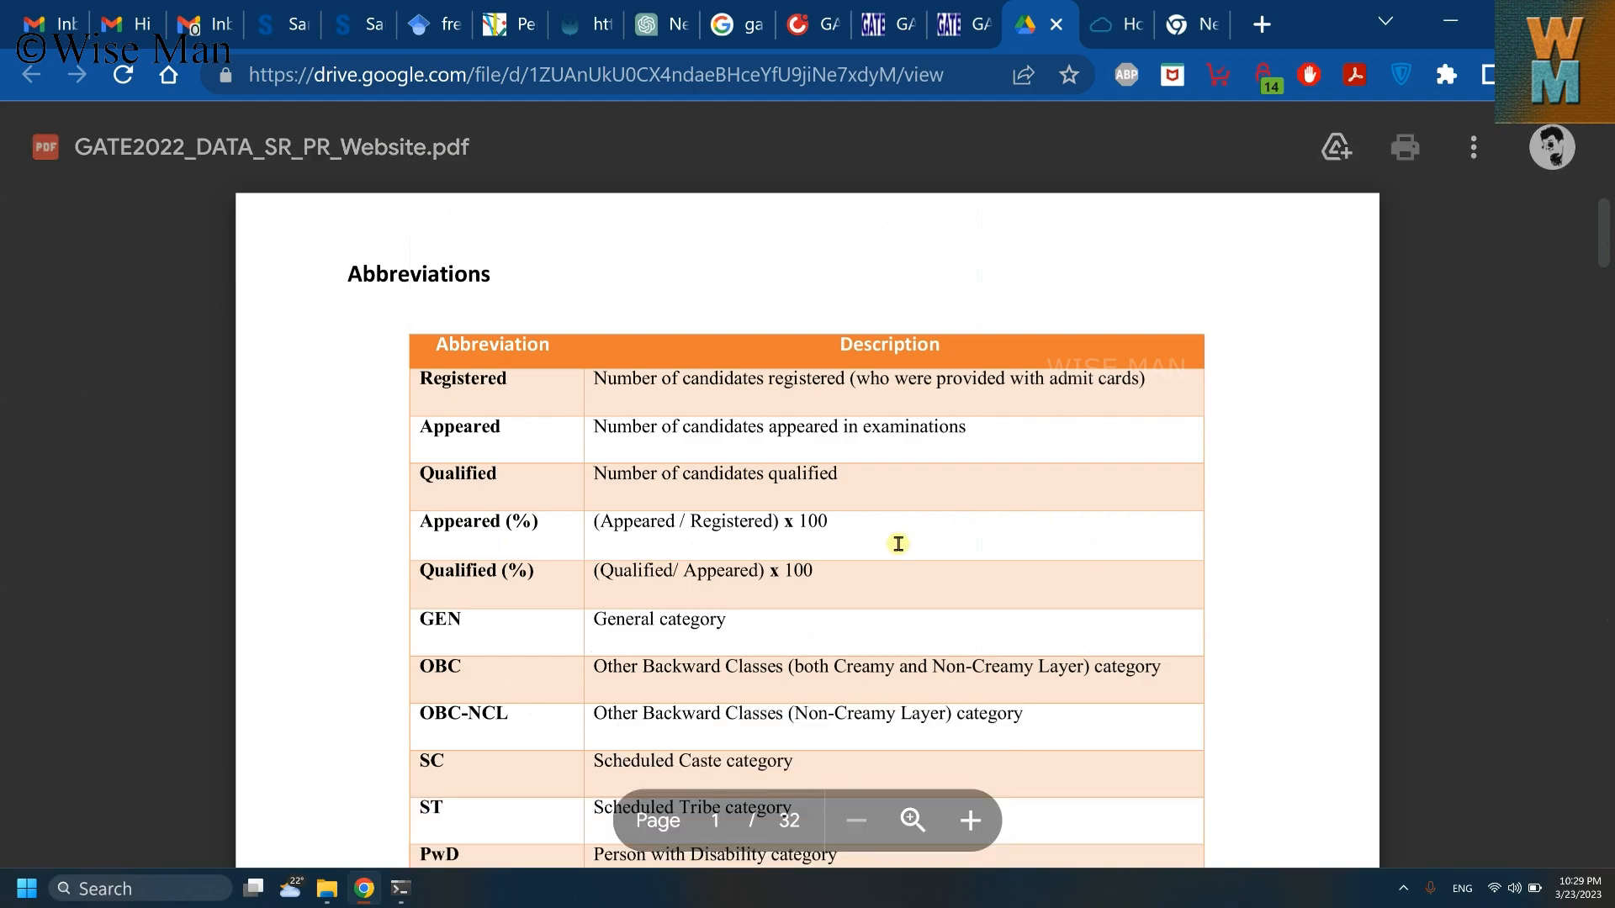
mouse_move(845, 717)
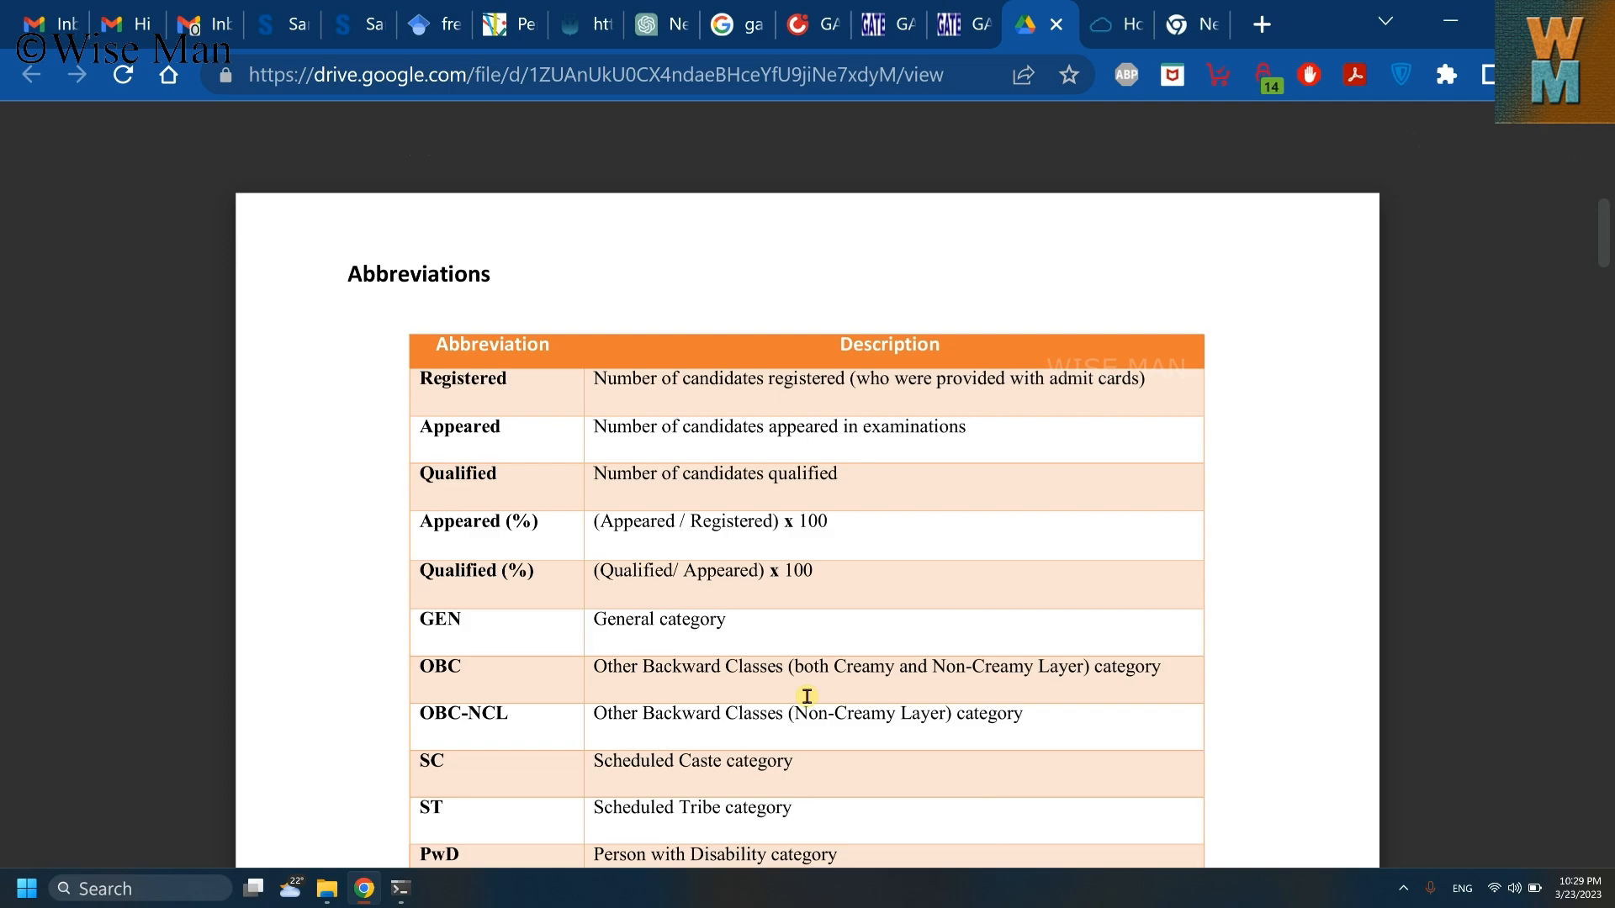
mouse_move(814, 475)
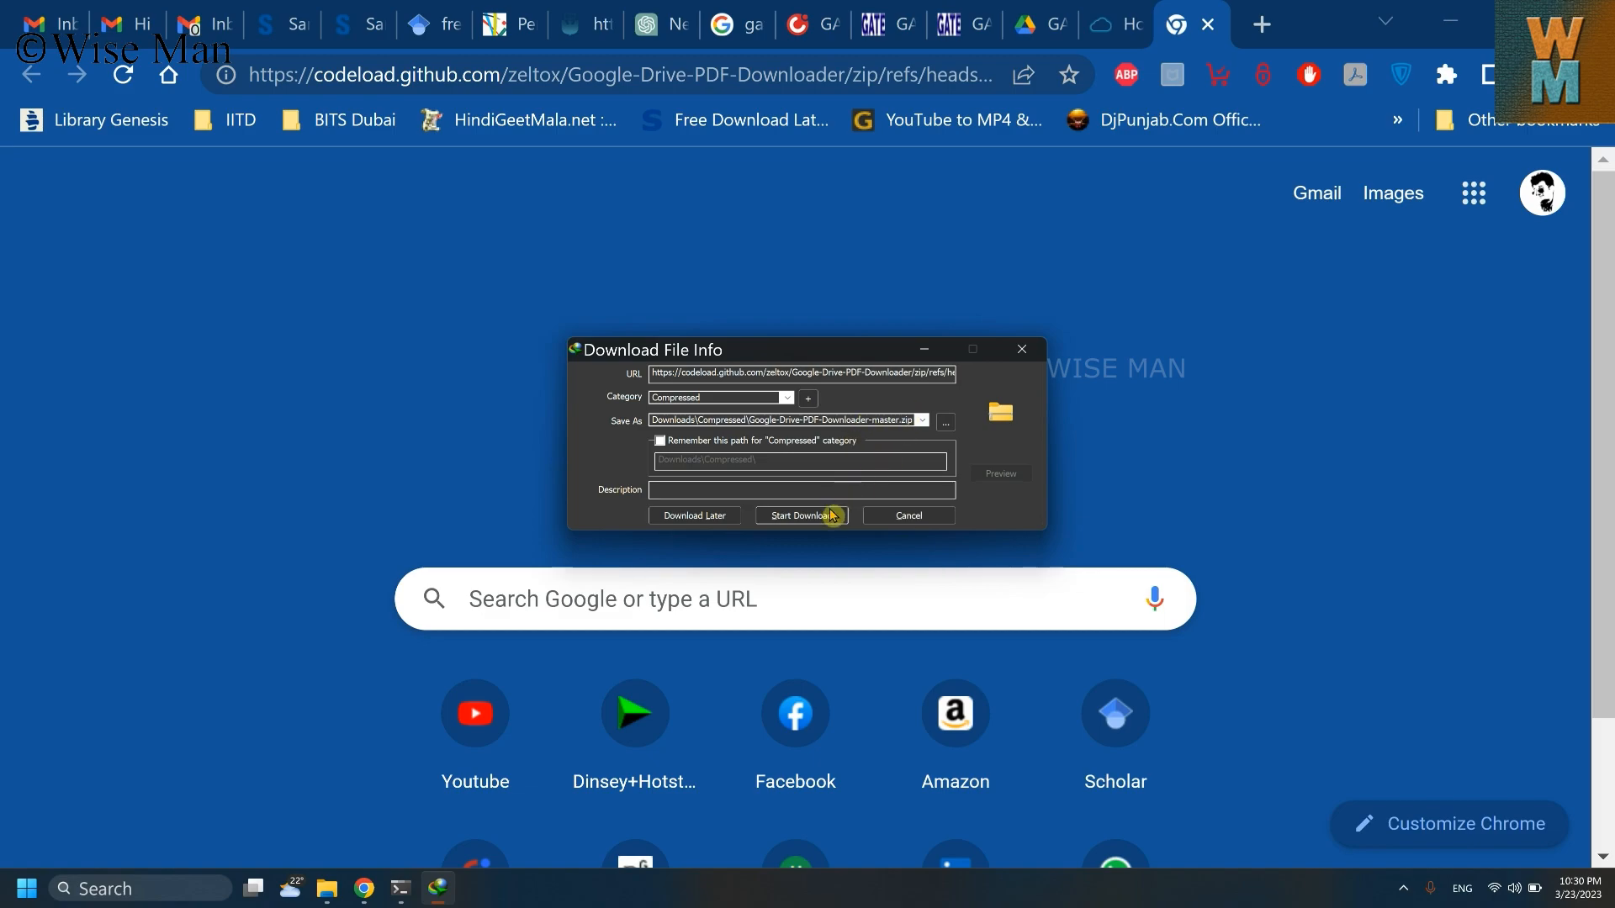
Start the Google-Drive-PDF-Downloader-master zip download and return to the GATE2022 Drive PDF tab.
left_click(802, 514)
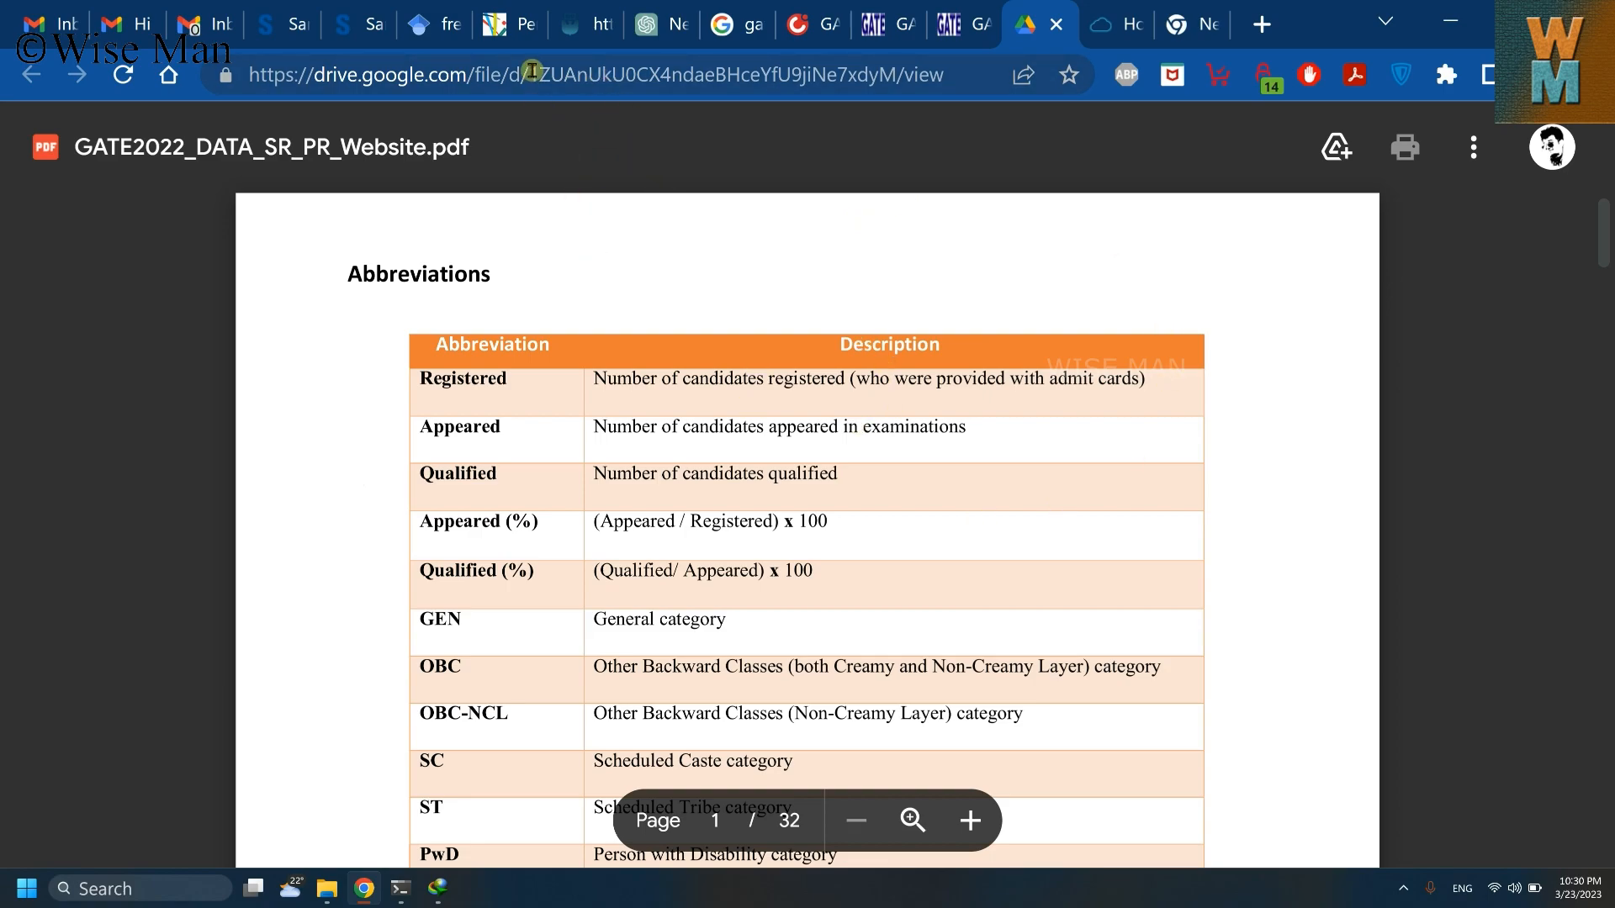
mouse_move(1169, 424)
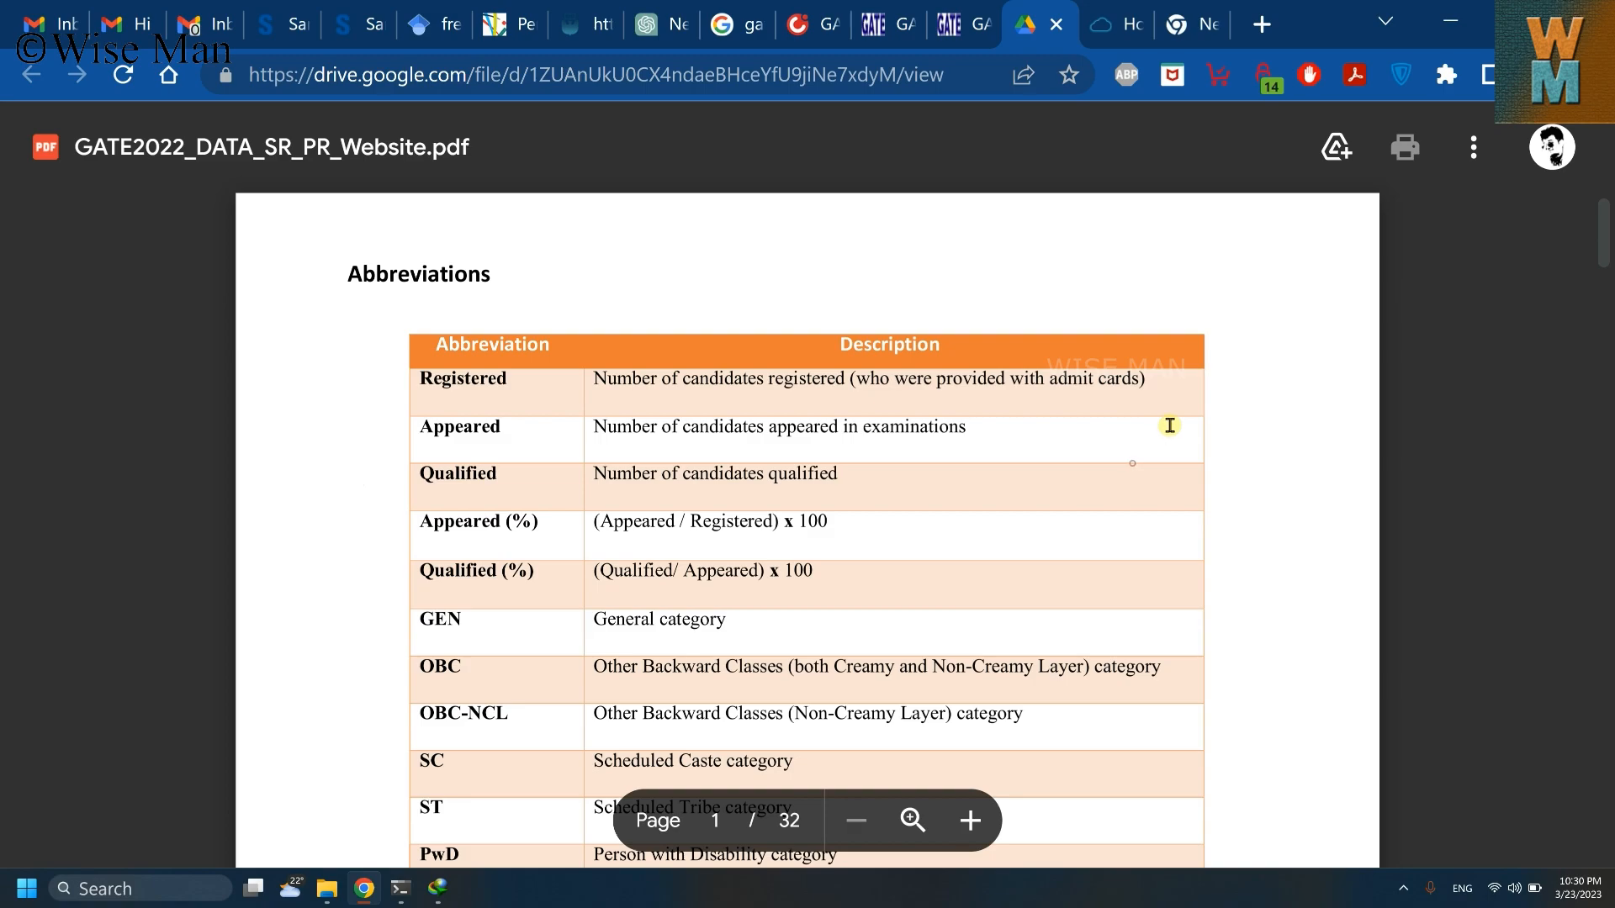
Open Downloads > Compressed in File Explorer, showing the downloader zip and its extracted folder.
scroll("down", 3)
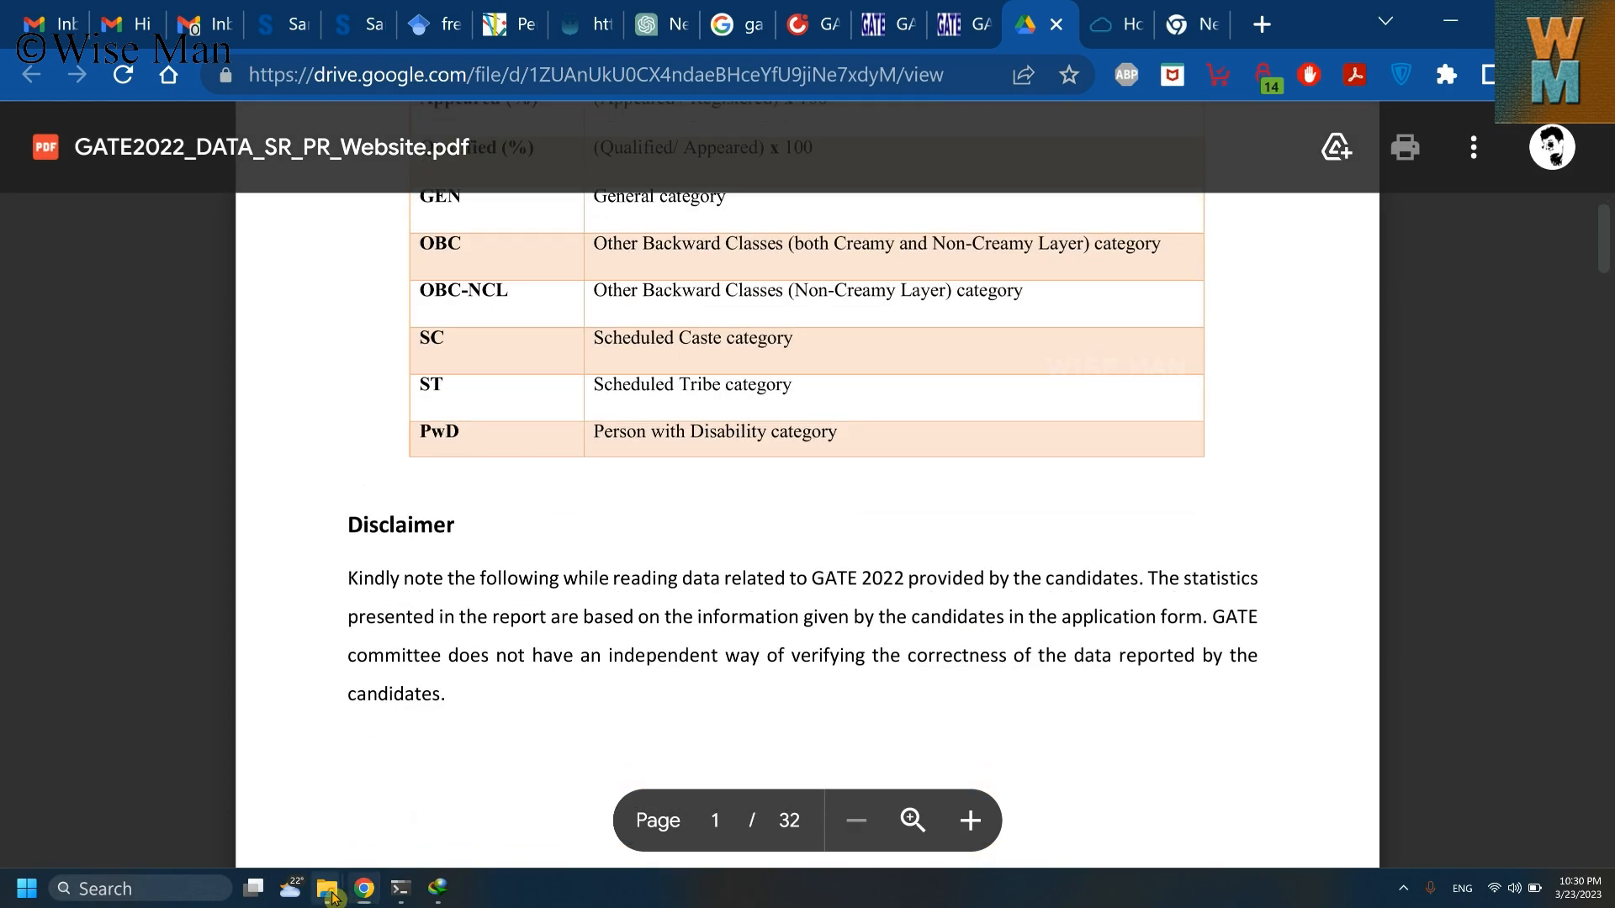
left_click(327, 888)
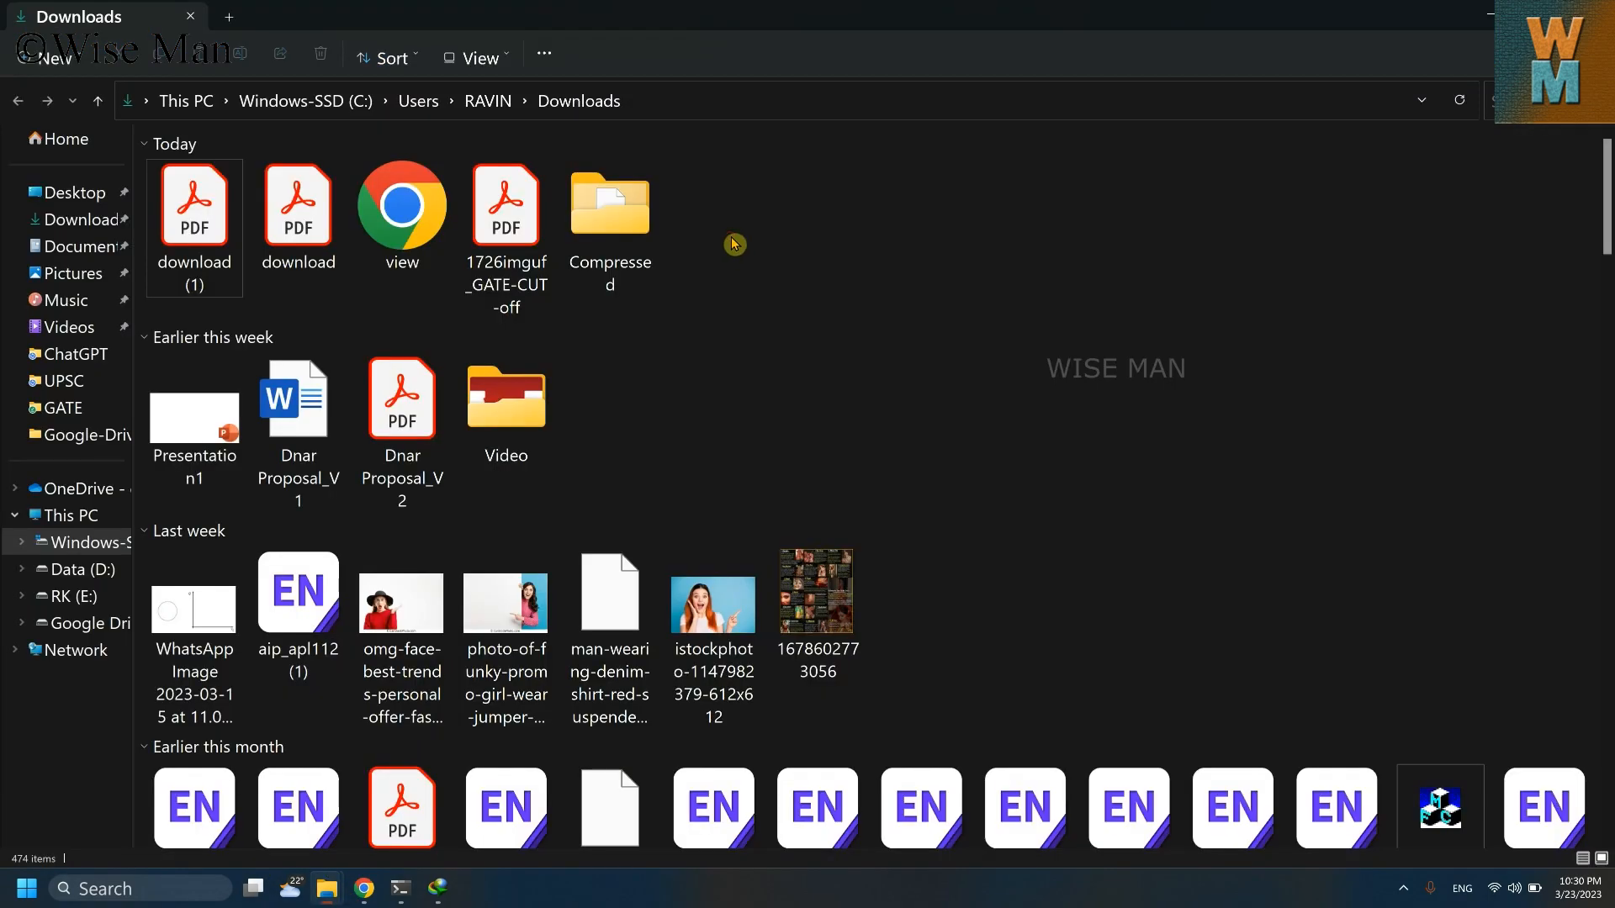
mouse_move(595, 436)
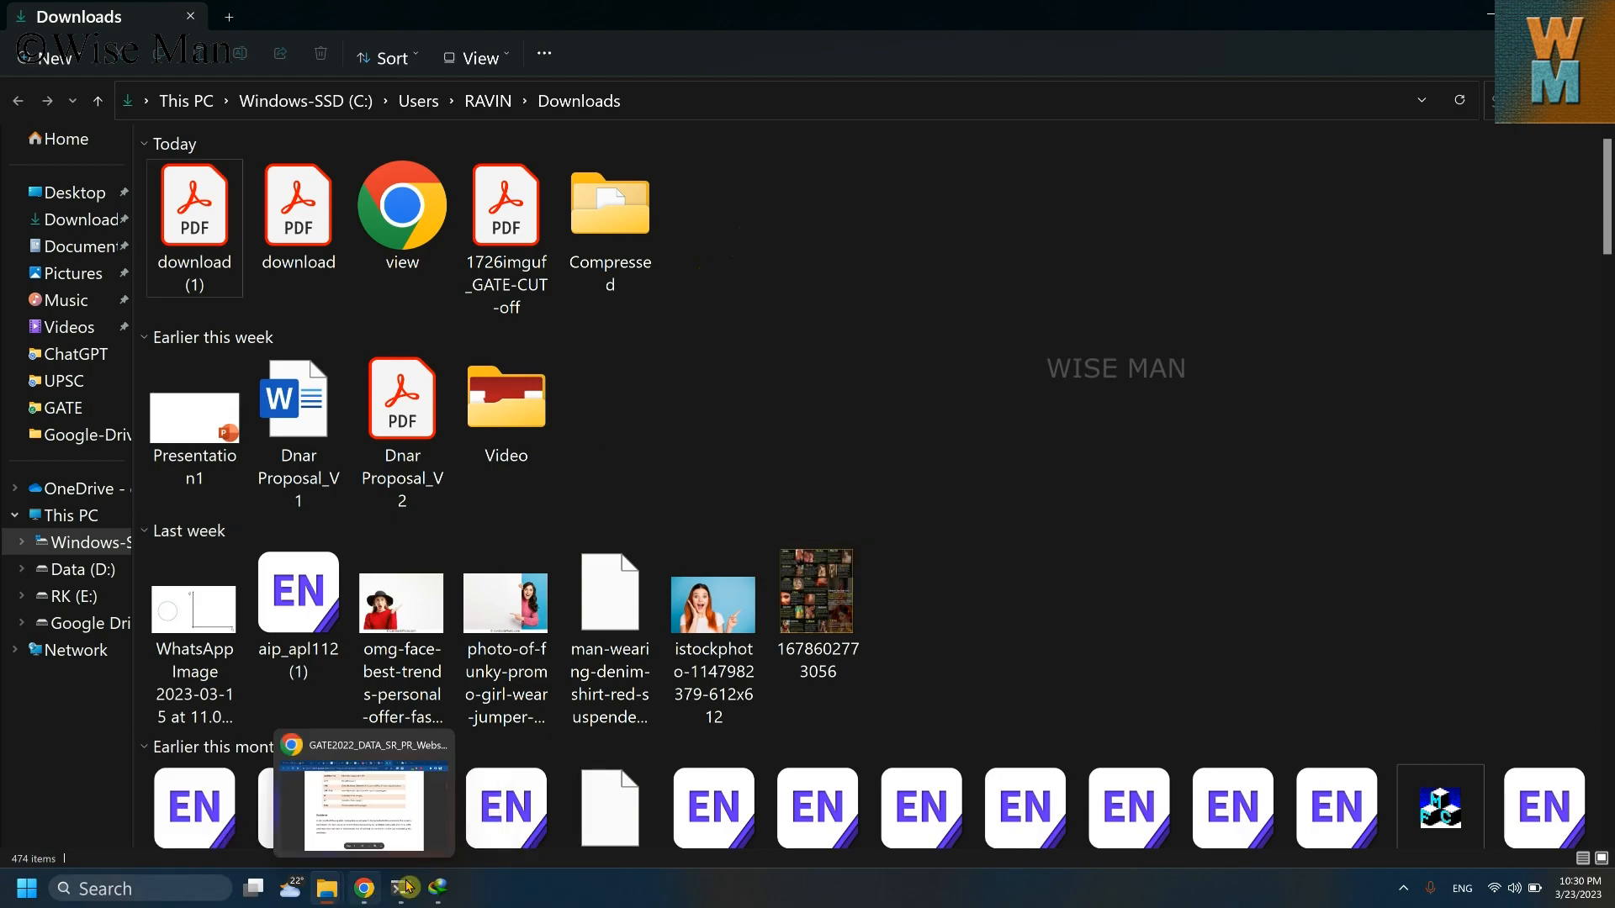
left_click(363, 886)
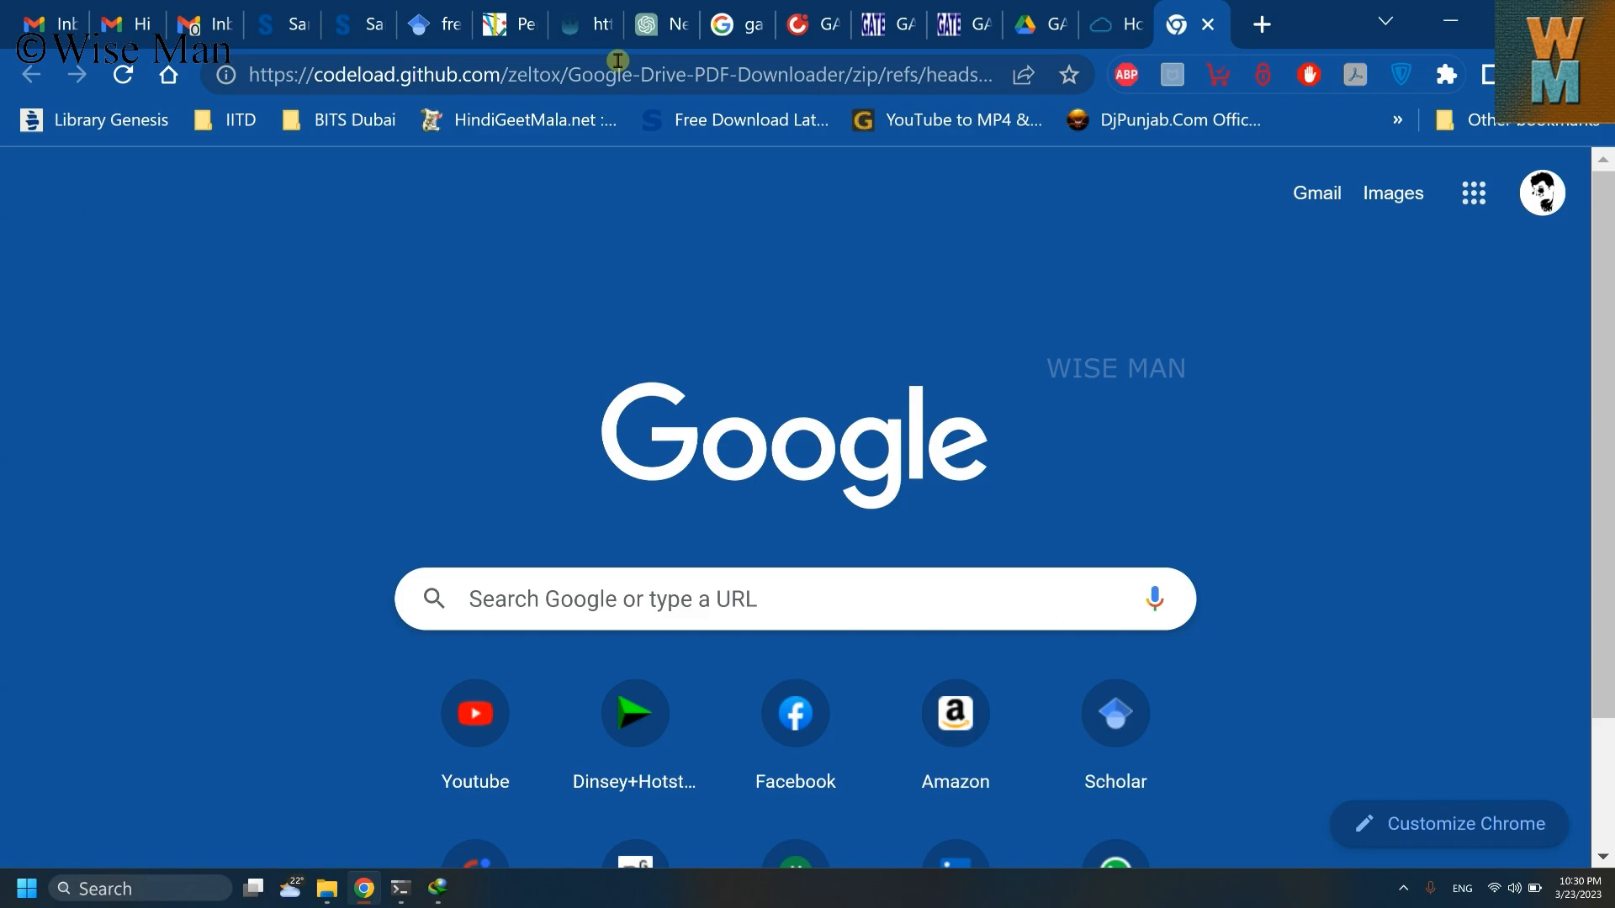
mouse_move(328, 888)
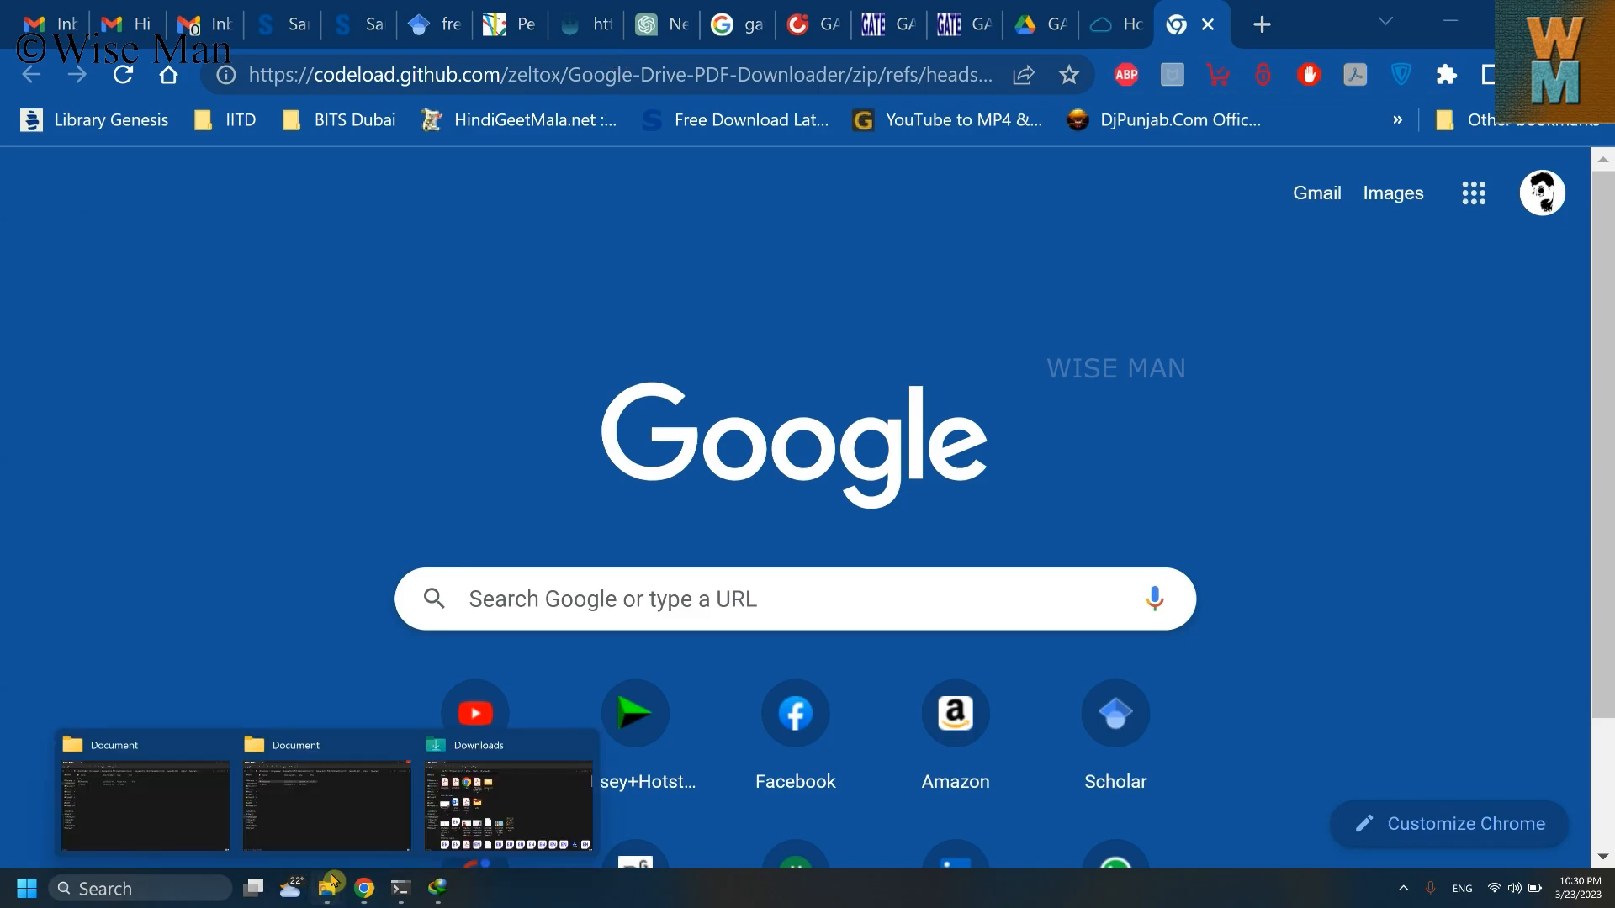
left_click(325, 803)
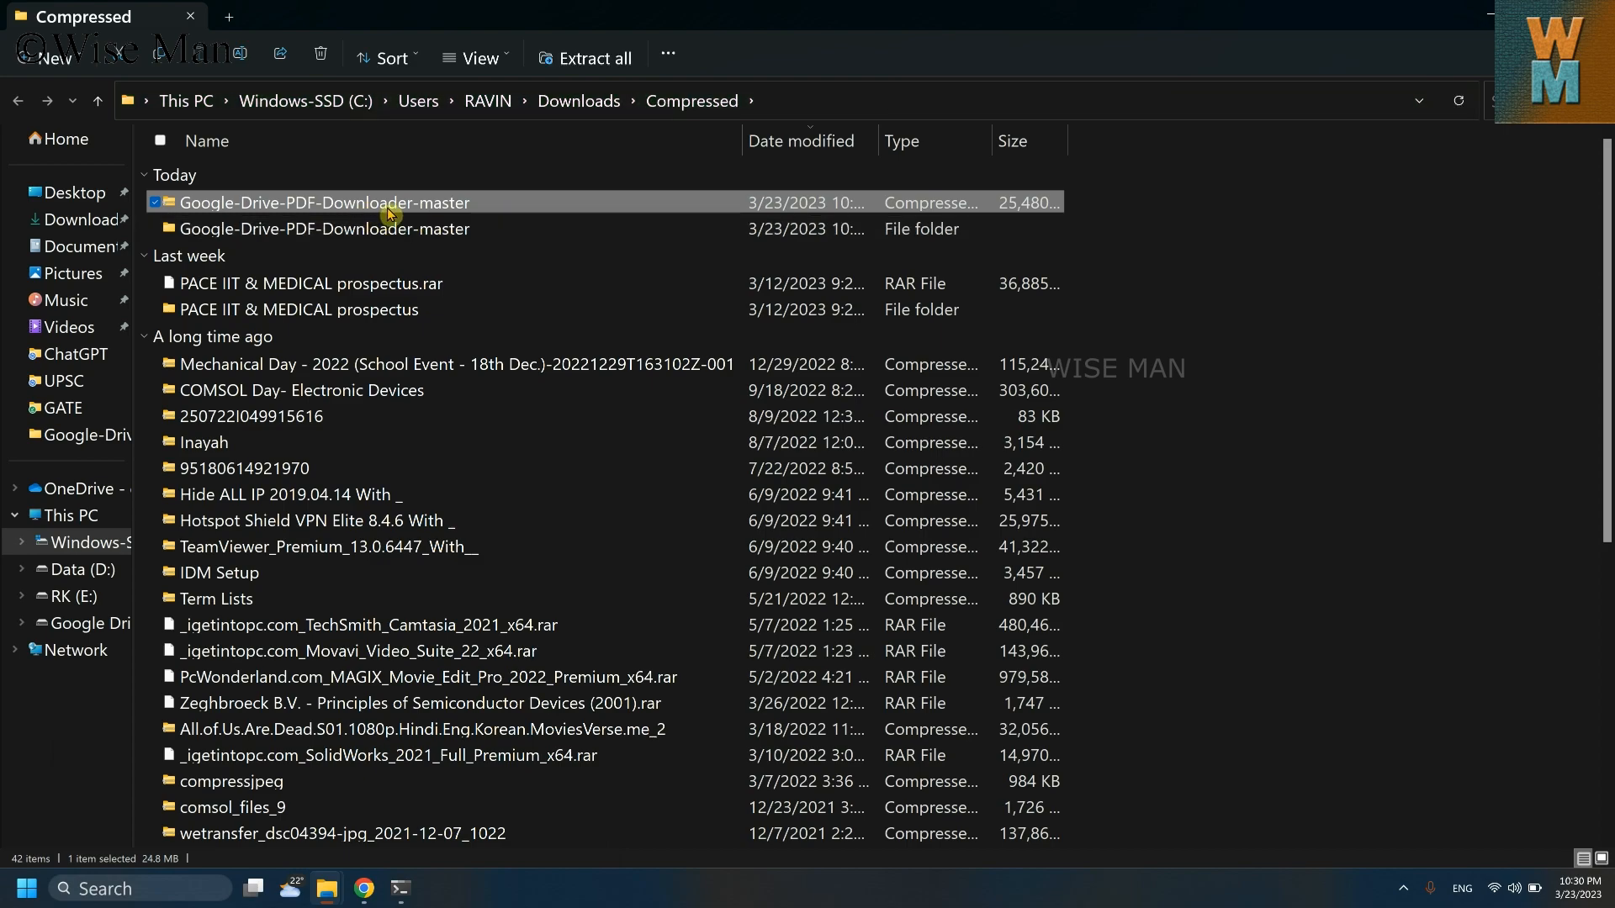
Delete the zip, then remove Document.PDF_DataFile from Generate_PDF > Input, leaving .keep.
right_click(322, 202)
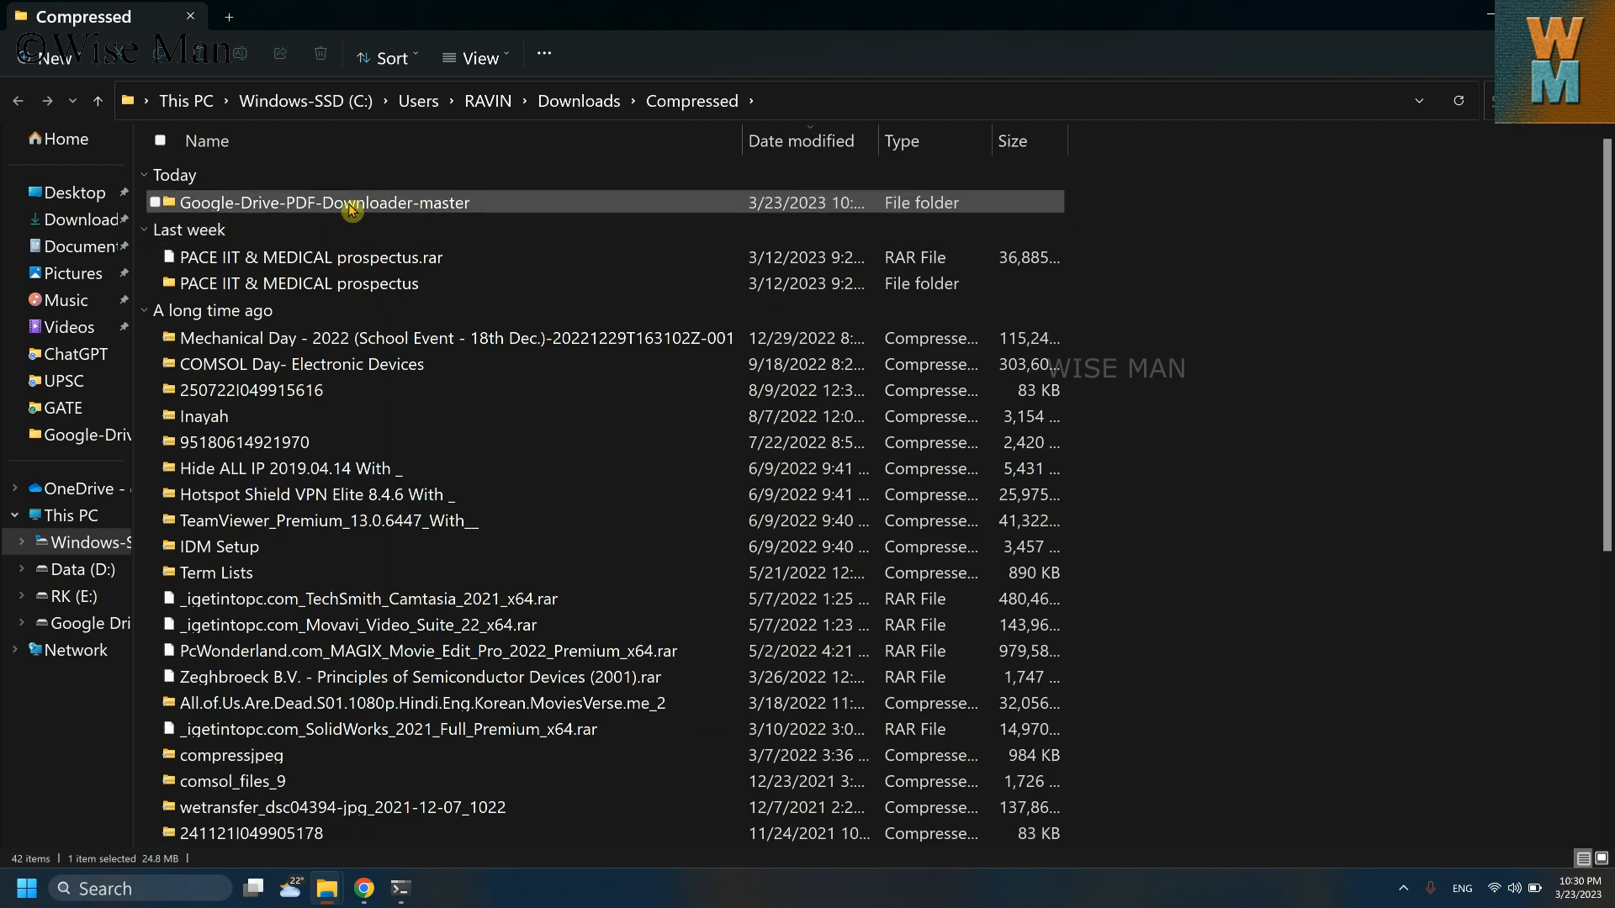
double_click(325, 202)
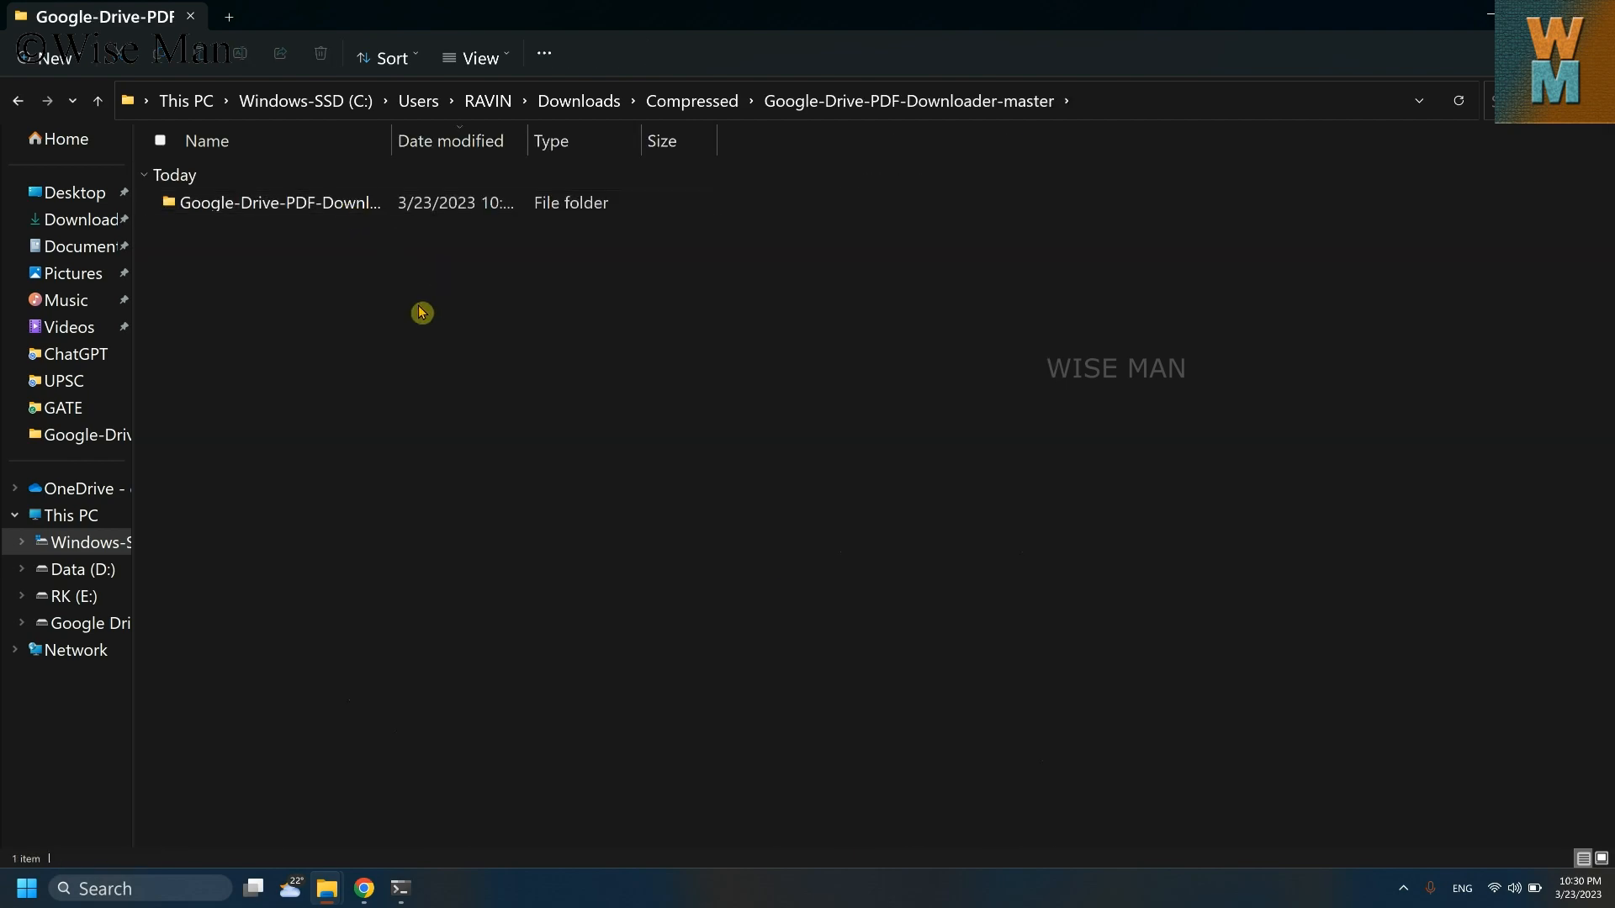
double_click(278, 203)
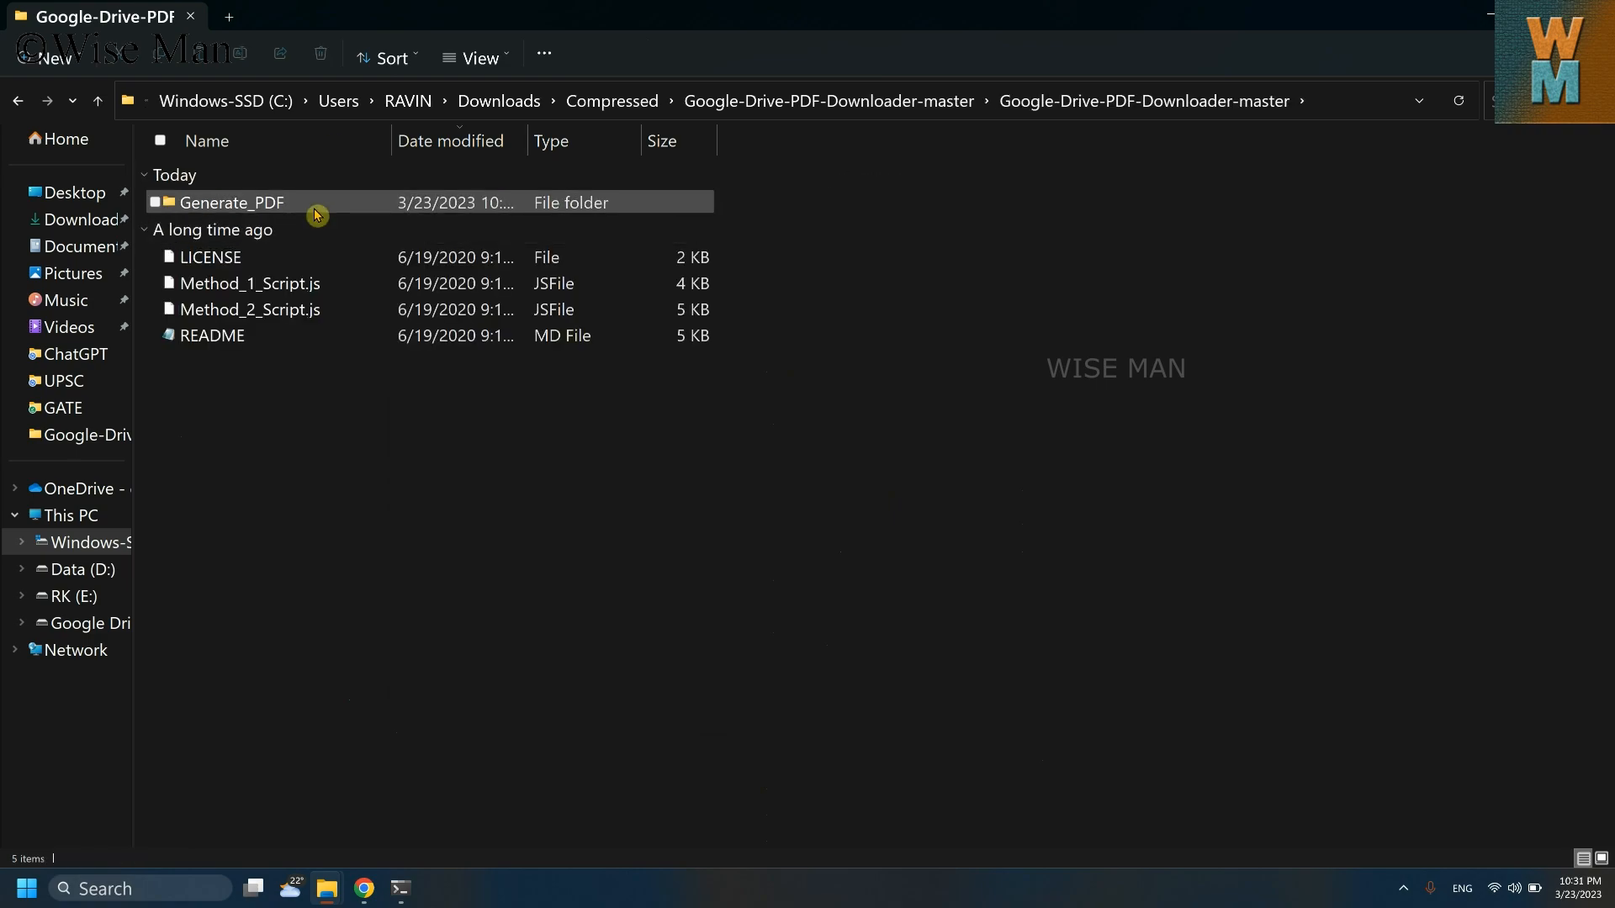
double_click(233, 202)
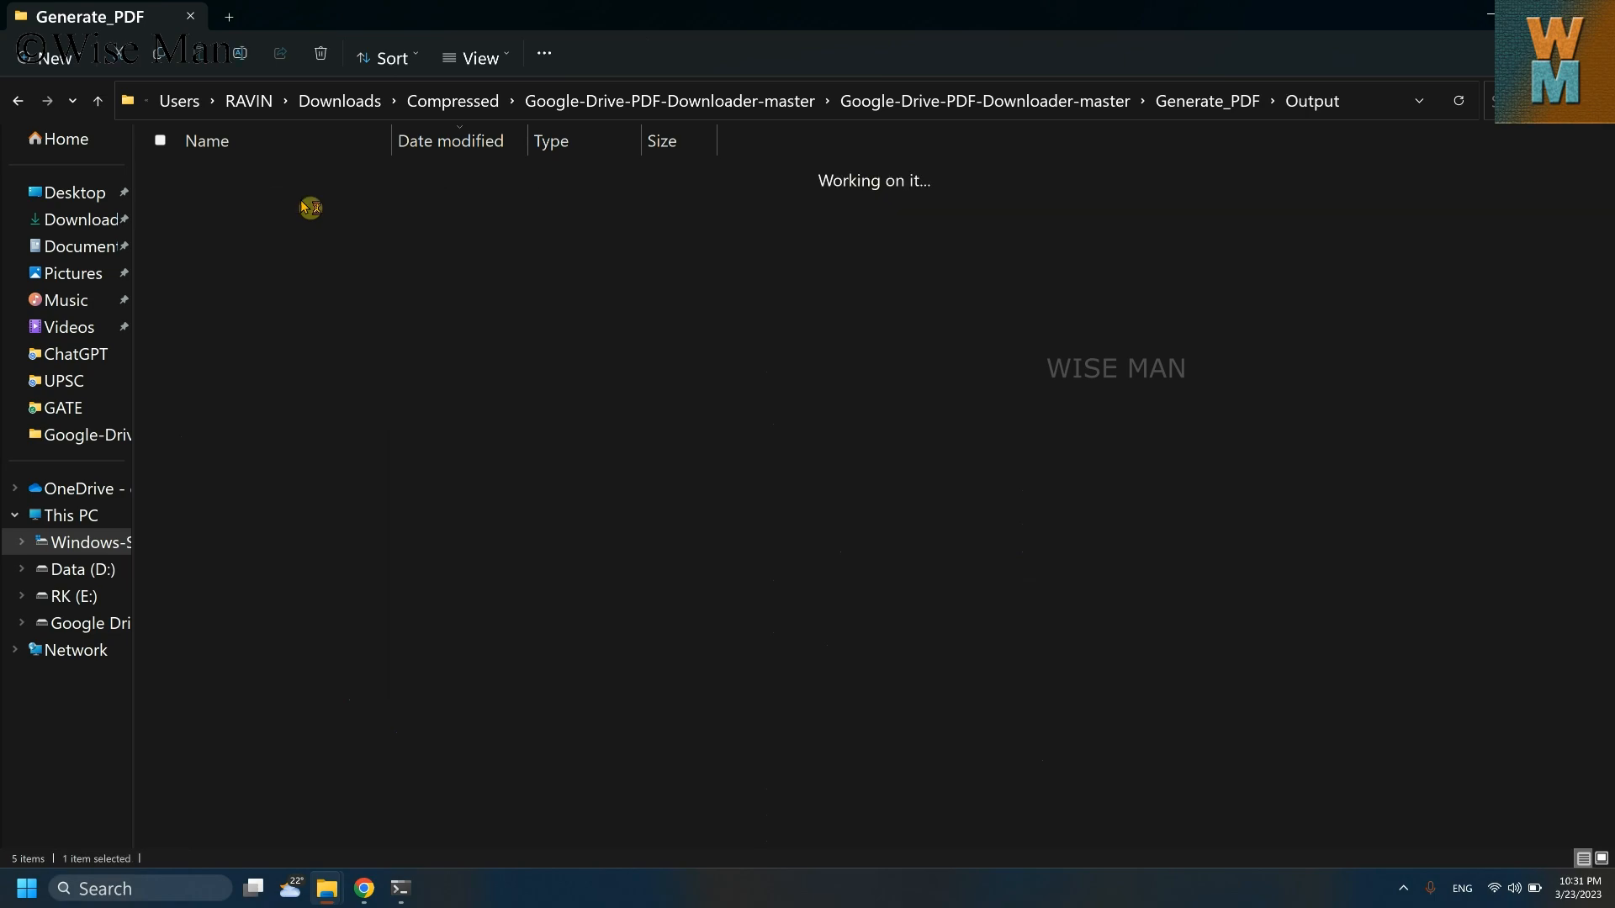
double_click(309, 207)
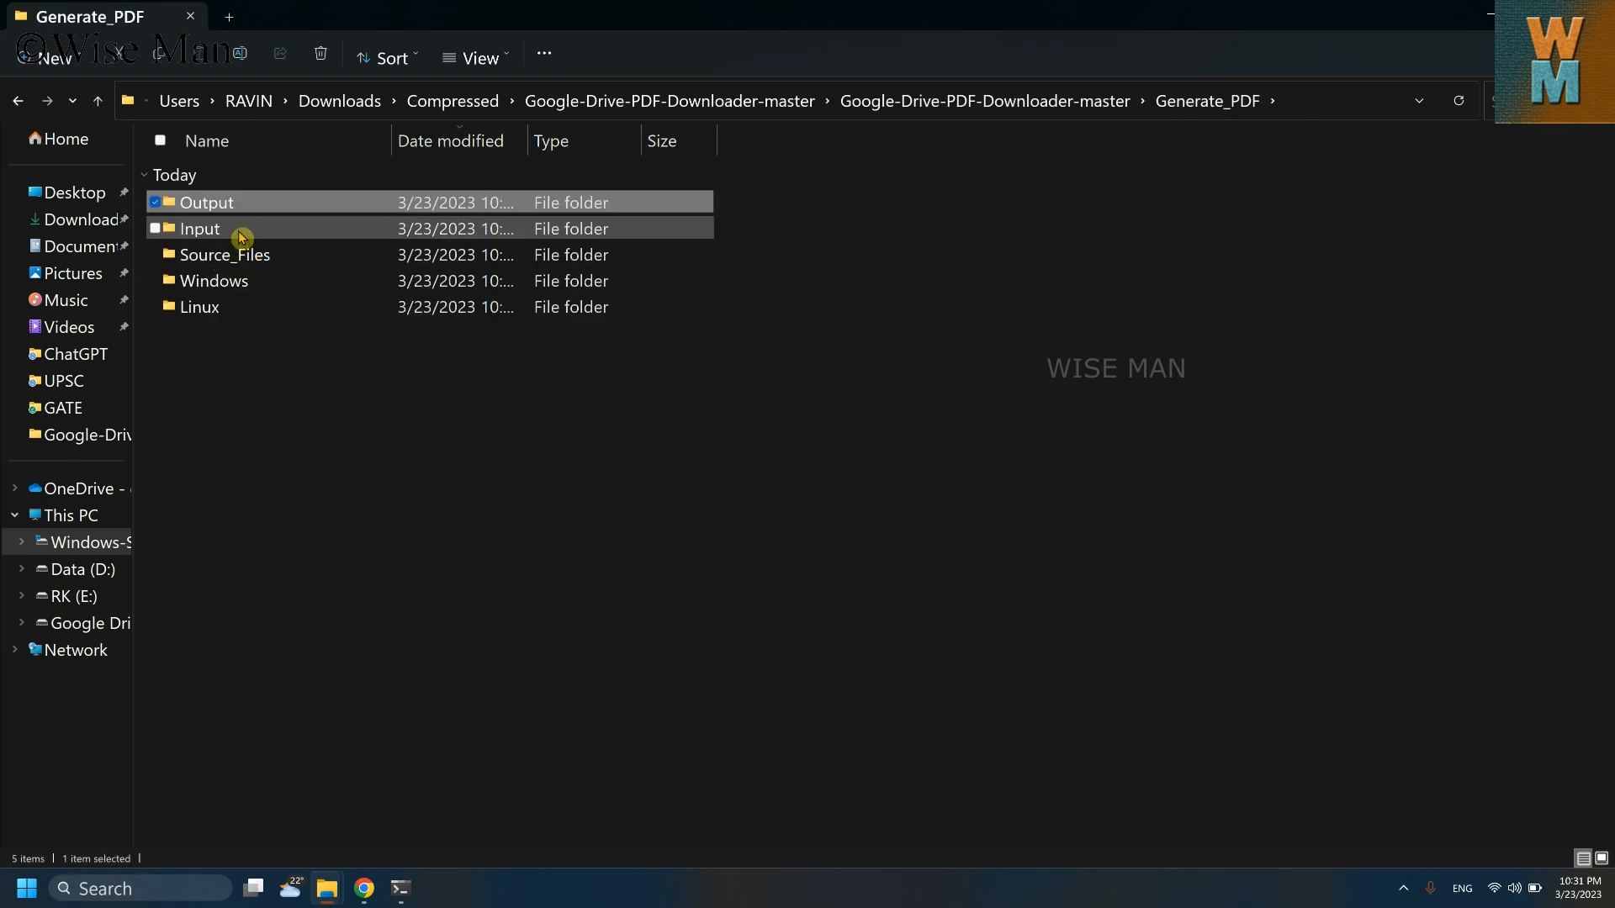
double_click(197, 228)
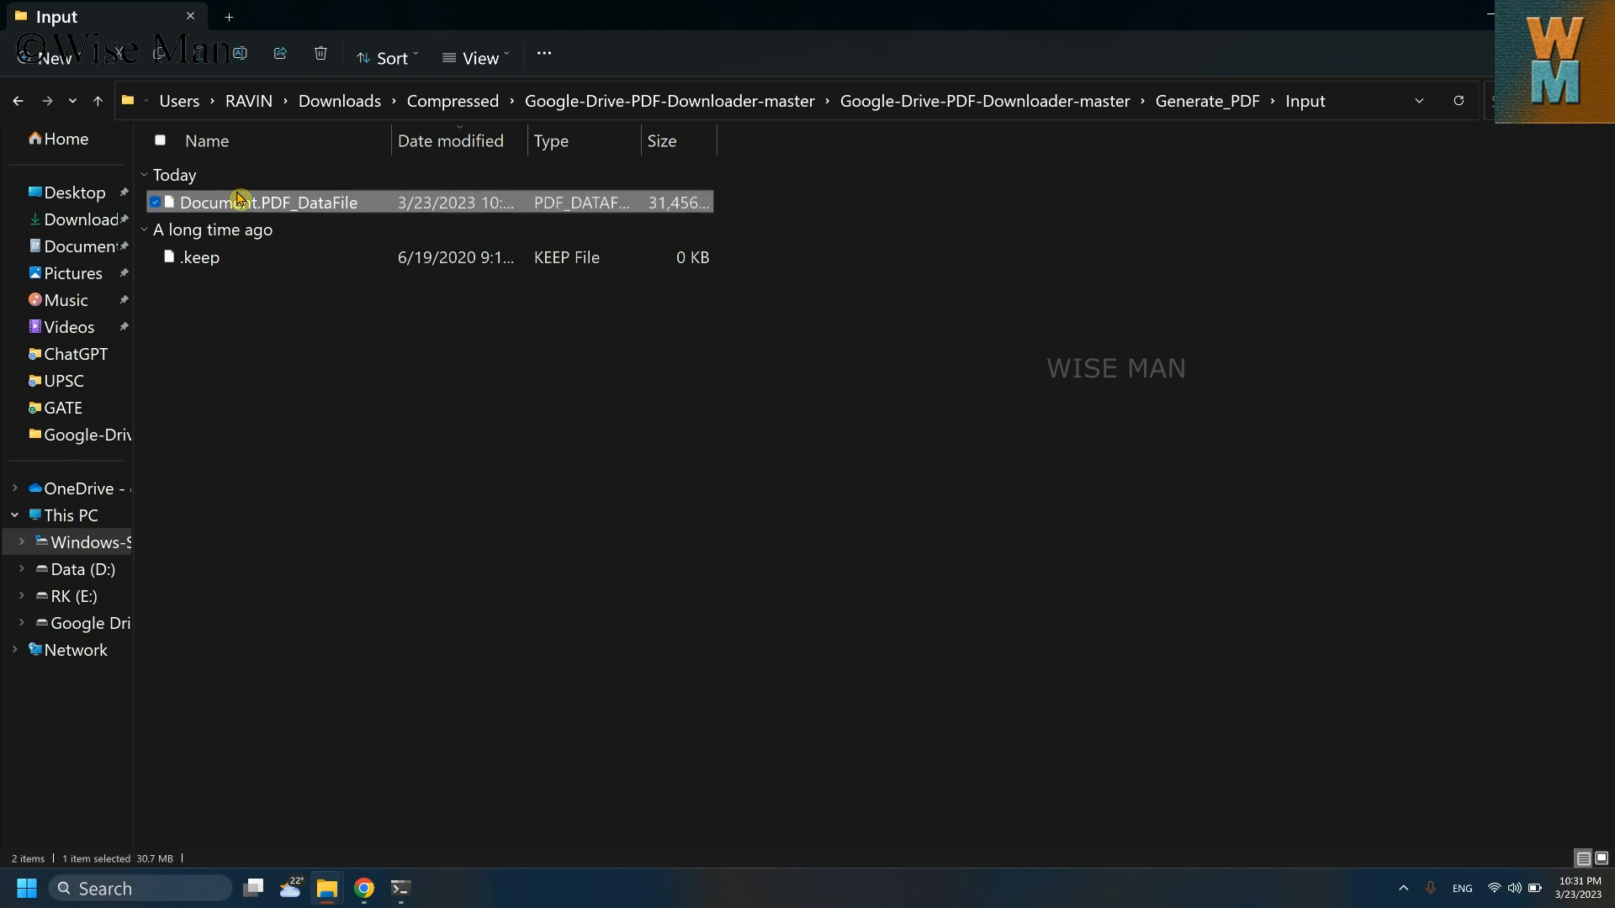
left_click(320, 54)
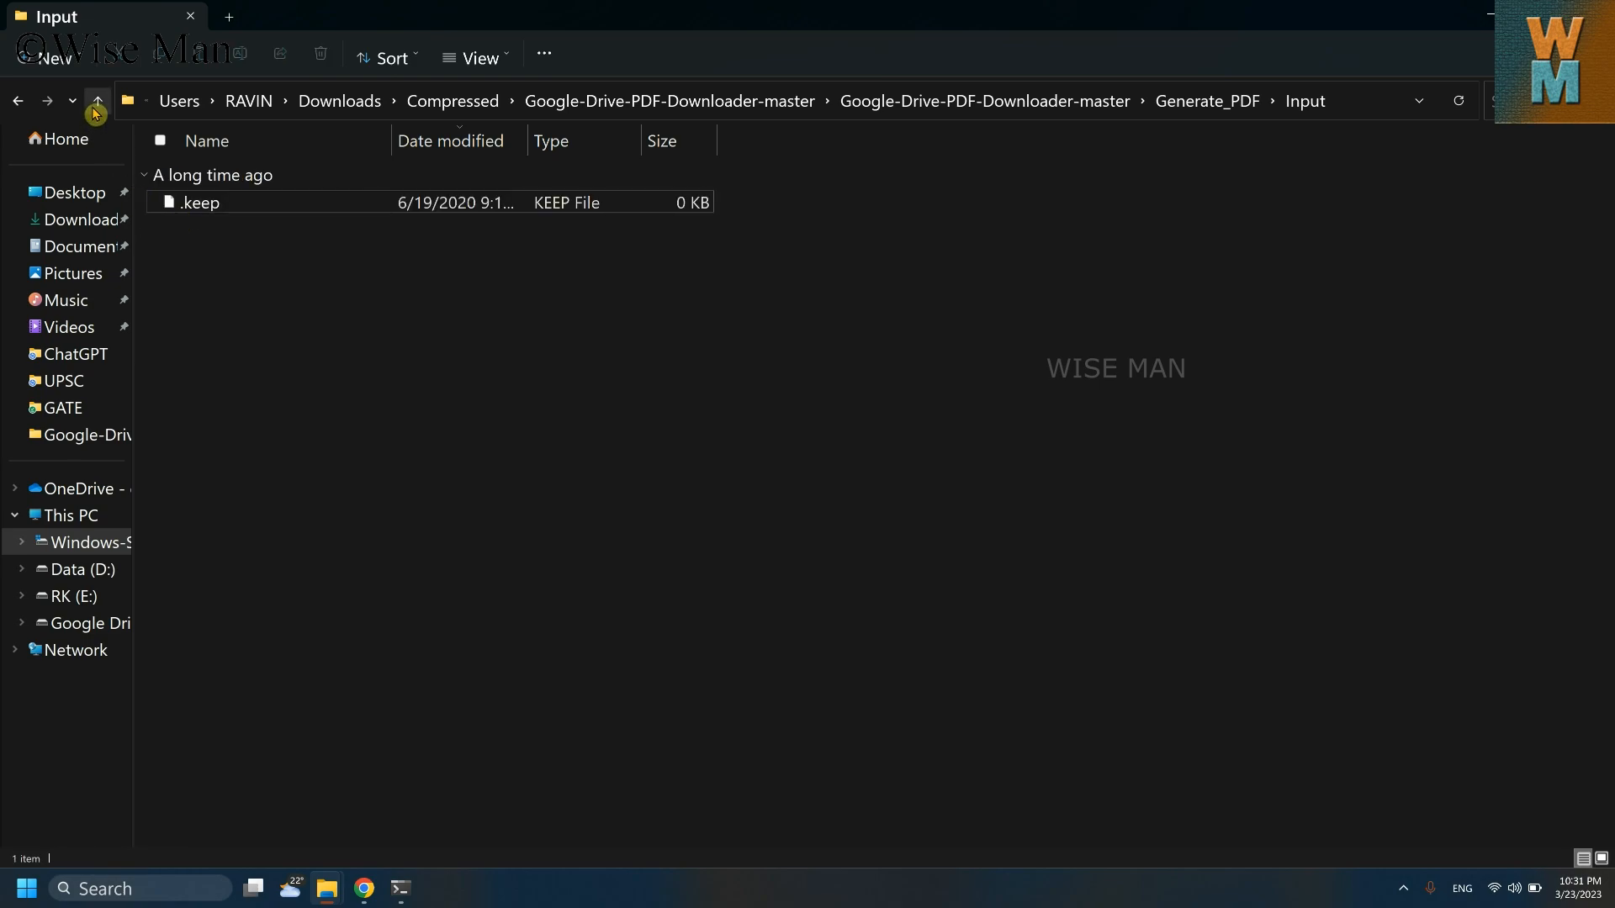
Go up to the inner downloader folder and open Method_1_Script.js in WordPad.
left_click(96, 101)
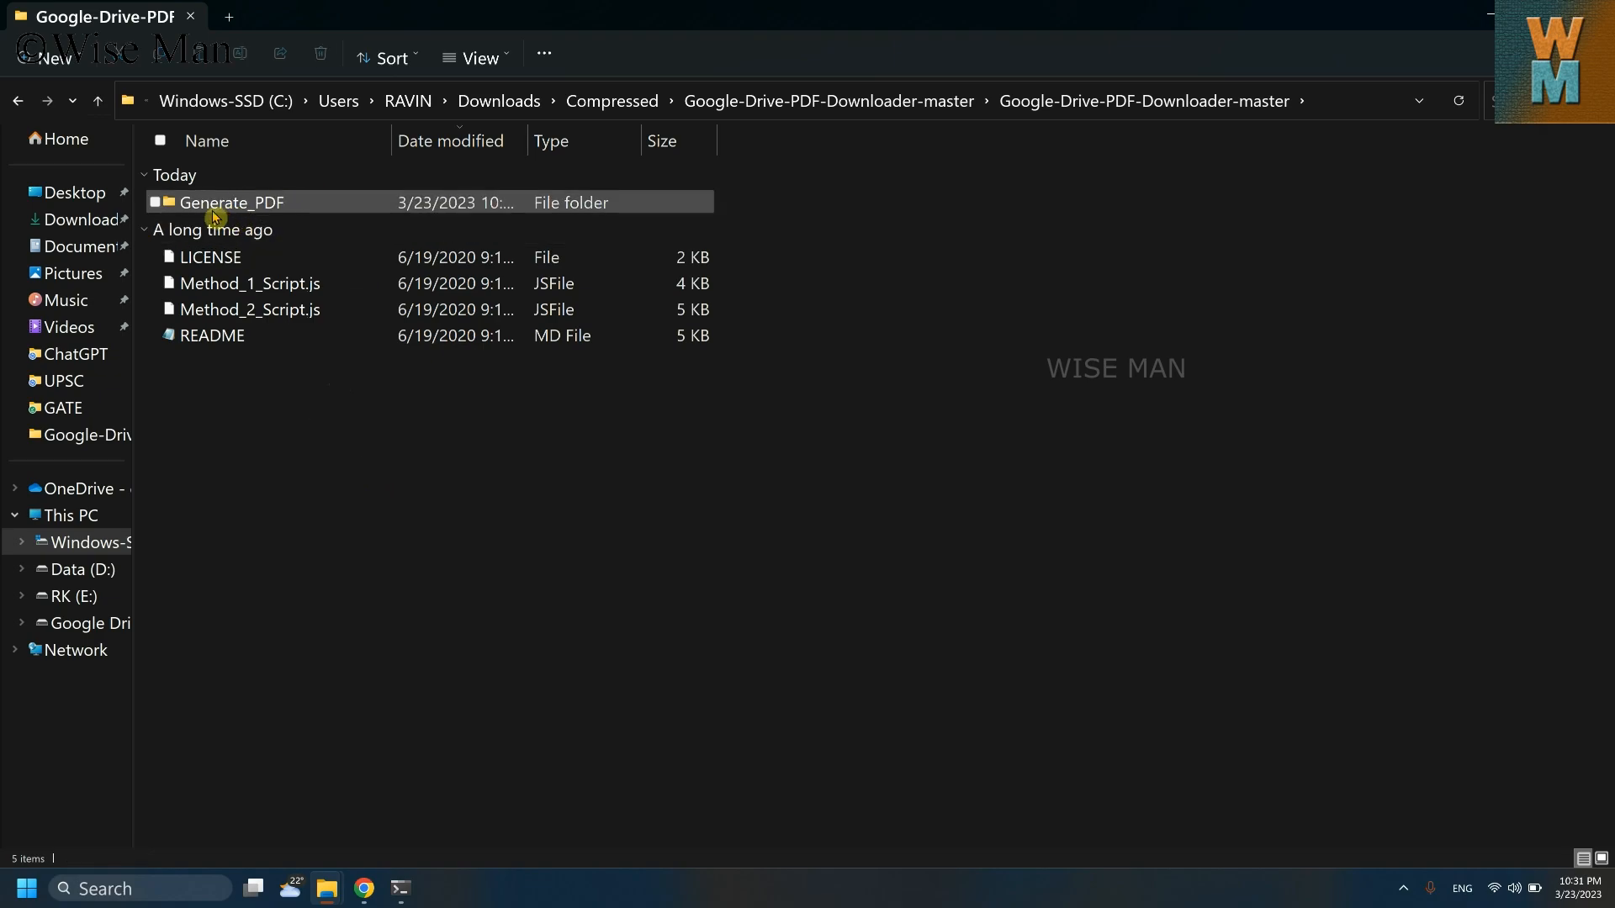
mouse_move(265, 203)
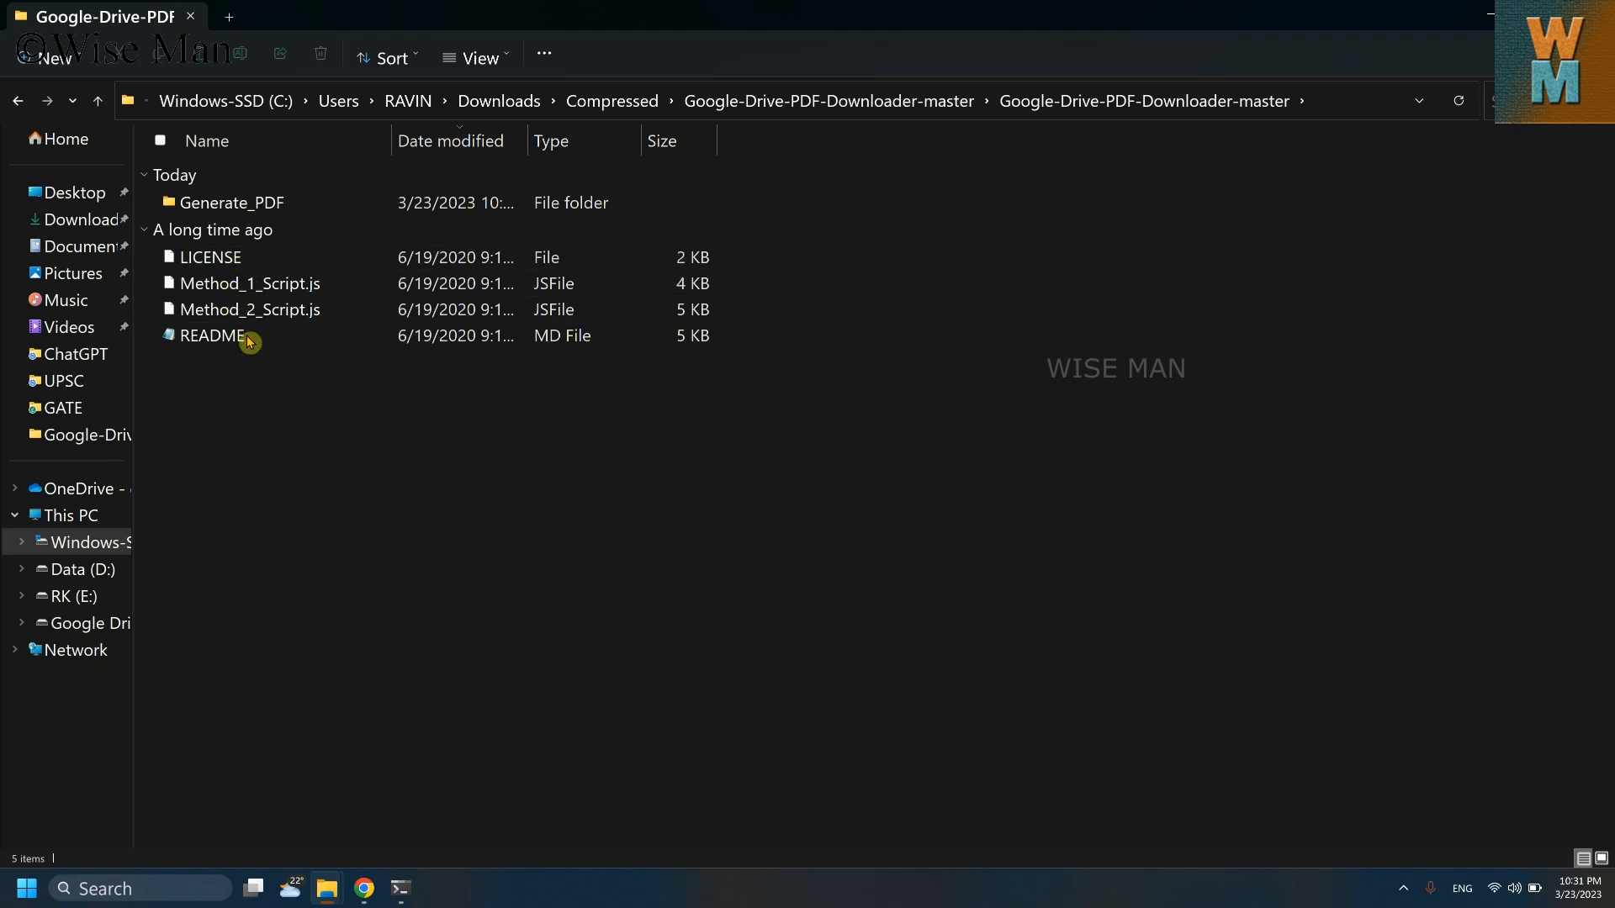
left_click(210, 257)
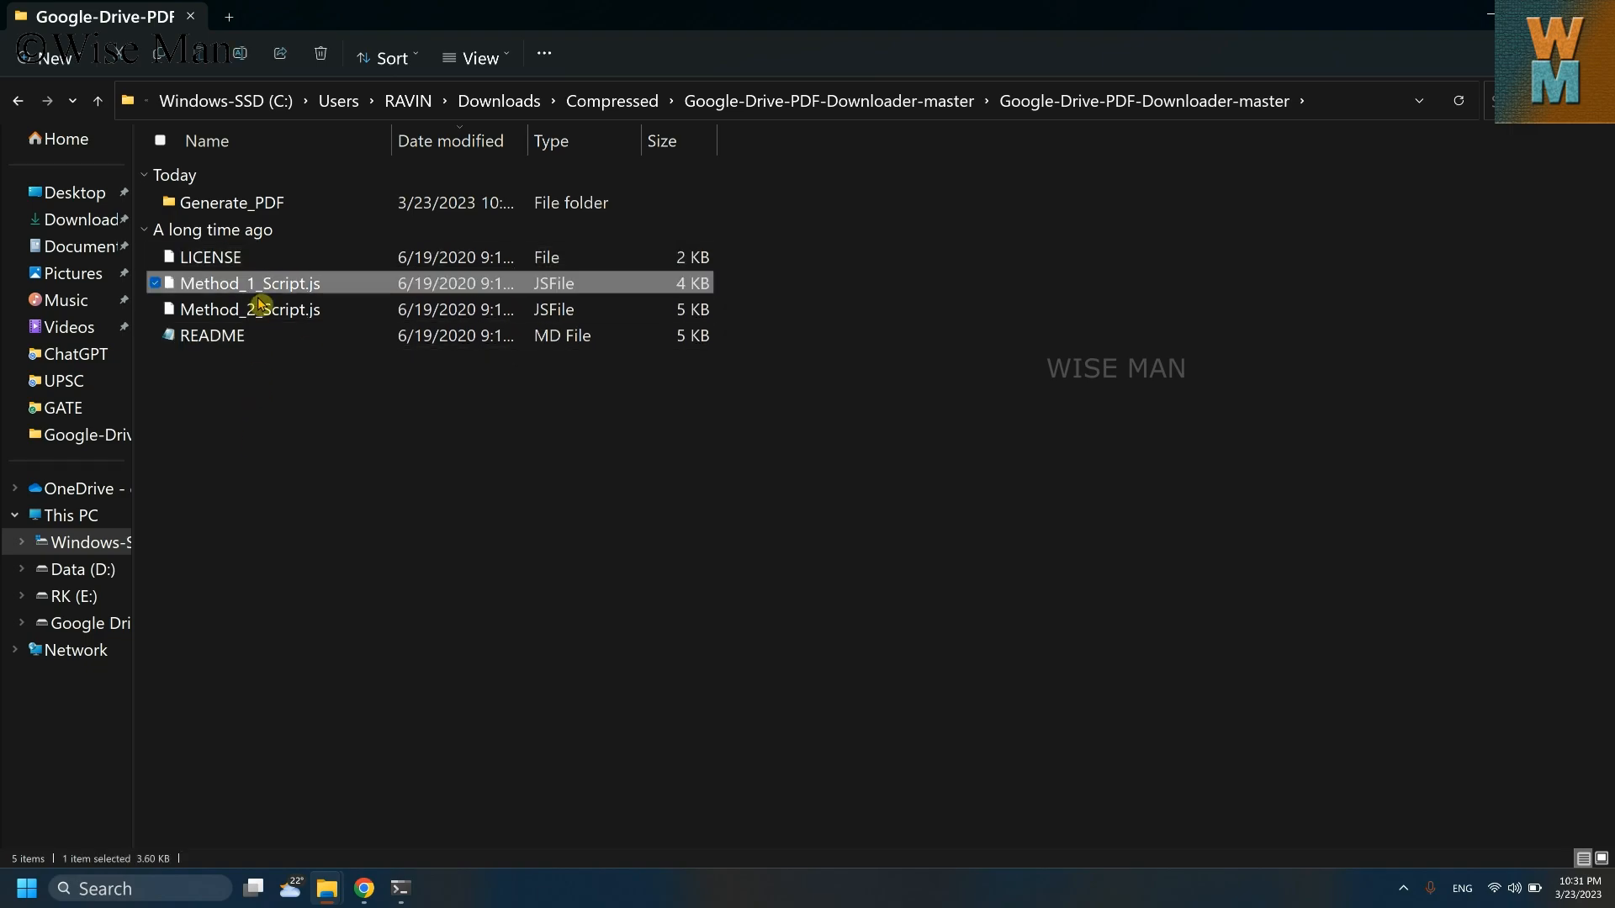
double_click(249, 283)
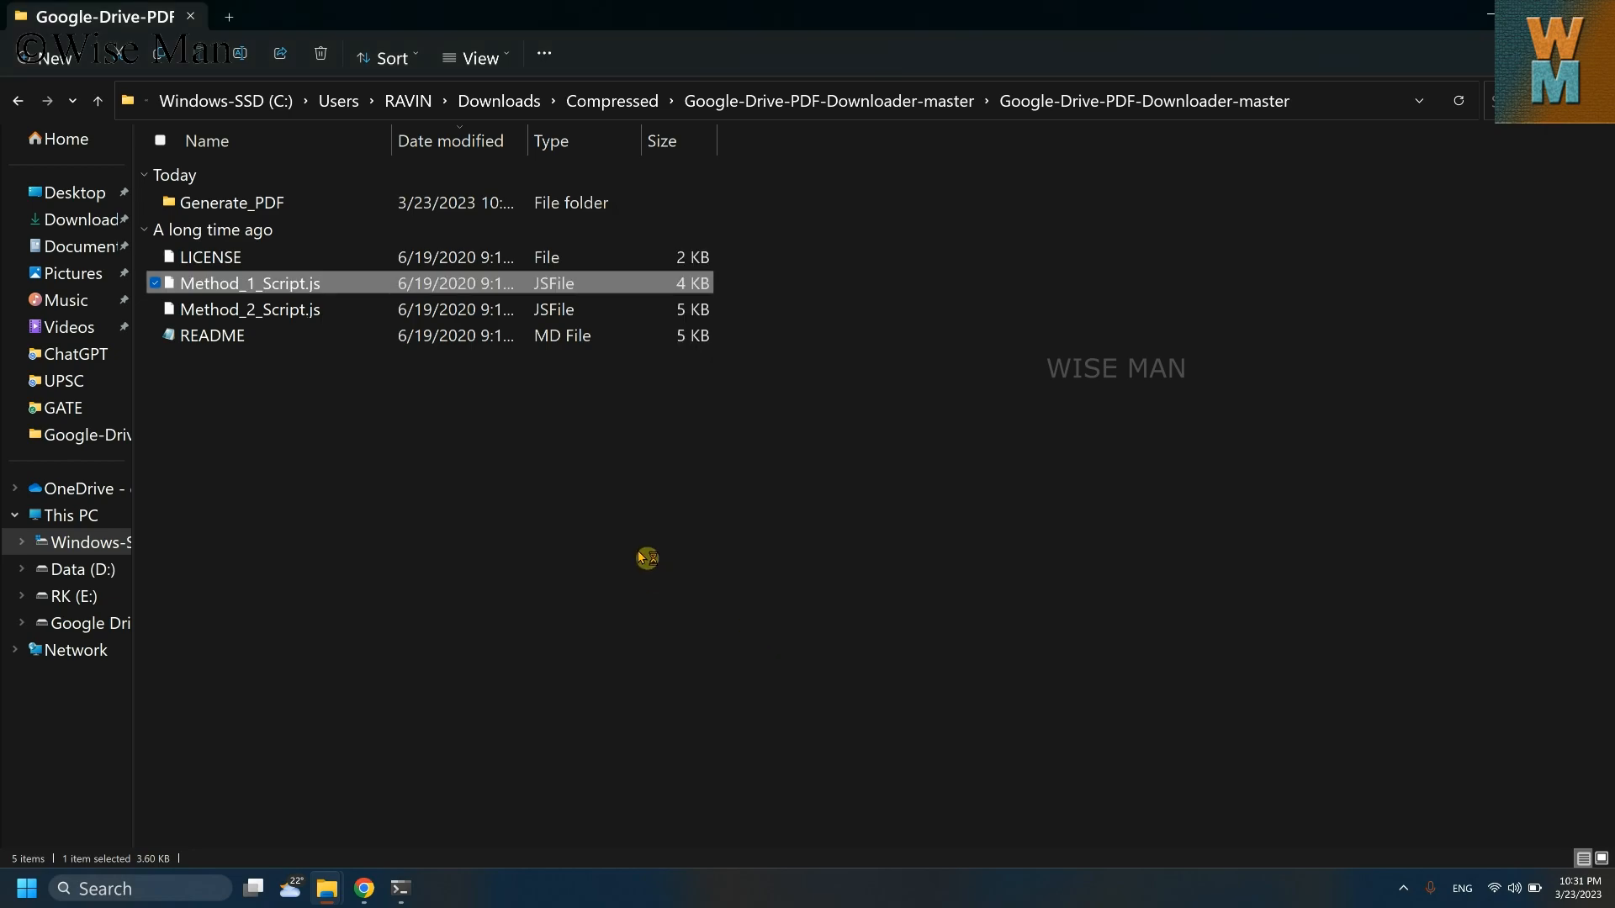
double_click(249, 284)
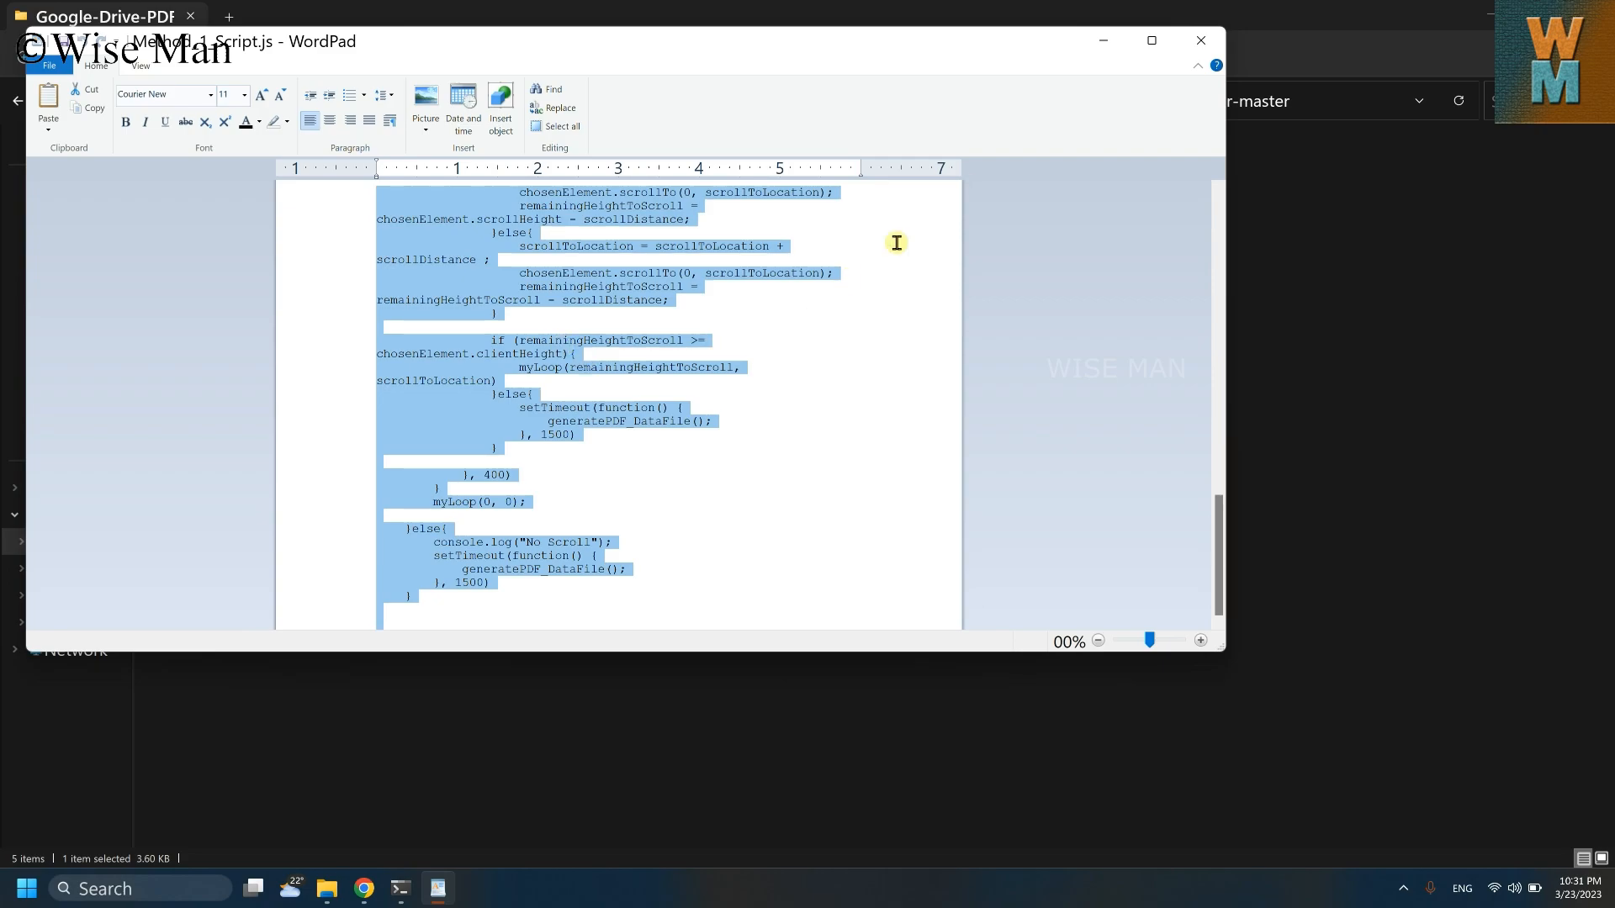
mouse_move(566, 464)
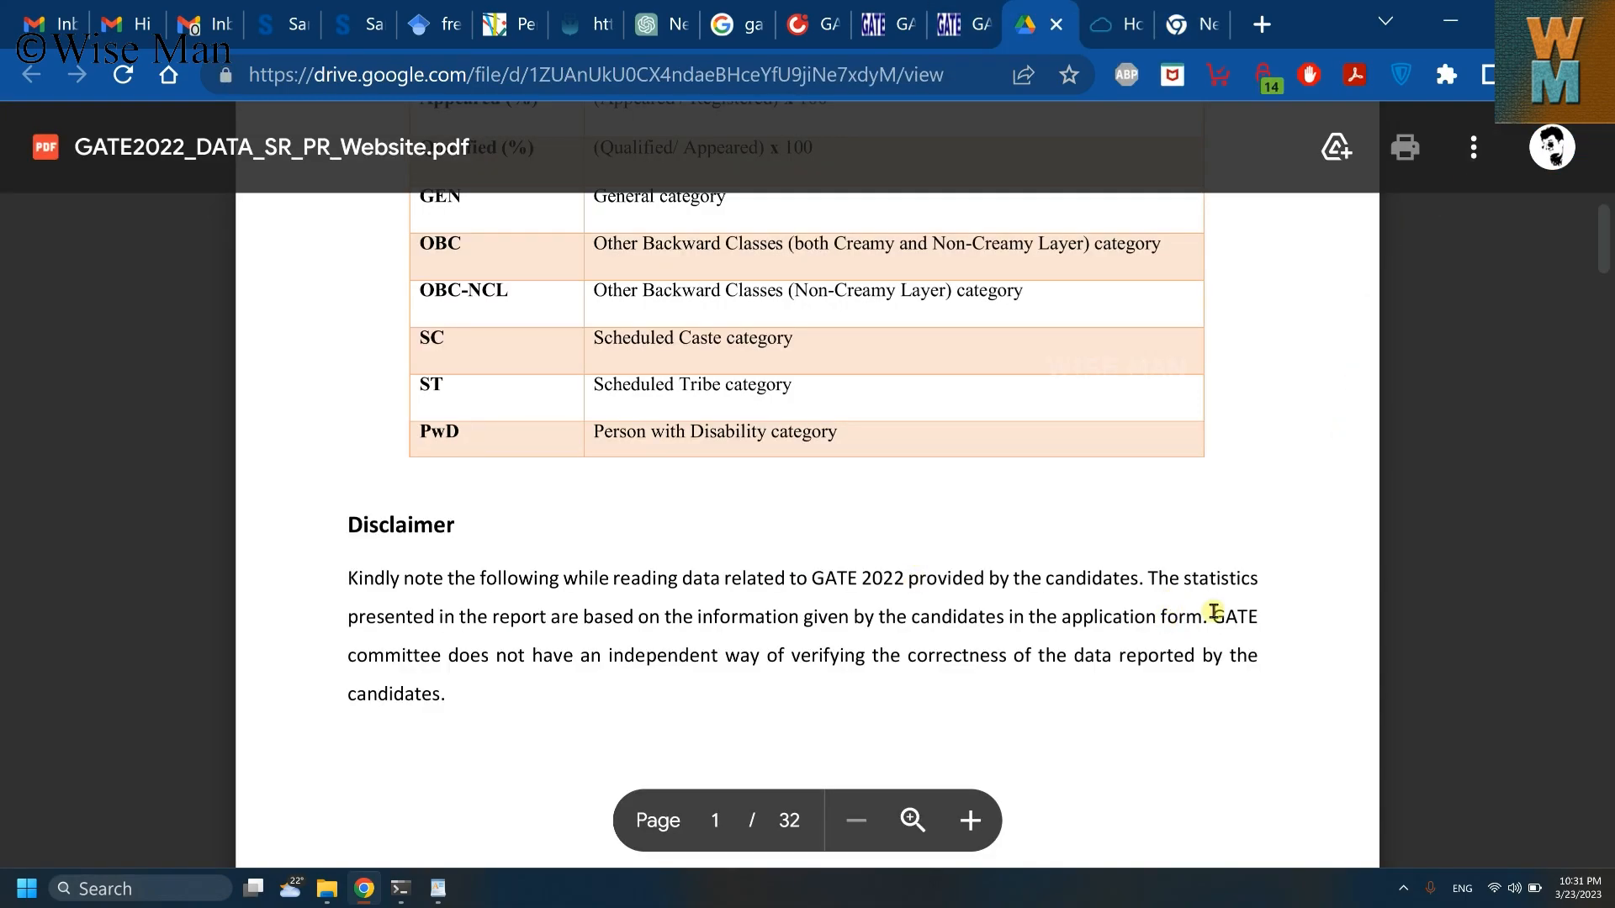
Scroll through the Drive PDF preview while the Method 1 script captures its 32 pages.
scroll("down", 3)
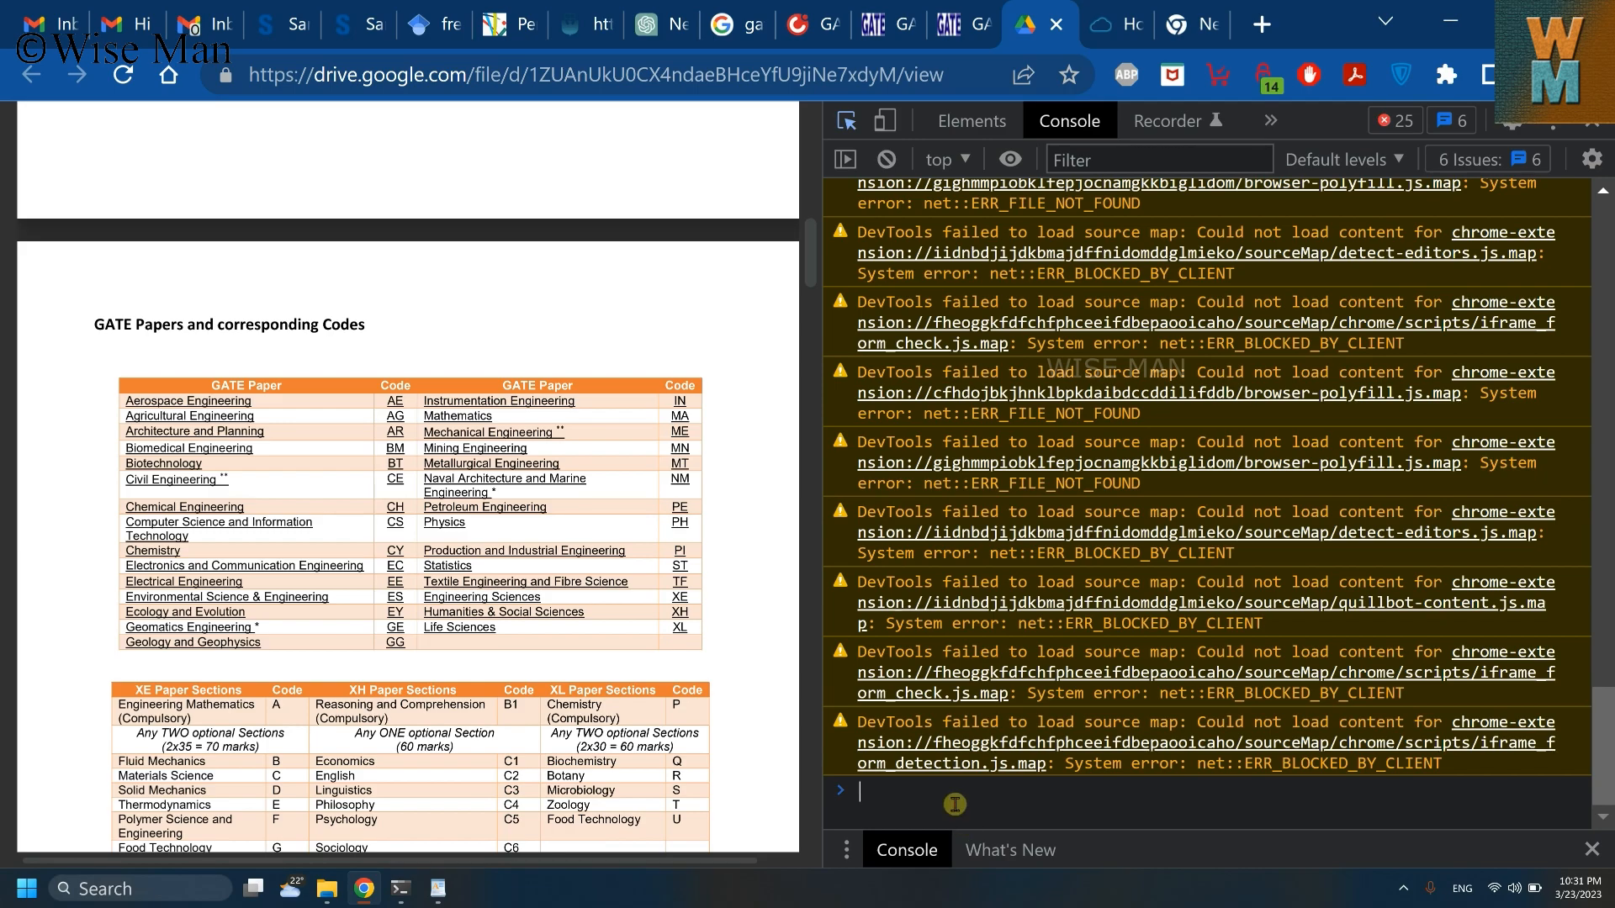
scroll("down", 3)
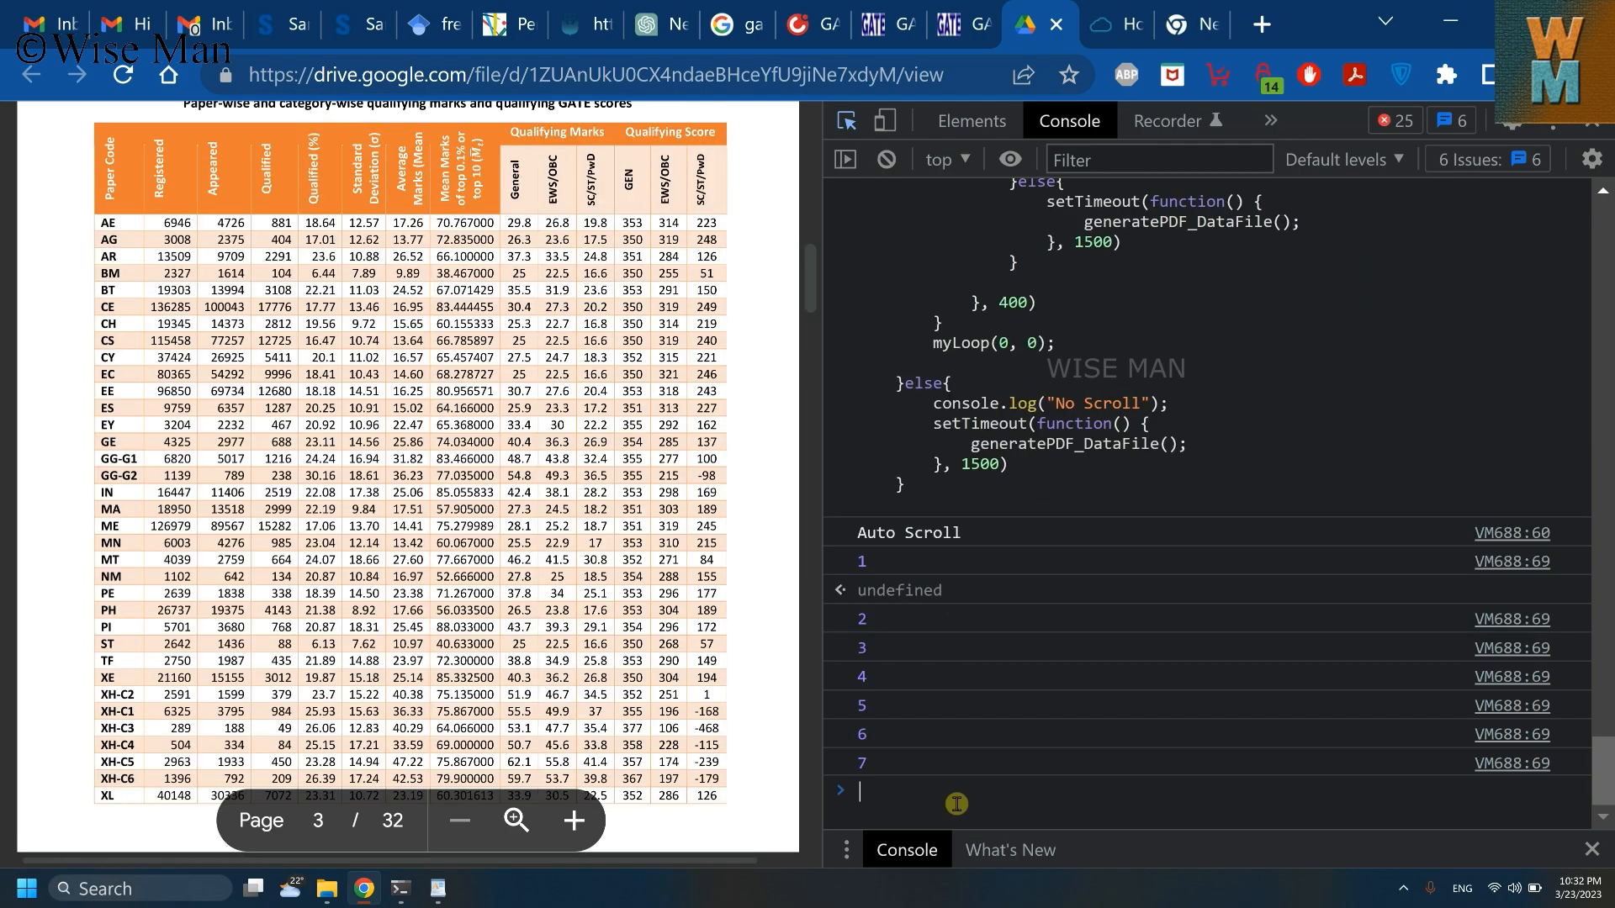
scroll("down", 3)
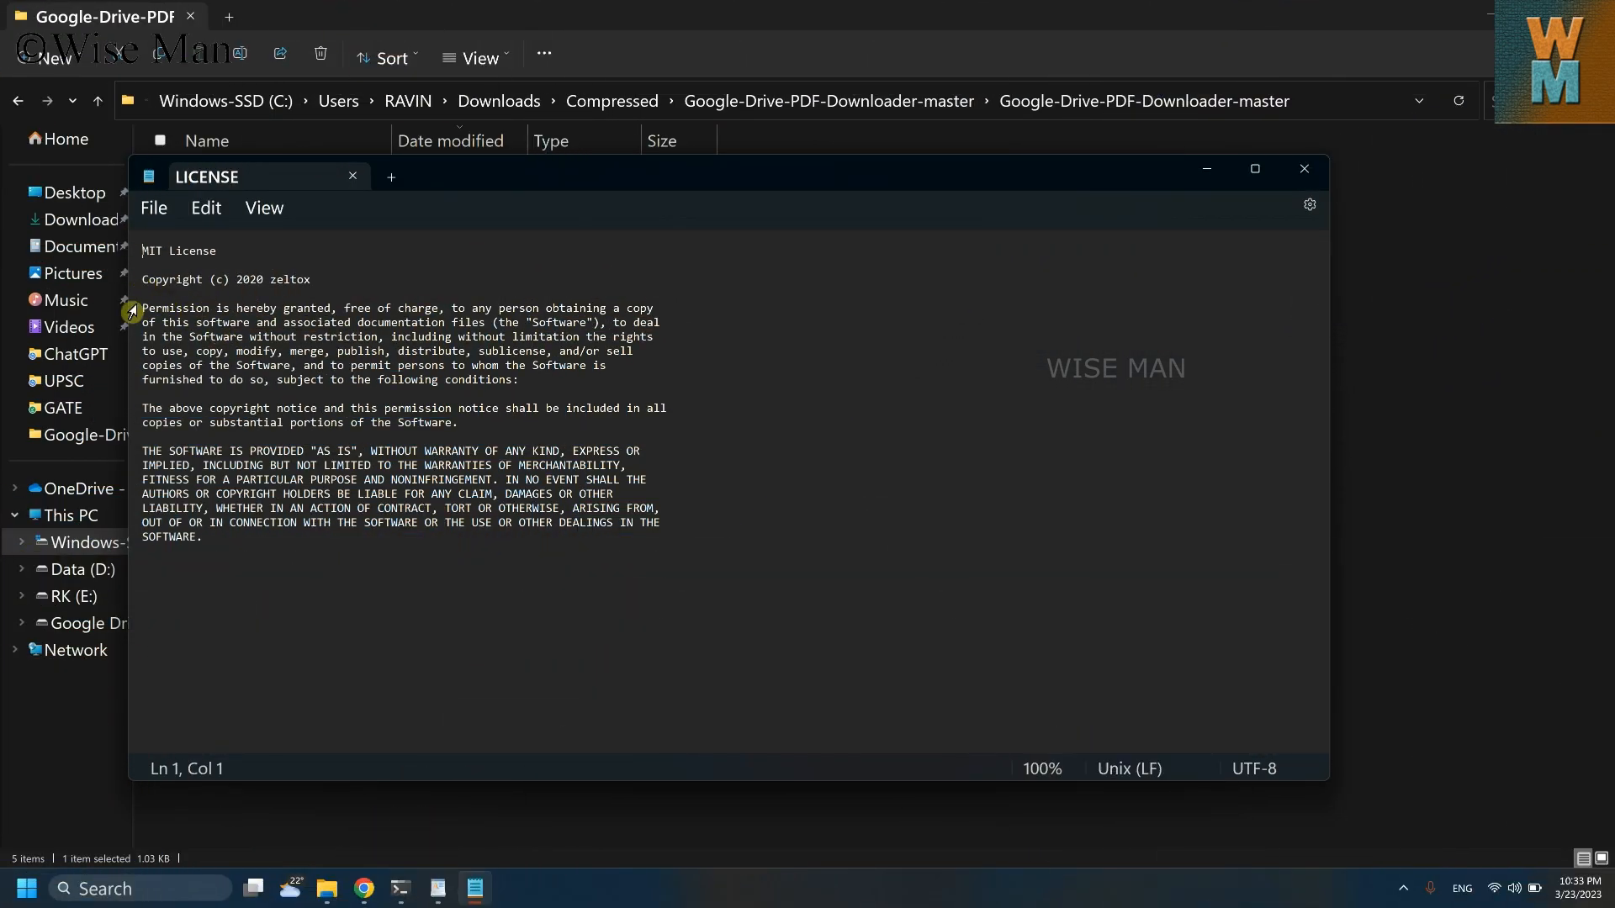
Select the permission paragraph of the MIT License text in Notepad.
left_click_drag(143, 308, 338, 336)
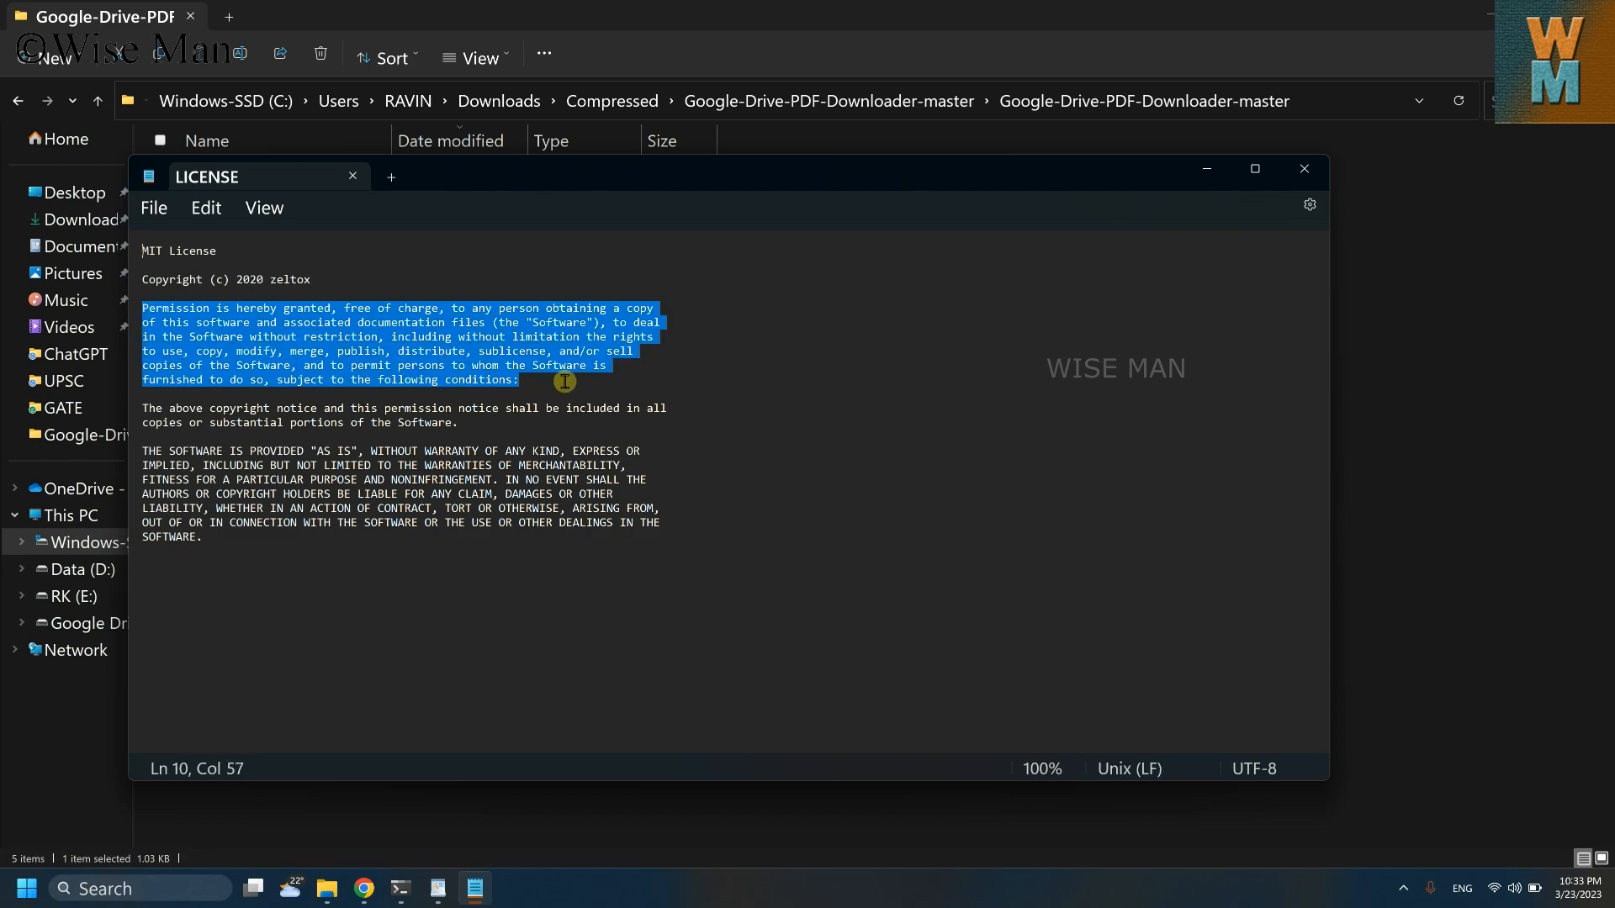
mouse_move(1331, 187)
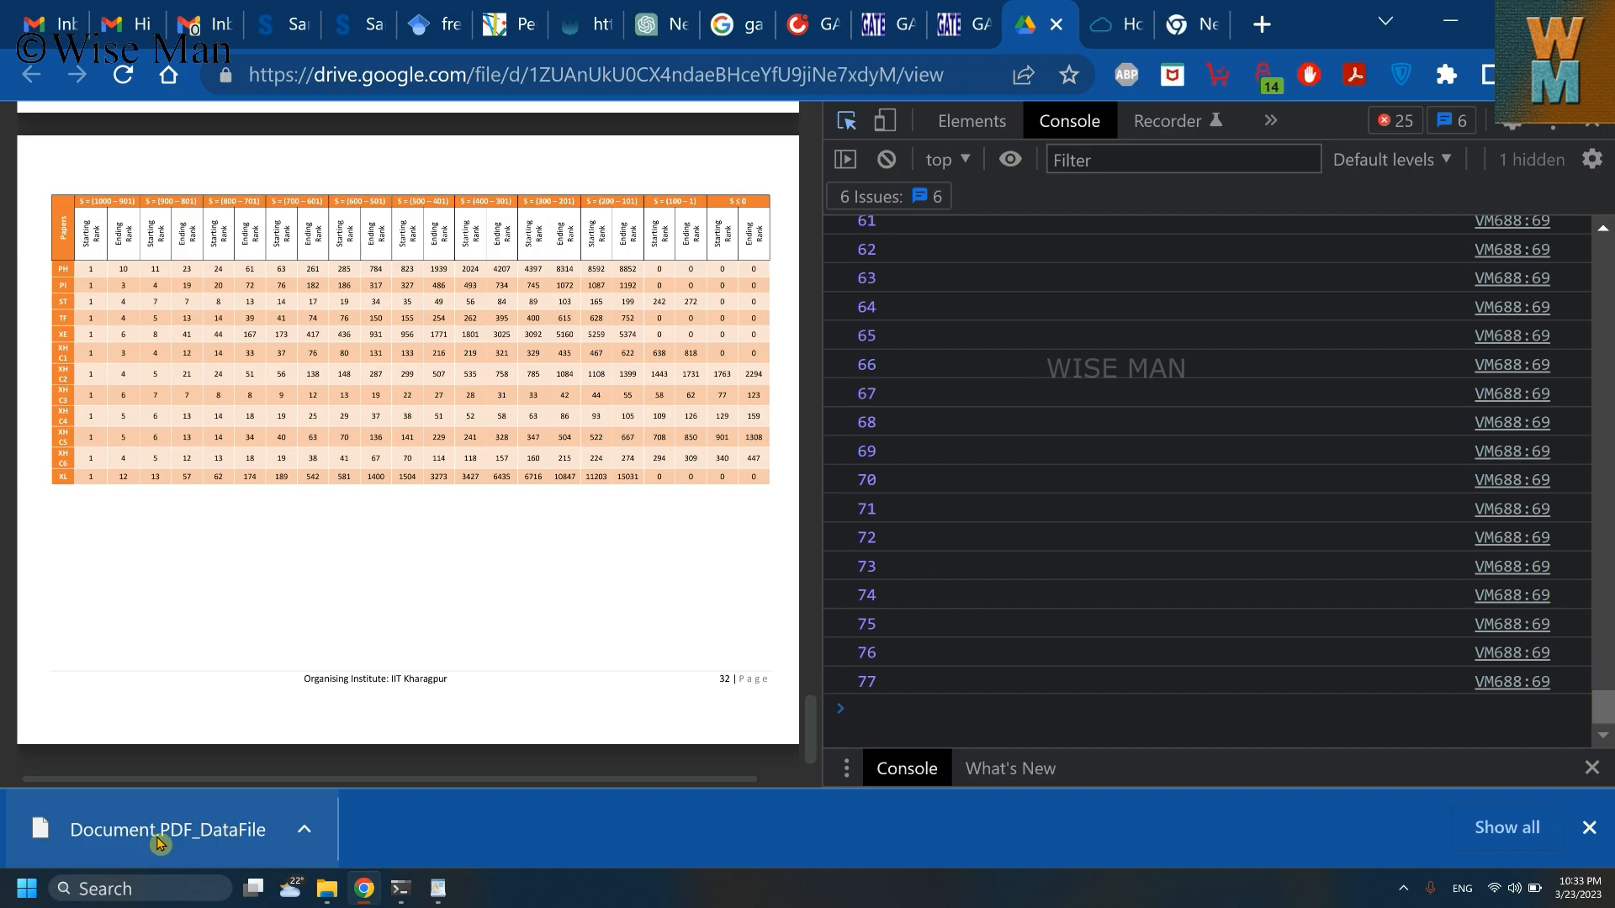
Show the finished Document.PDF_DataFile (about 34.5 MB) in Downloads and bring up its actions.
left_click(303, 830)
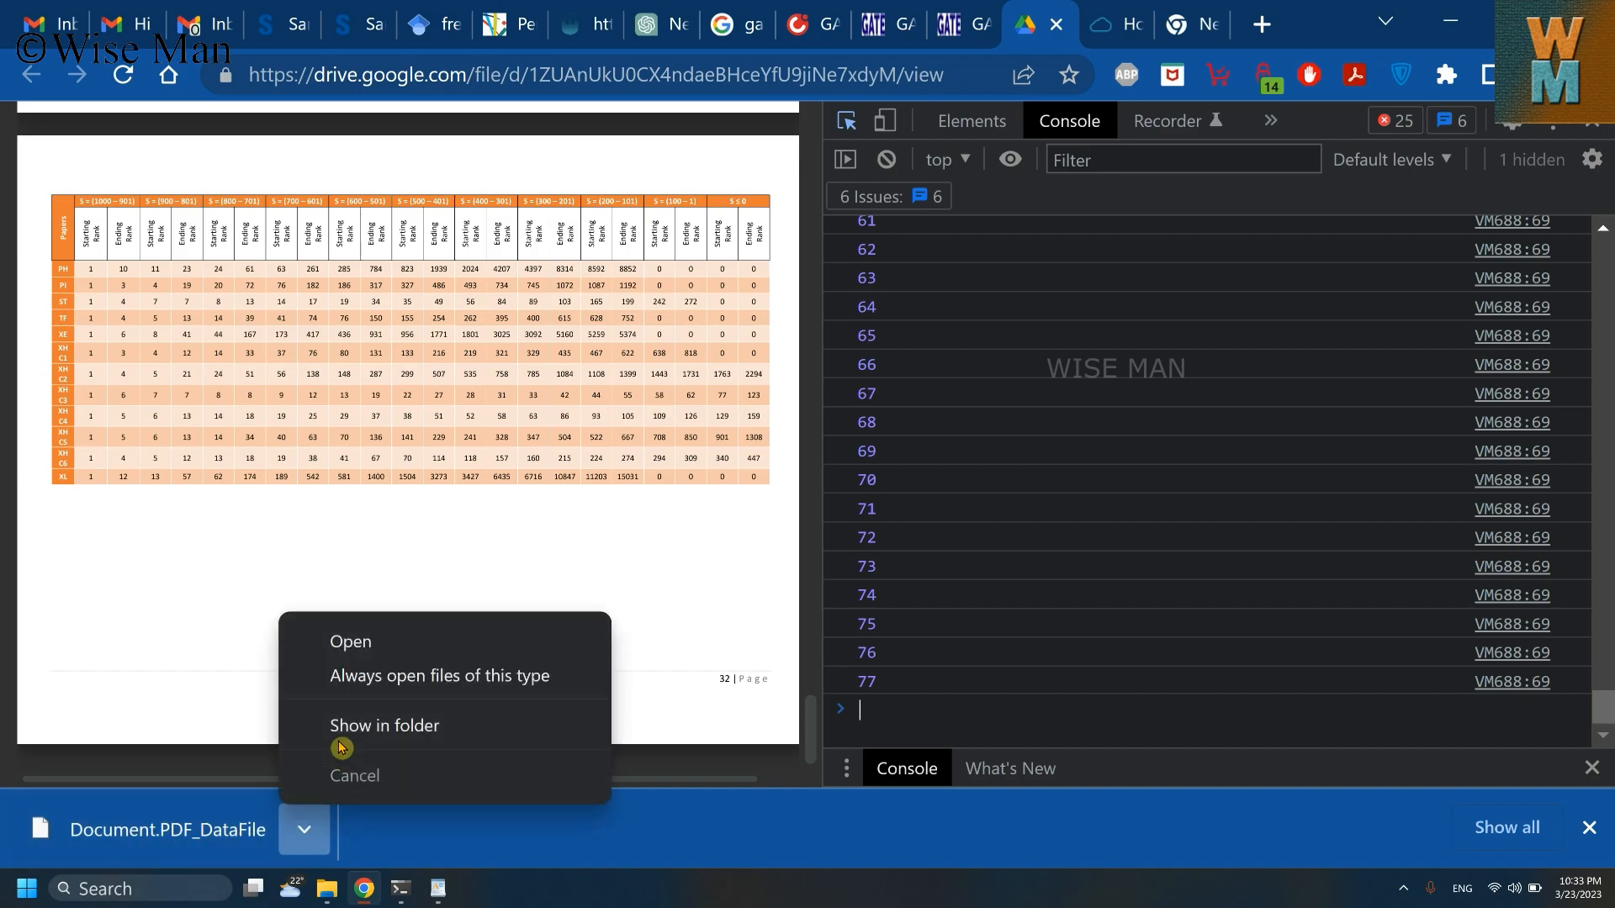
left_click(385, 725)
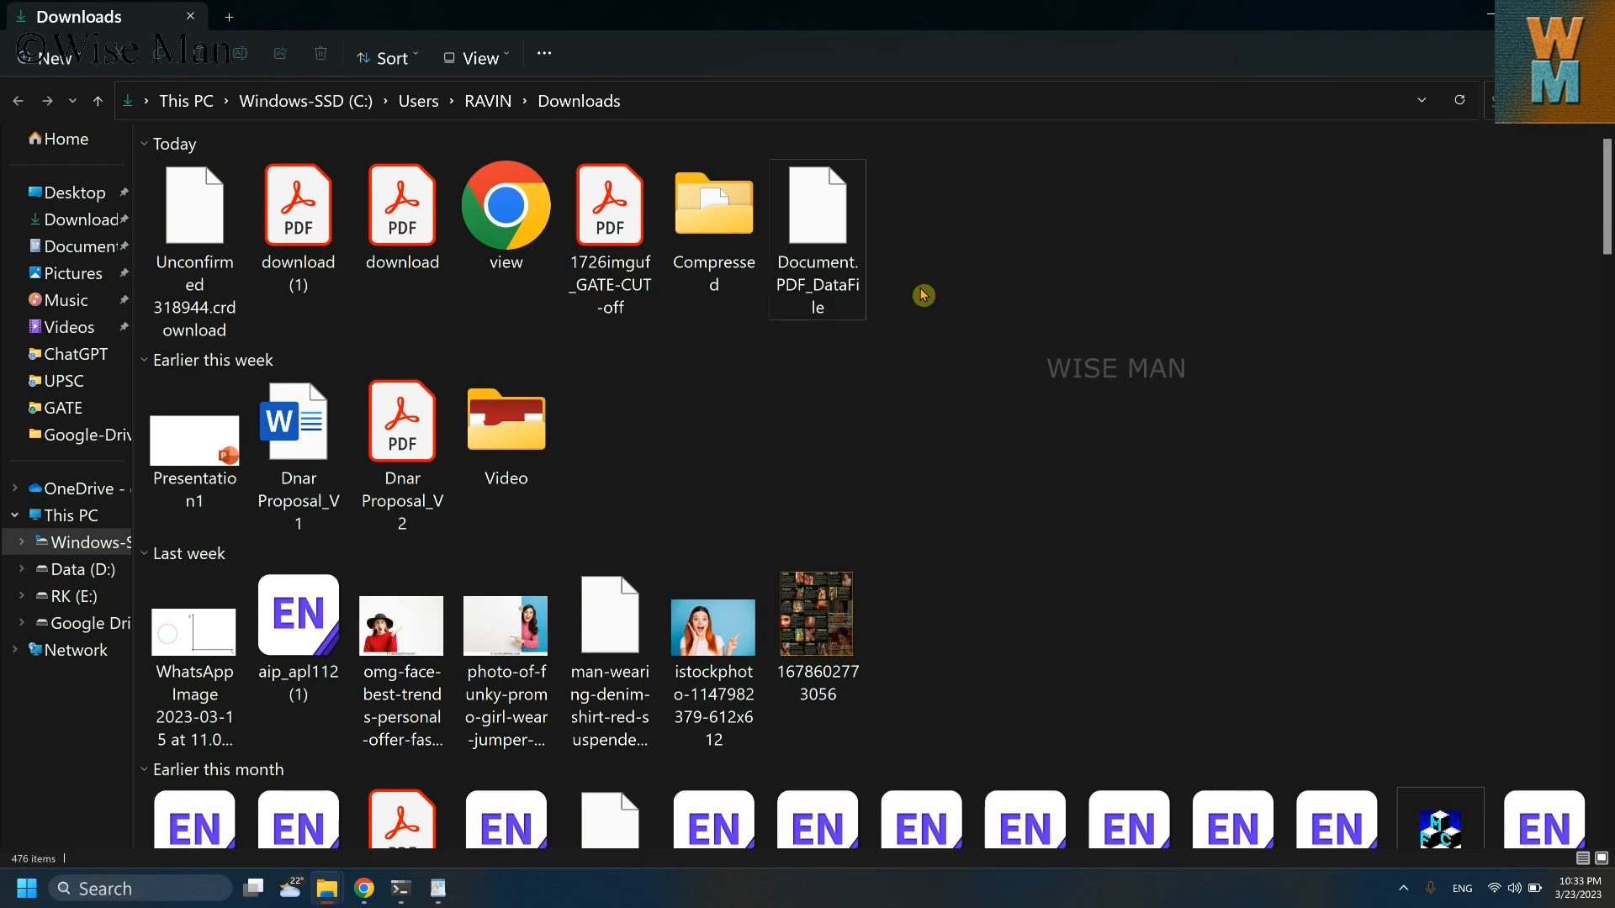
left_click(817, 204)
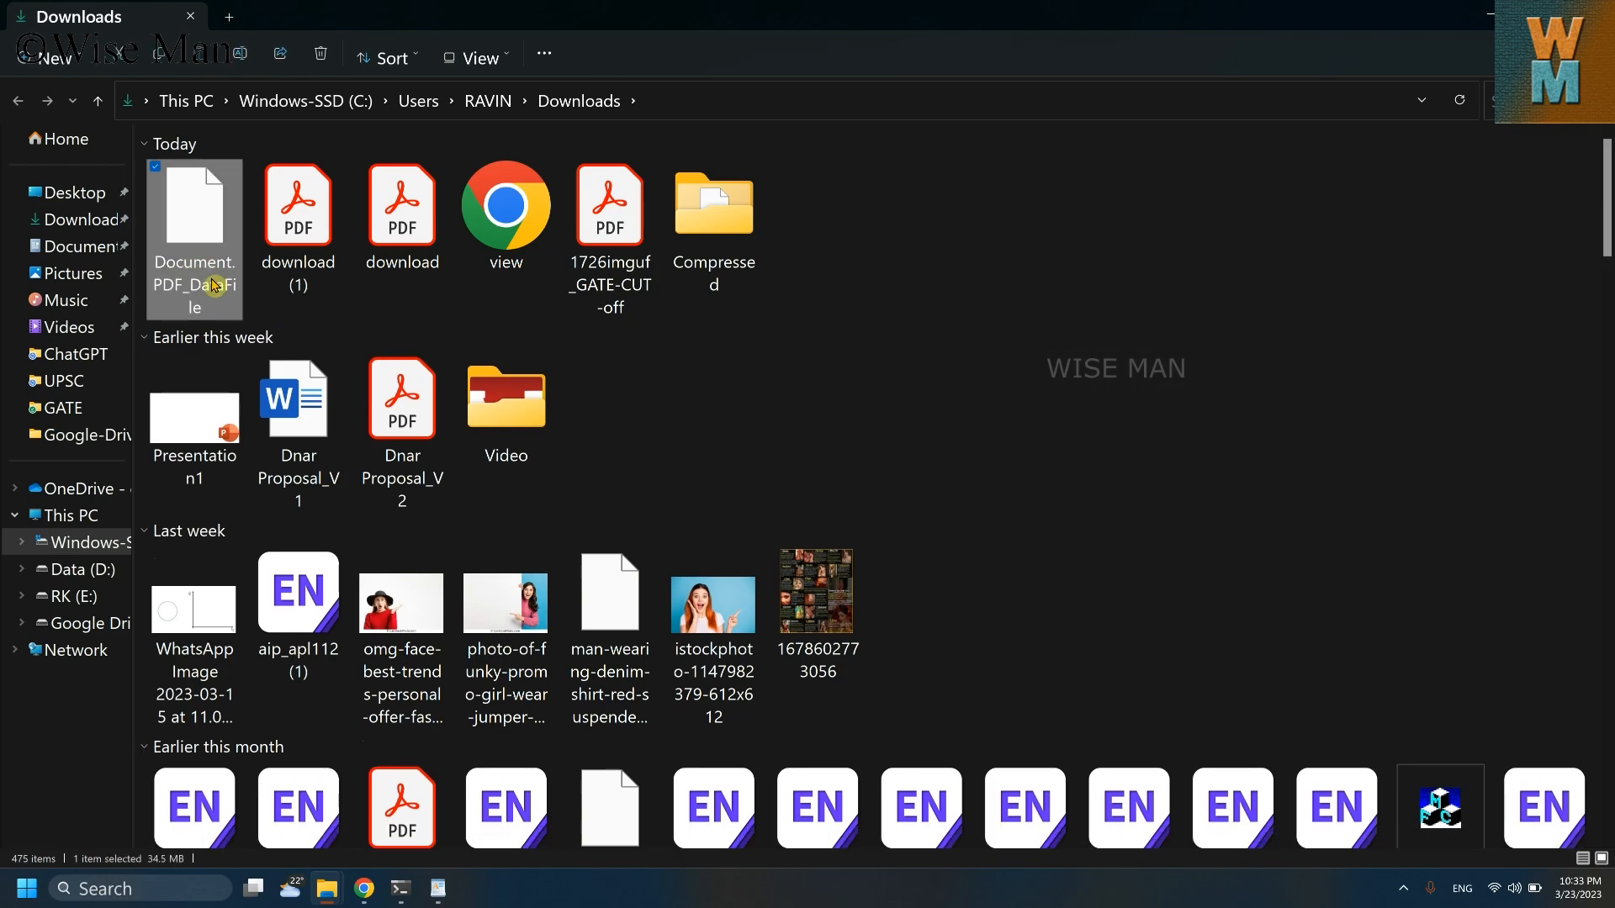
mouse_move(206, 279)
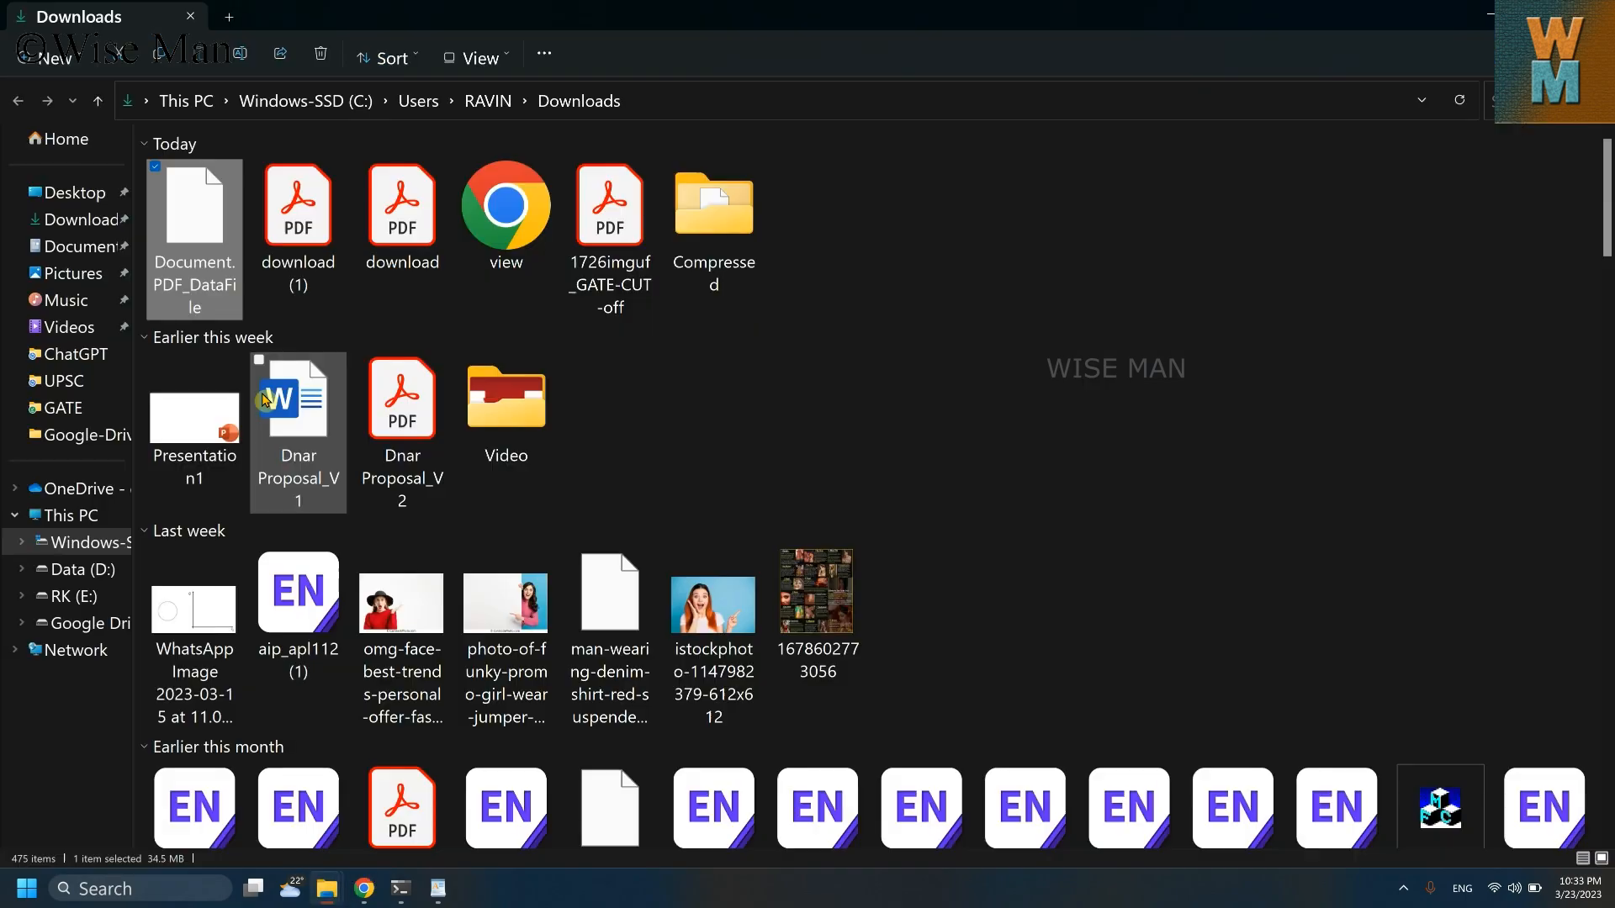
right_click(193, 213)
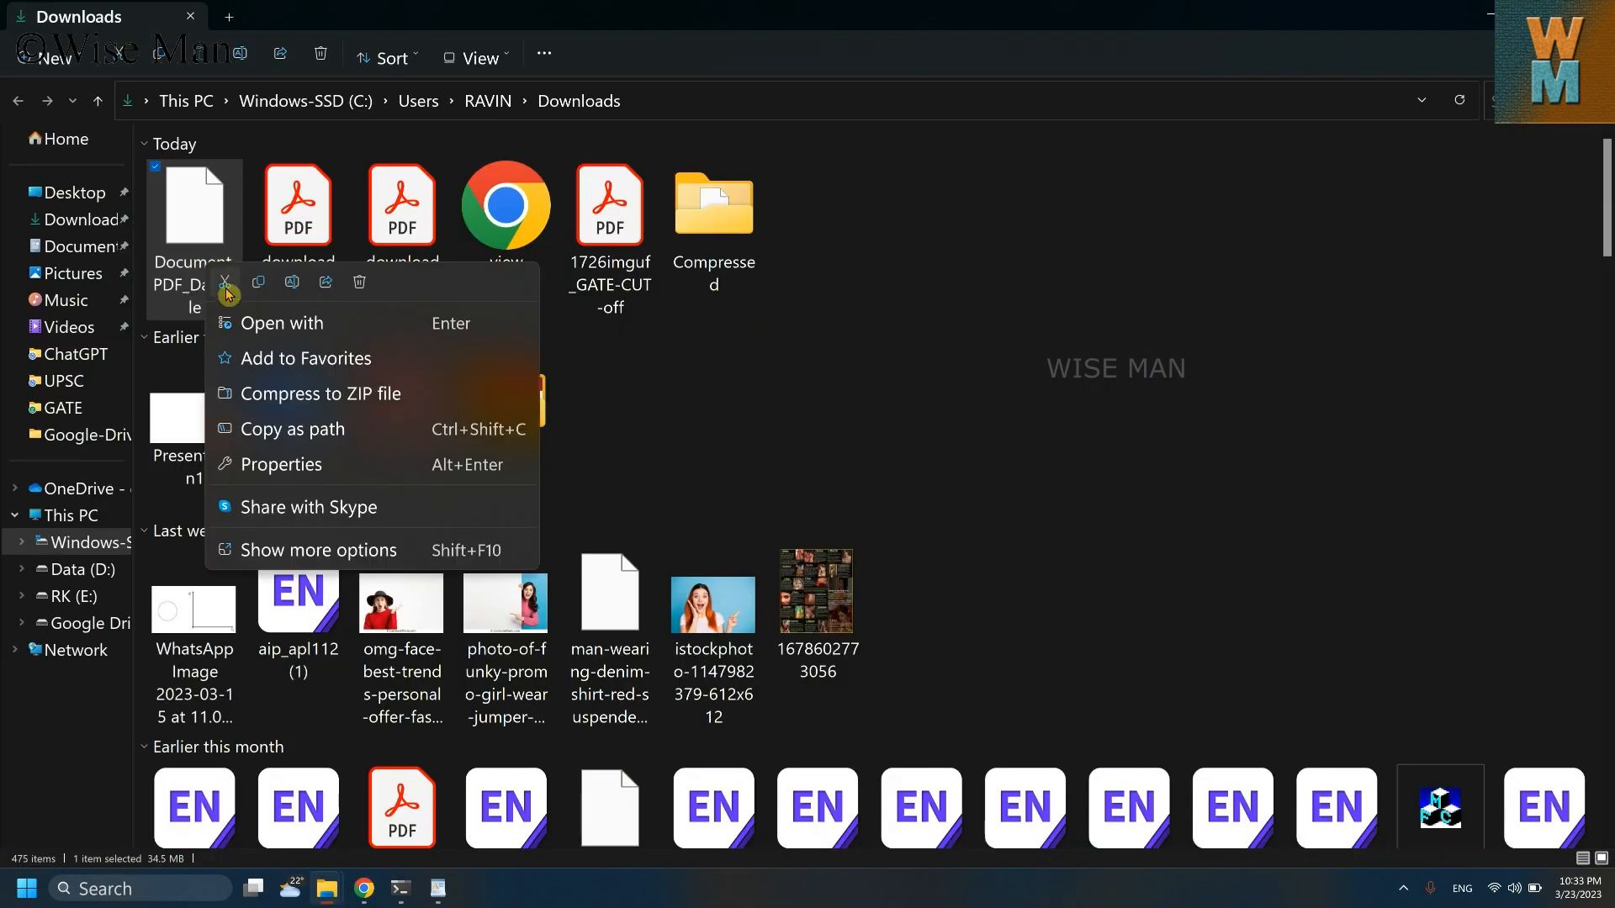
mouse_move(193, 252)
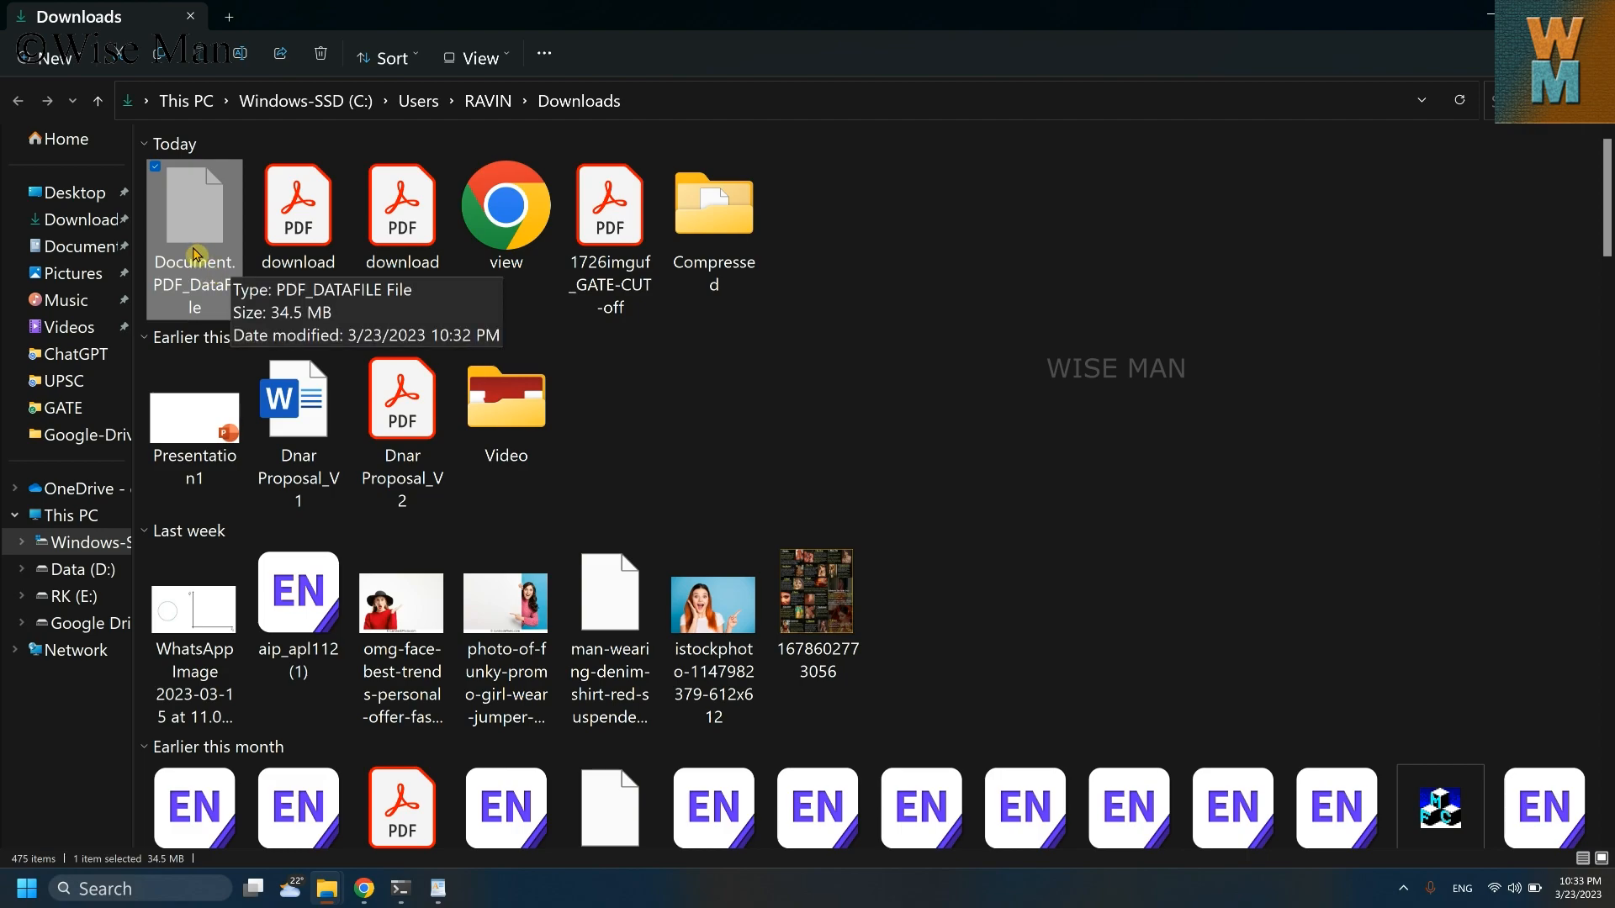
mouse_move(225, 237)
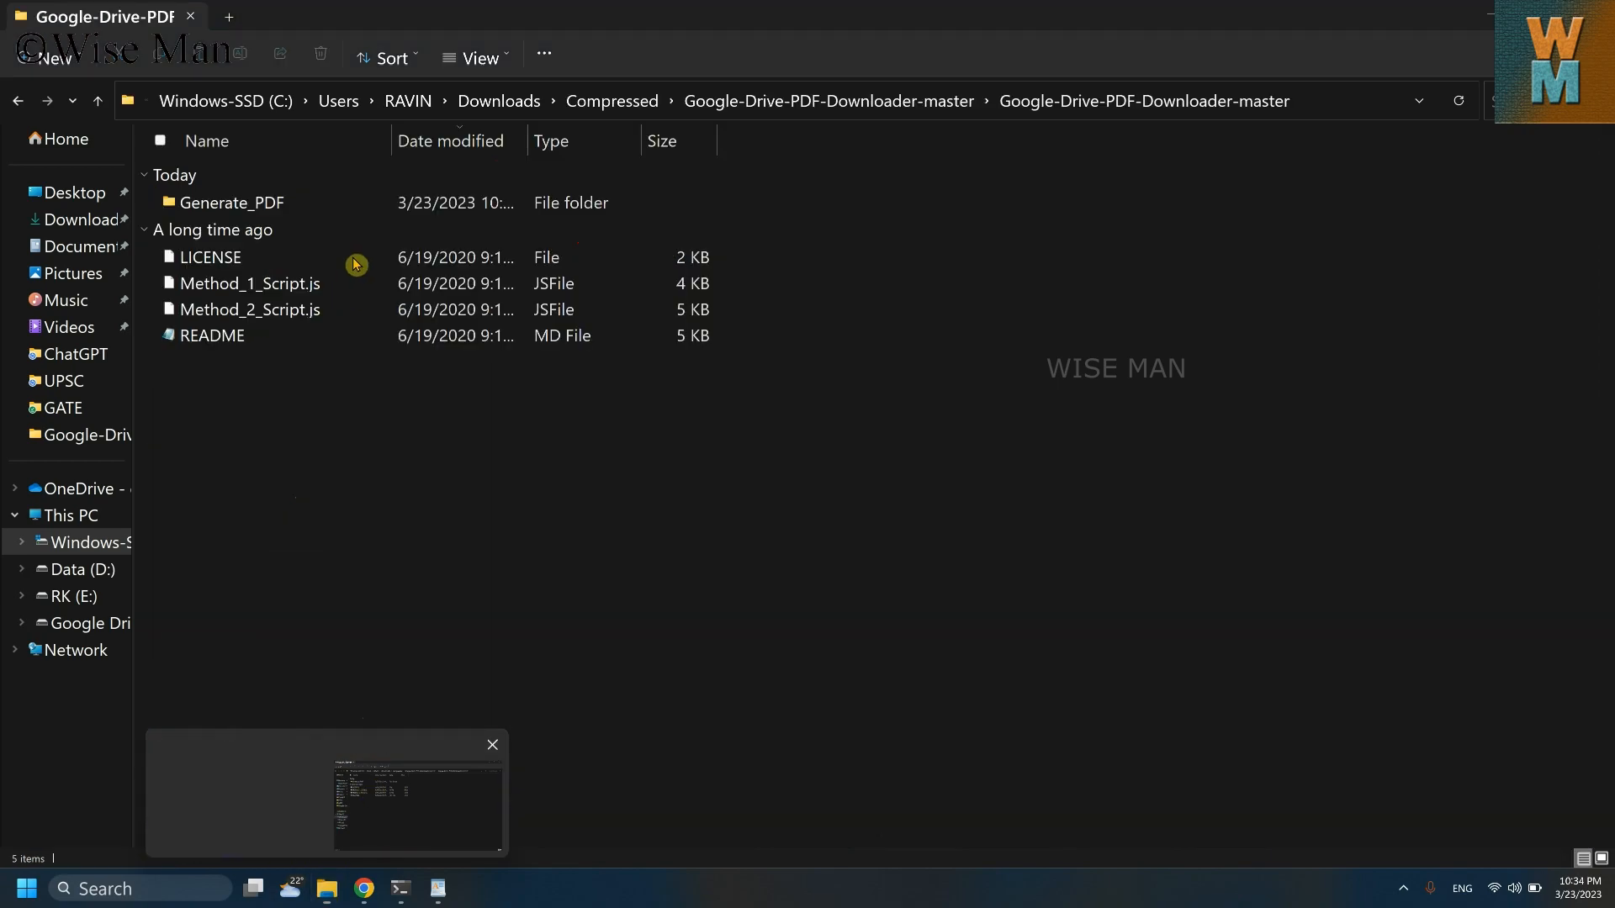
Open Generate_PDF > Input in the downloader project and paste Document.PDF_DataFile there.
left_click(209, 257)
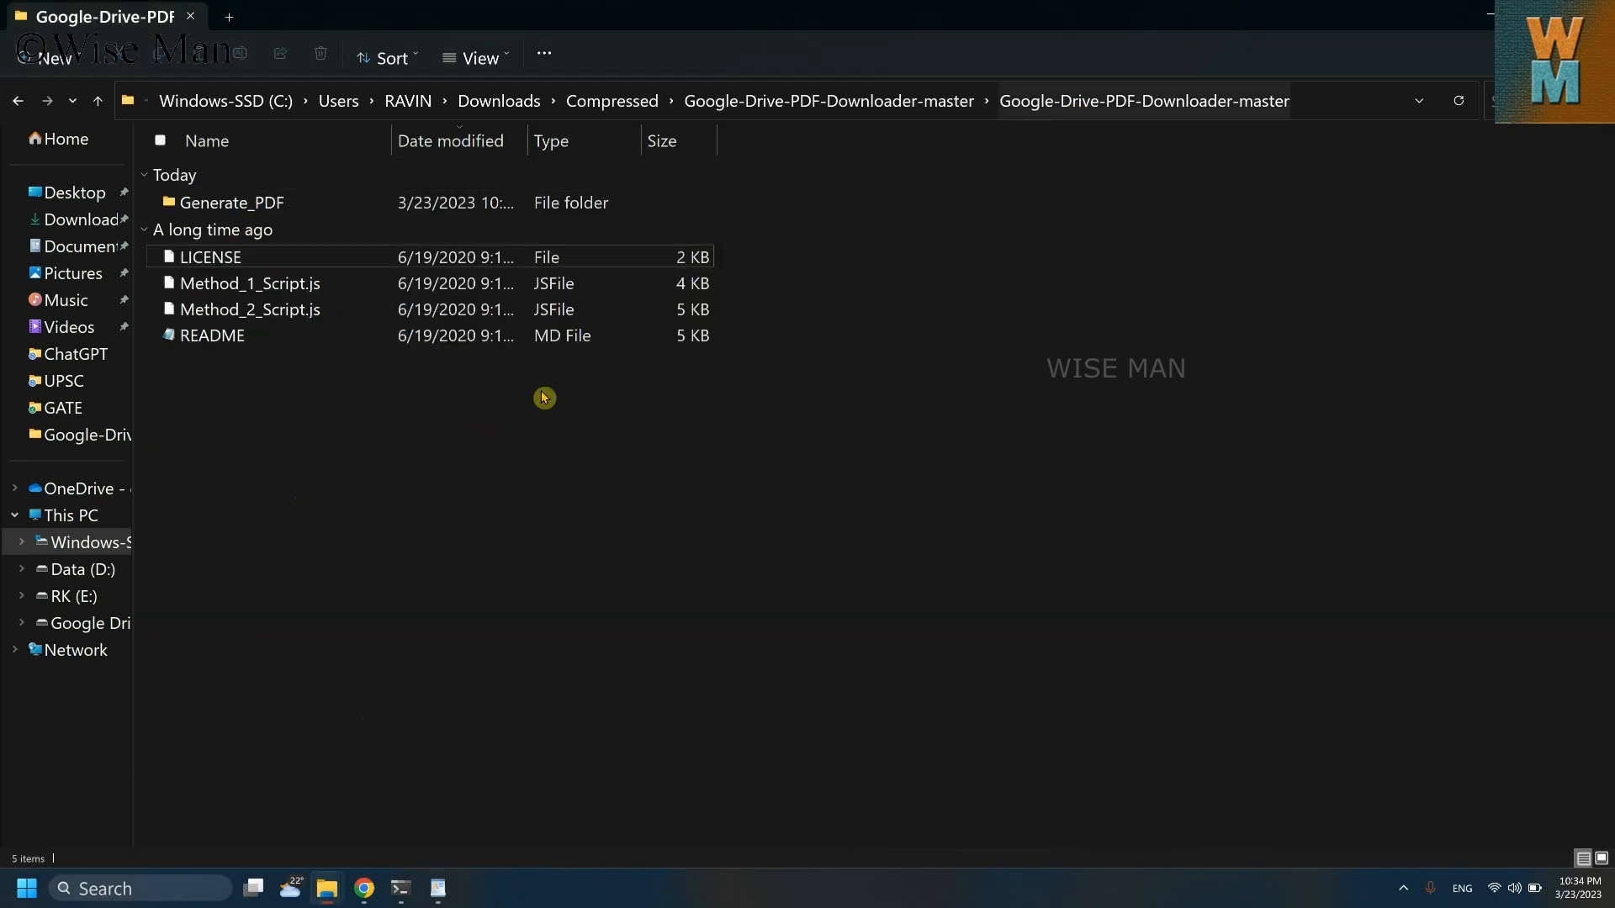
left_click(229, 202)
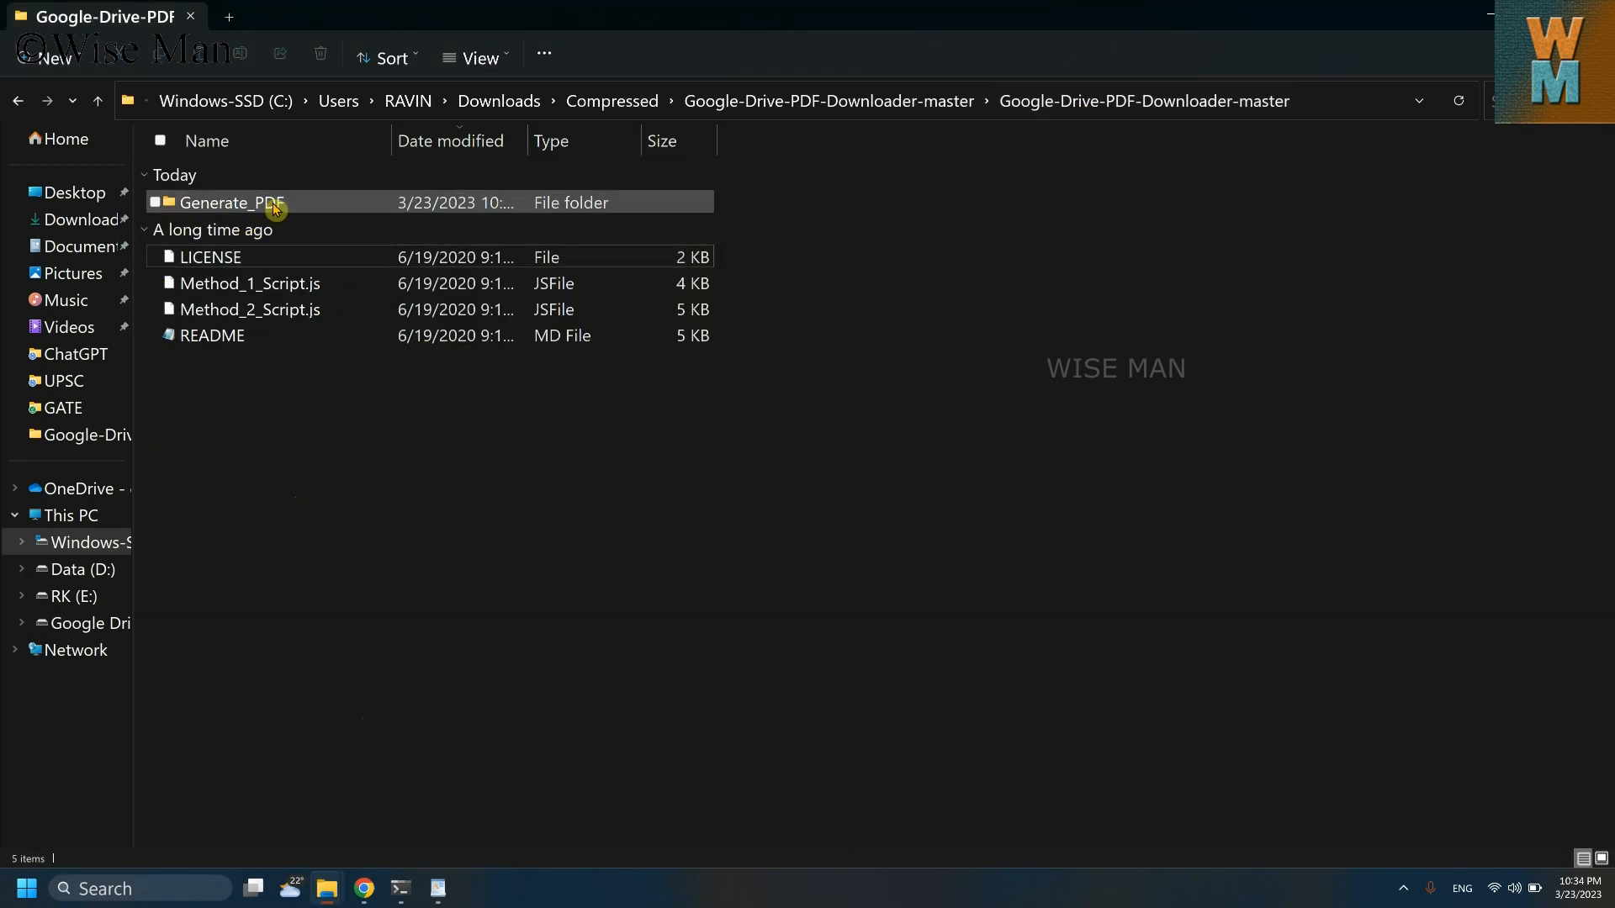
mouse_move(230, 202)
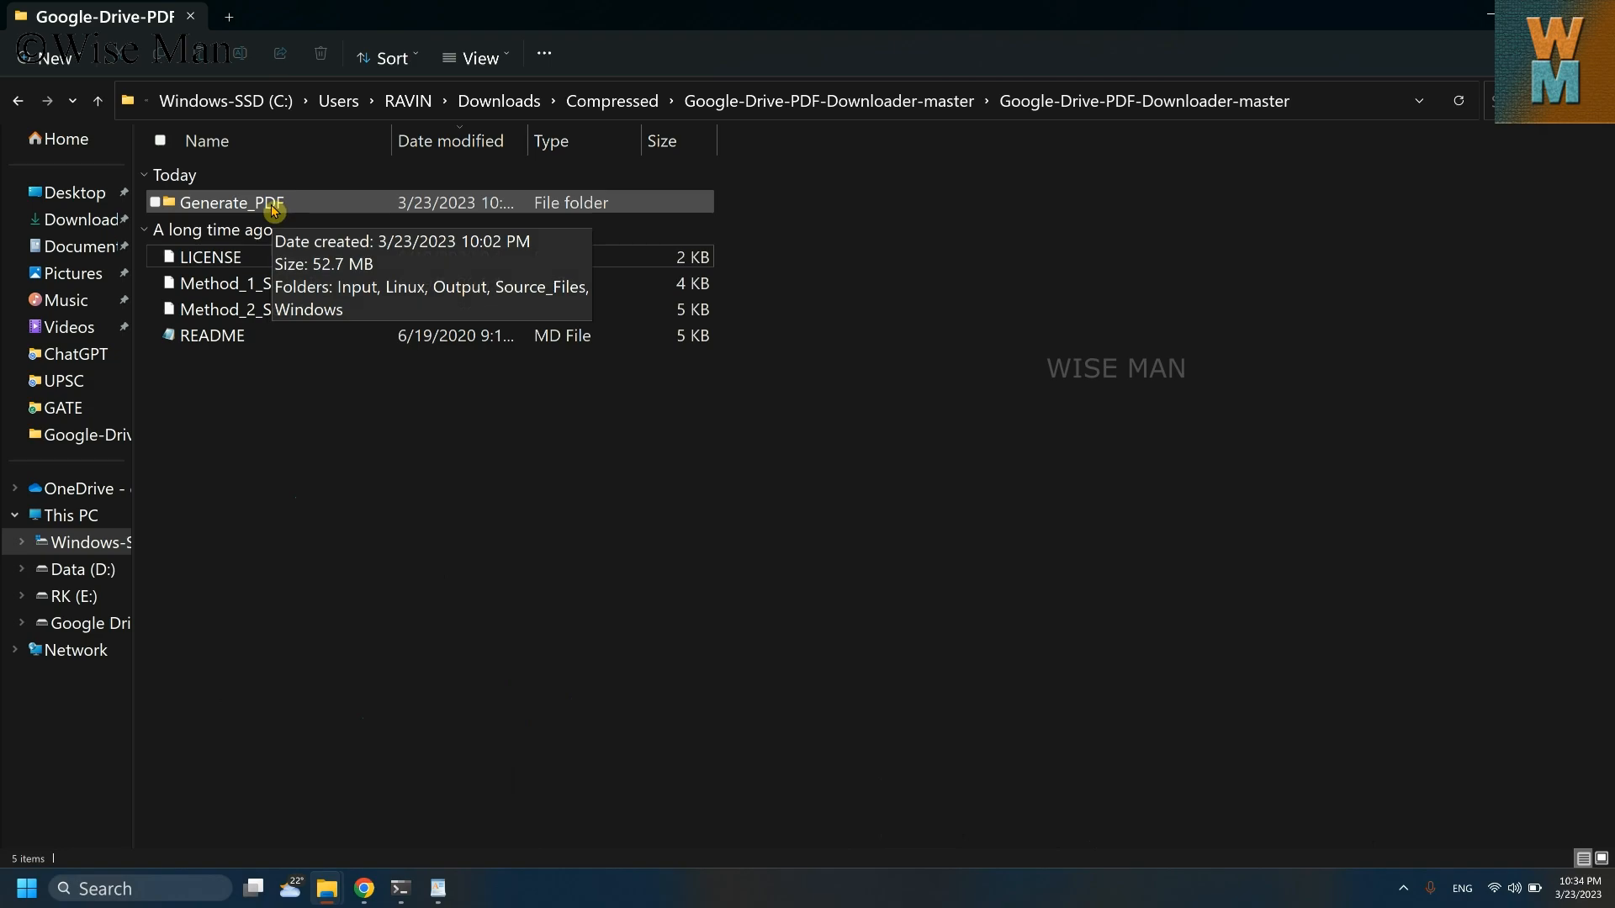
left_click(231, 202)
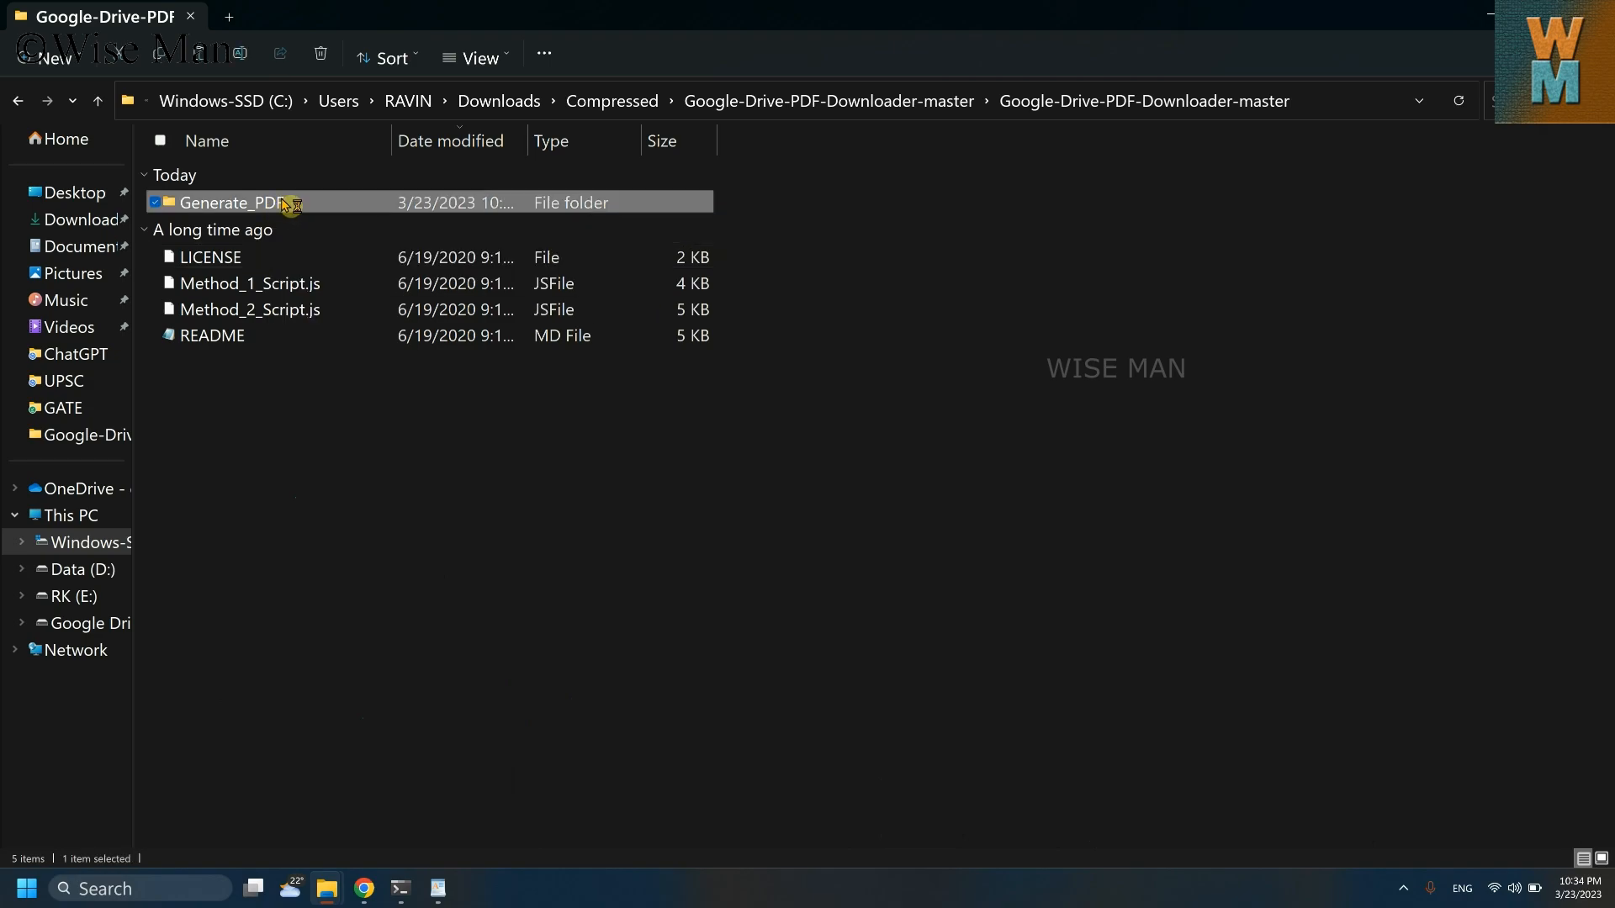
double_click(226, 202)
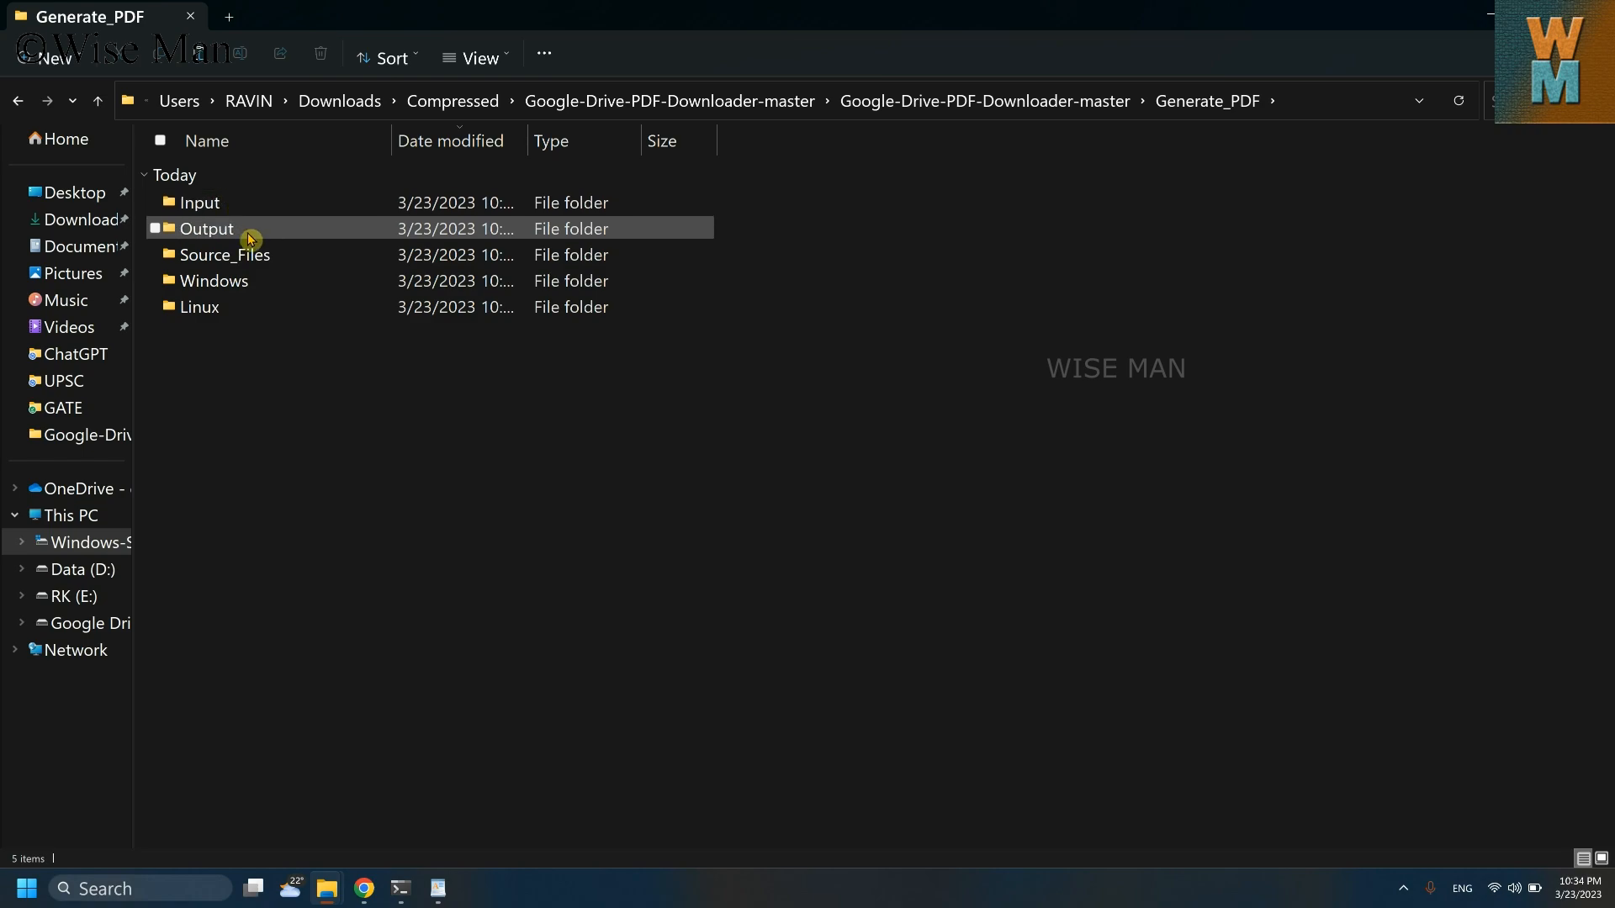
double_click(198, 202)
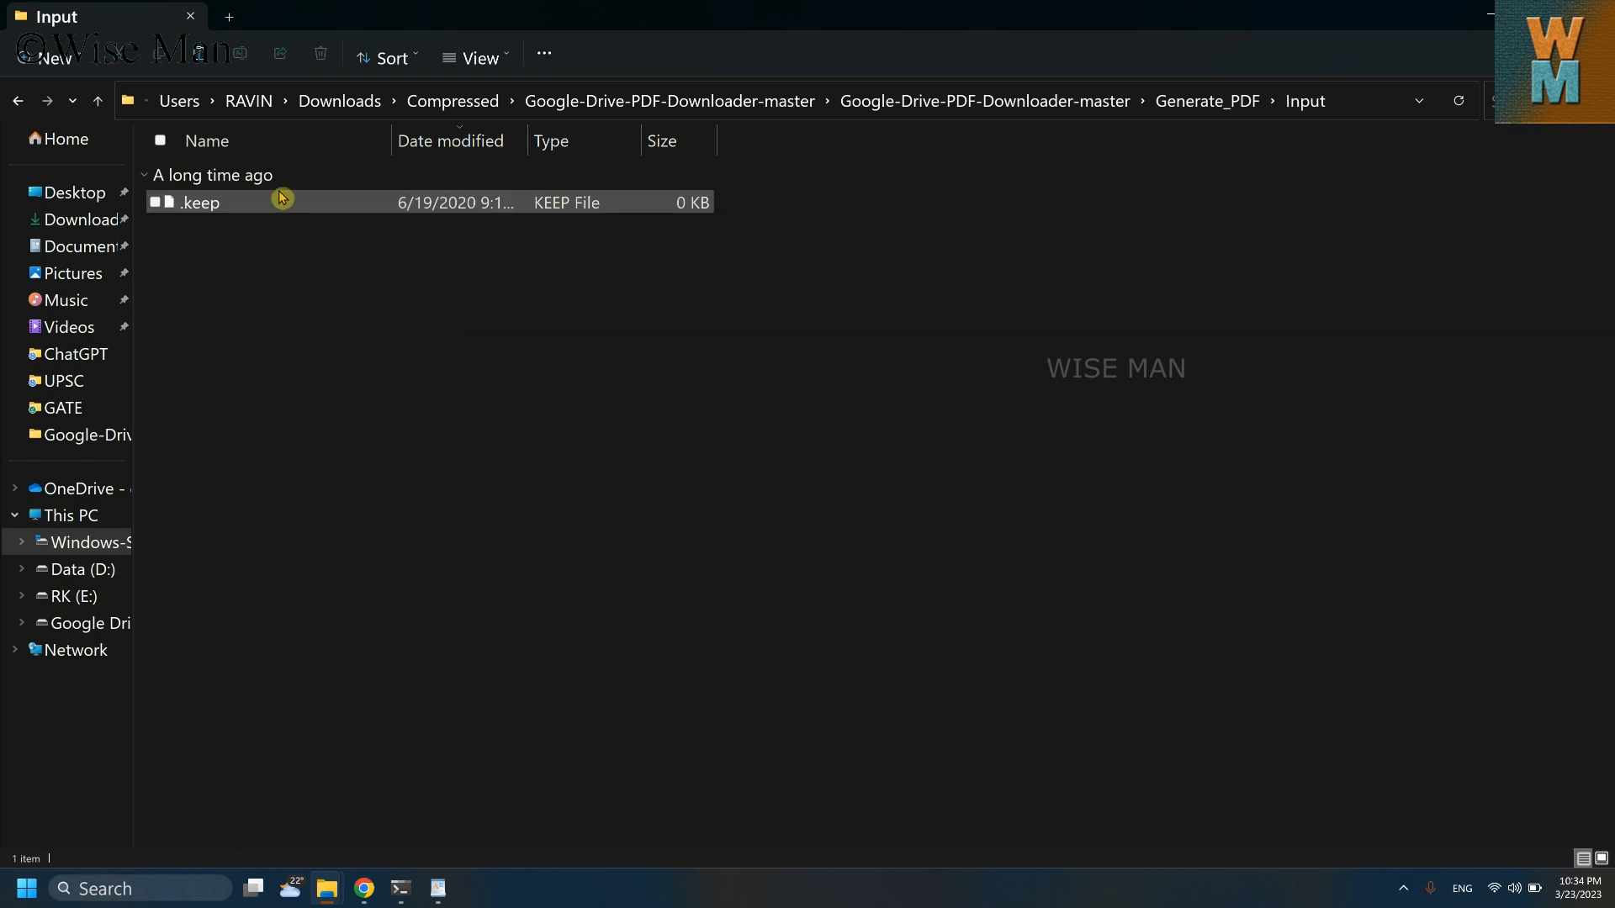
left_click(323, 394)
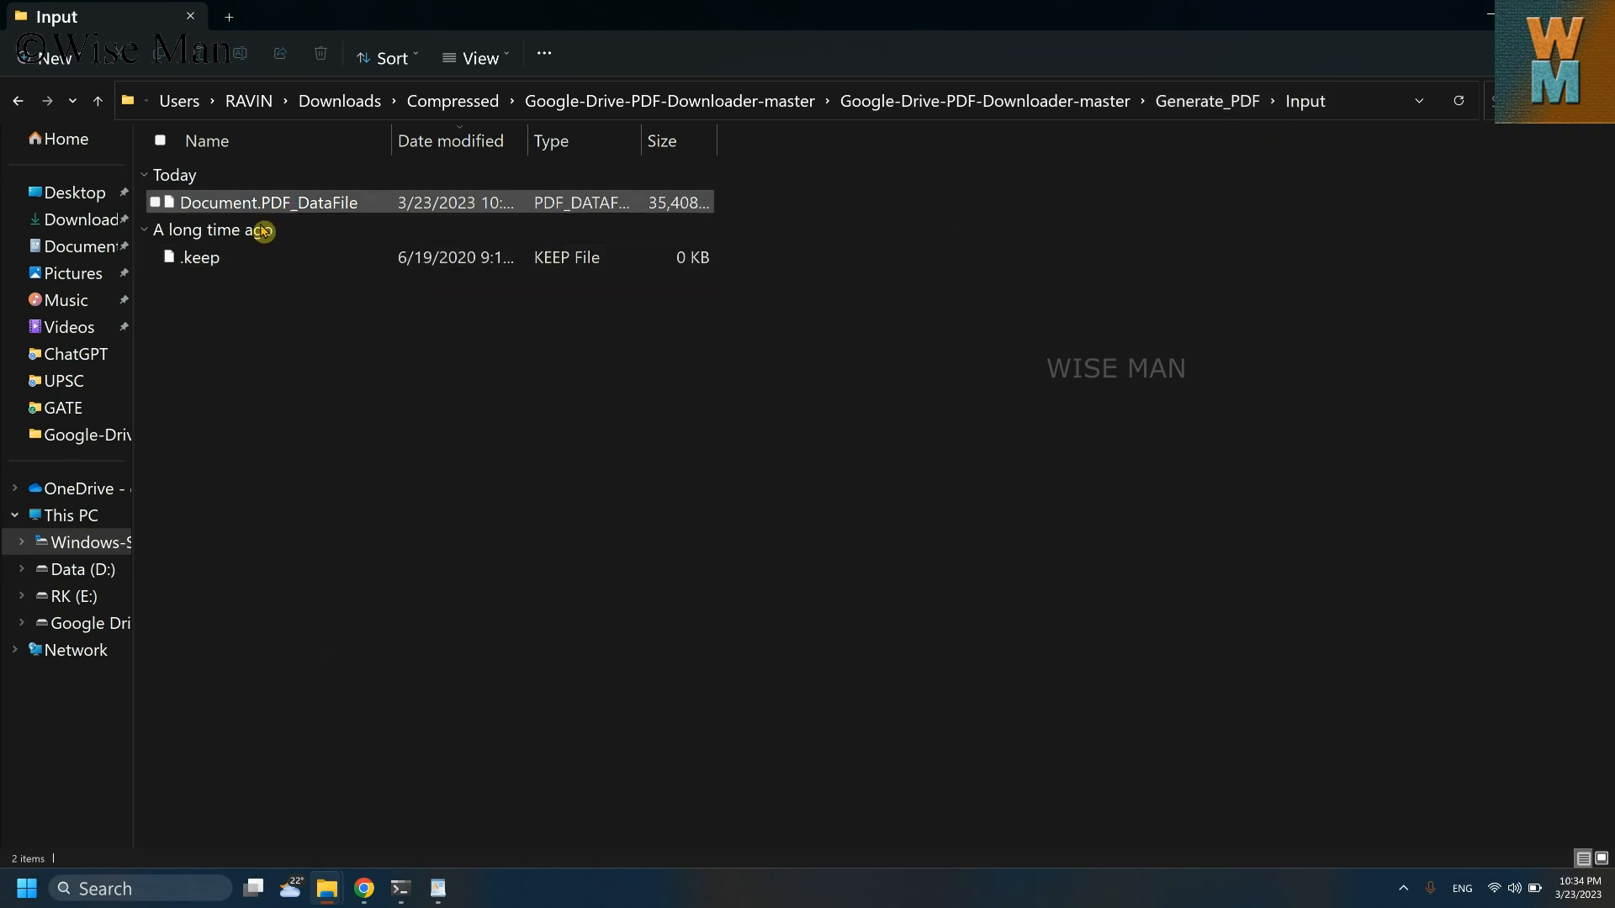
Open Generate_PDF's Windows folder and select the GeneratePDF command file.
left_click(97, 101)
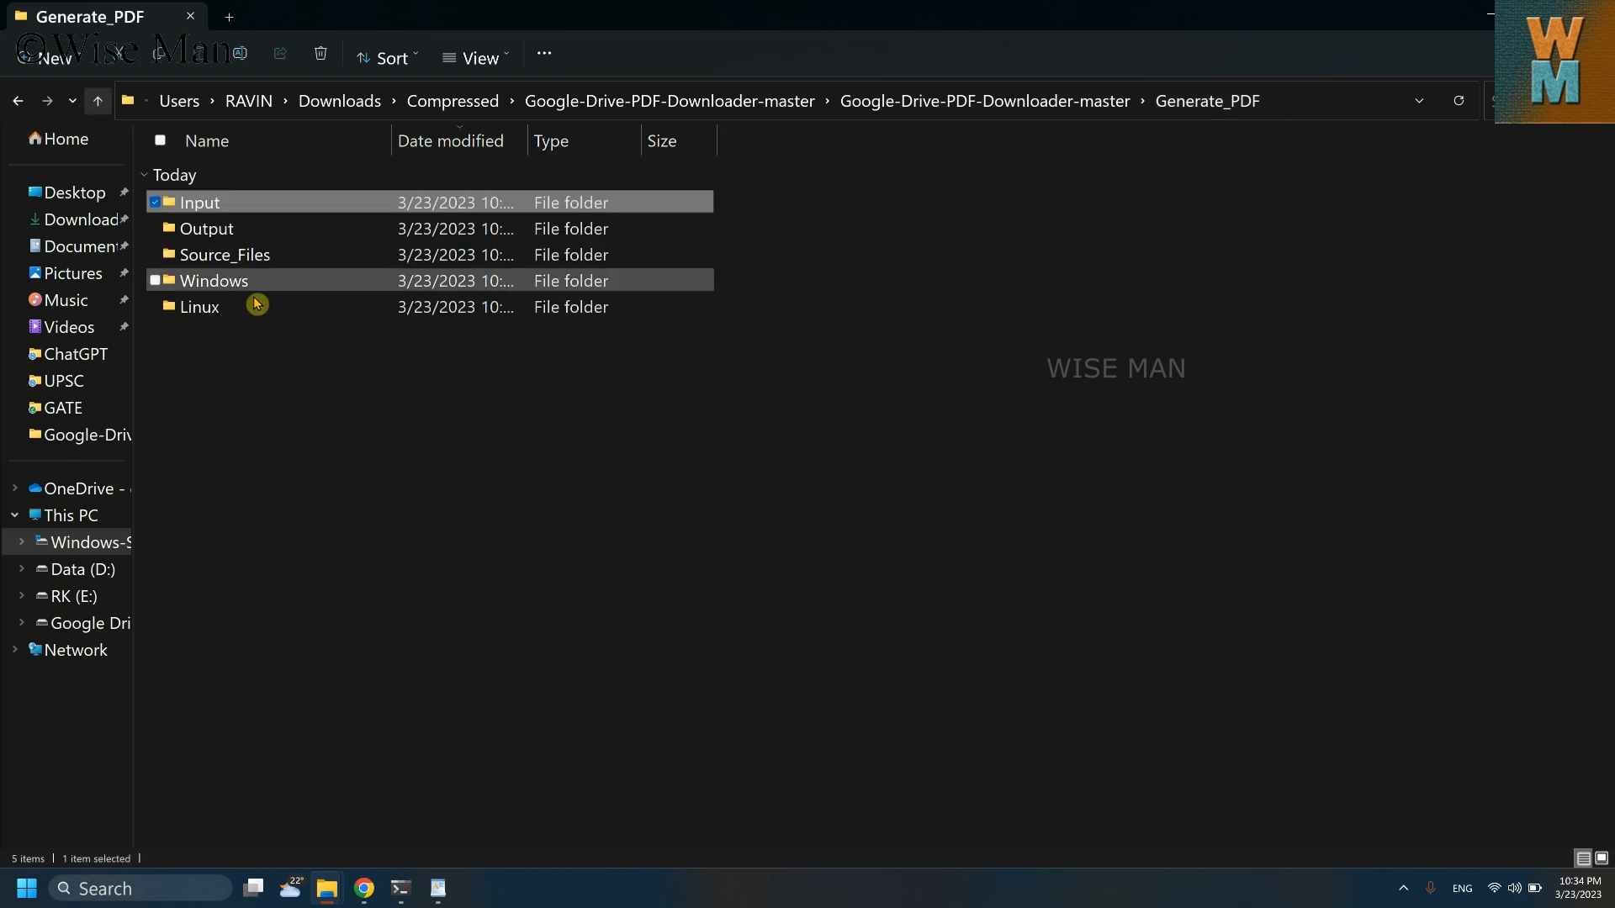
left_click(213, 280)
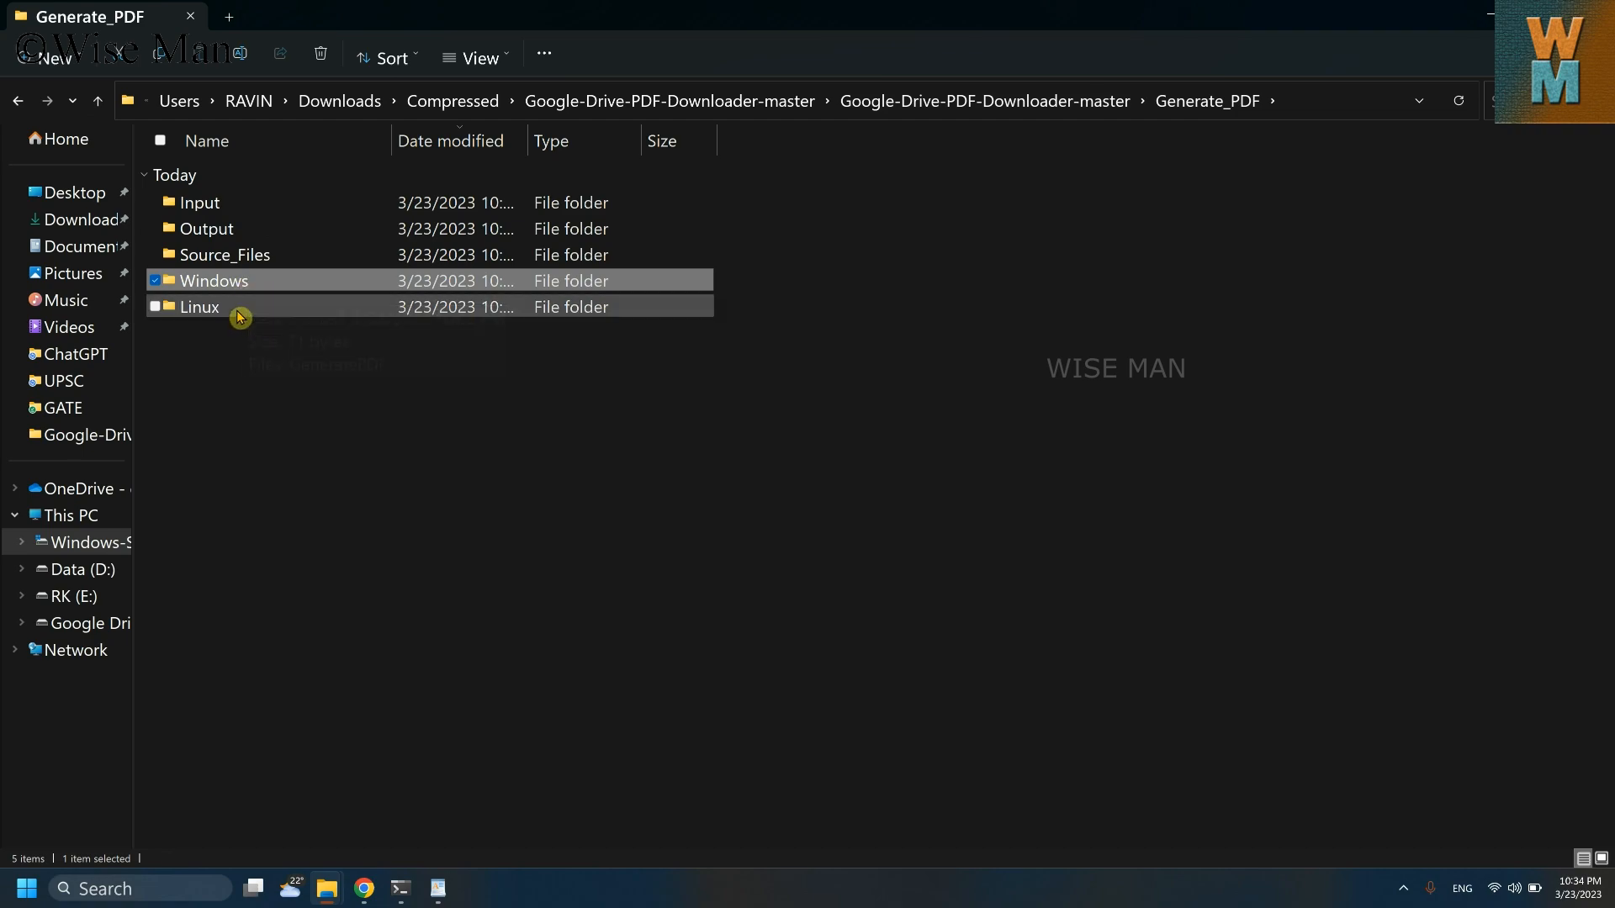
left_click(198, 307)
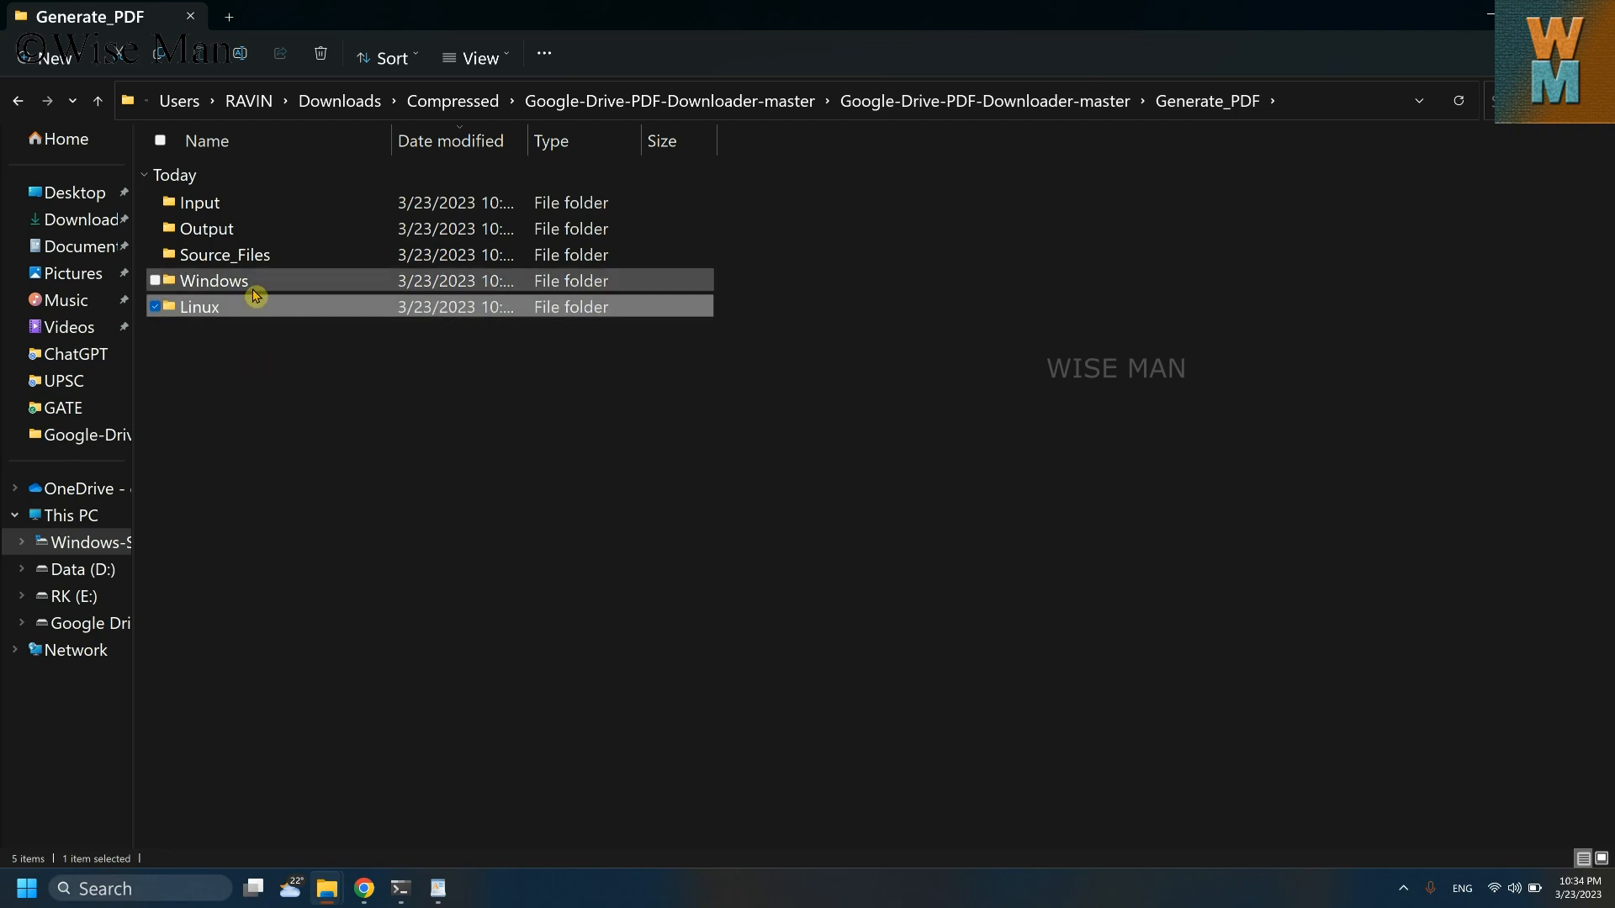
mouse_move(213, 280)
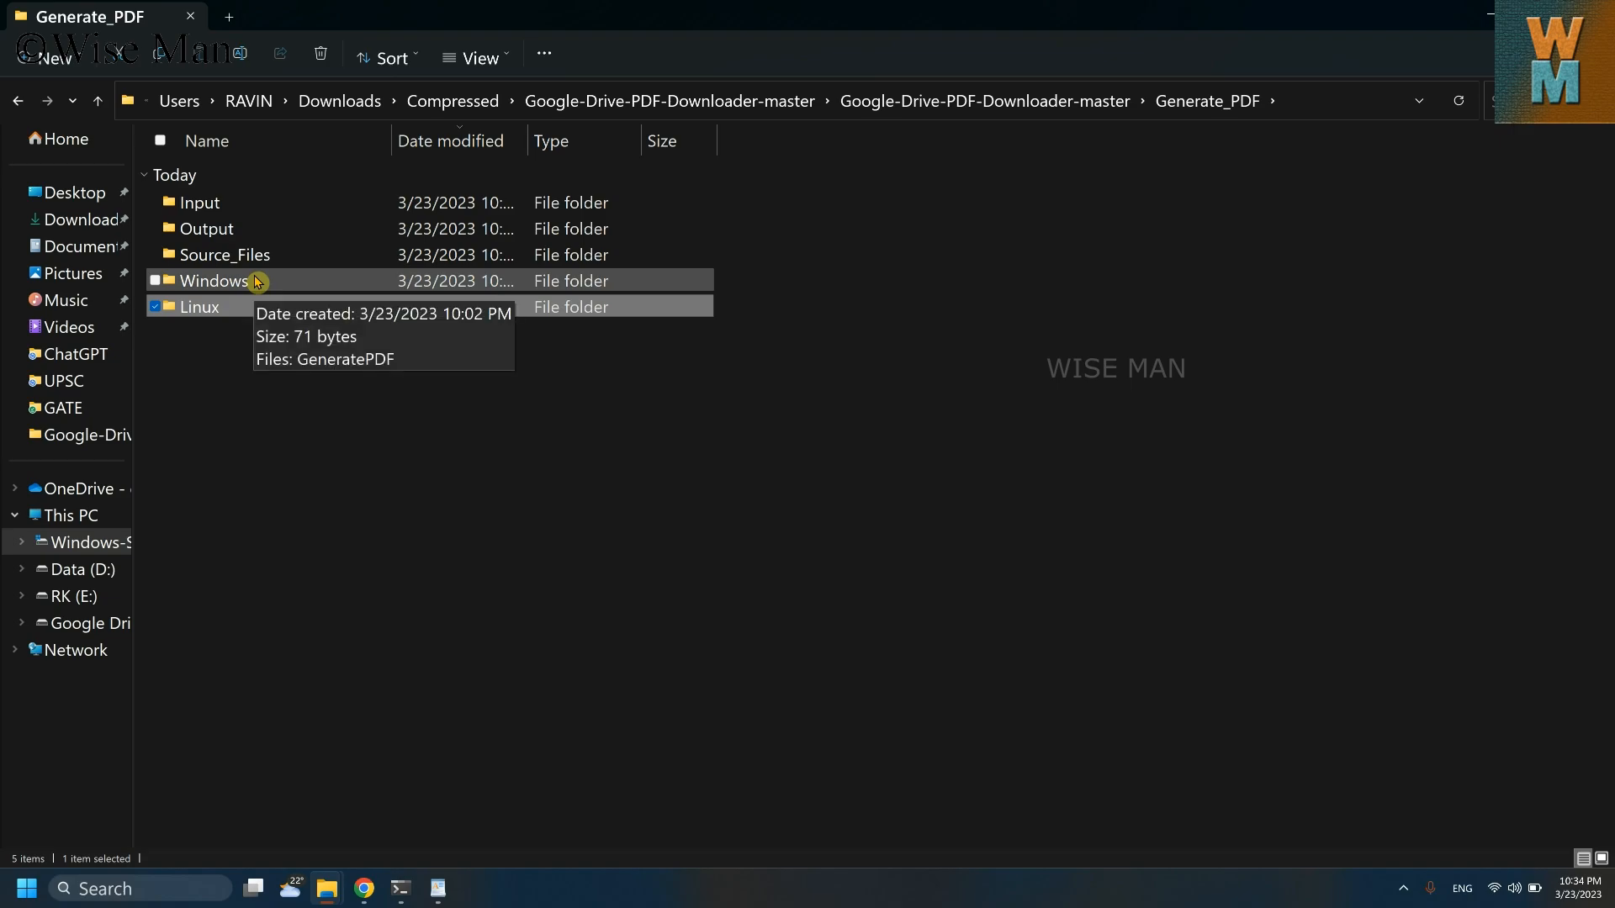
double_click(213, 281)
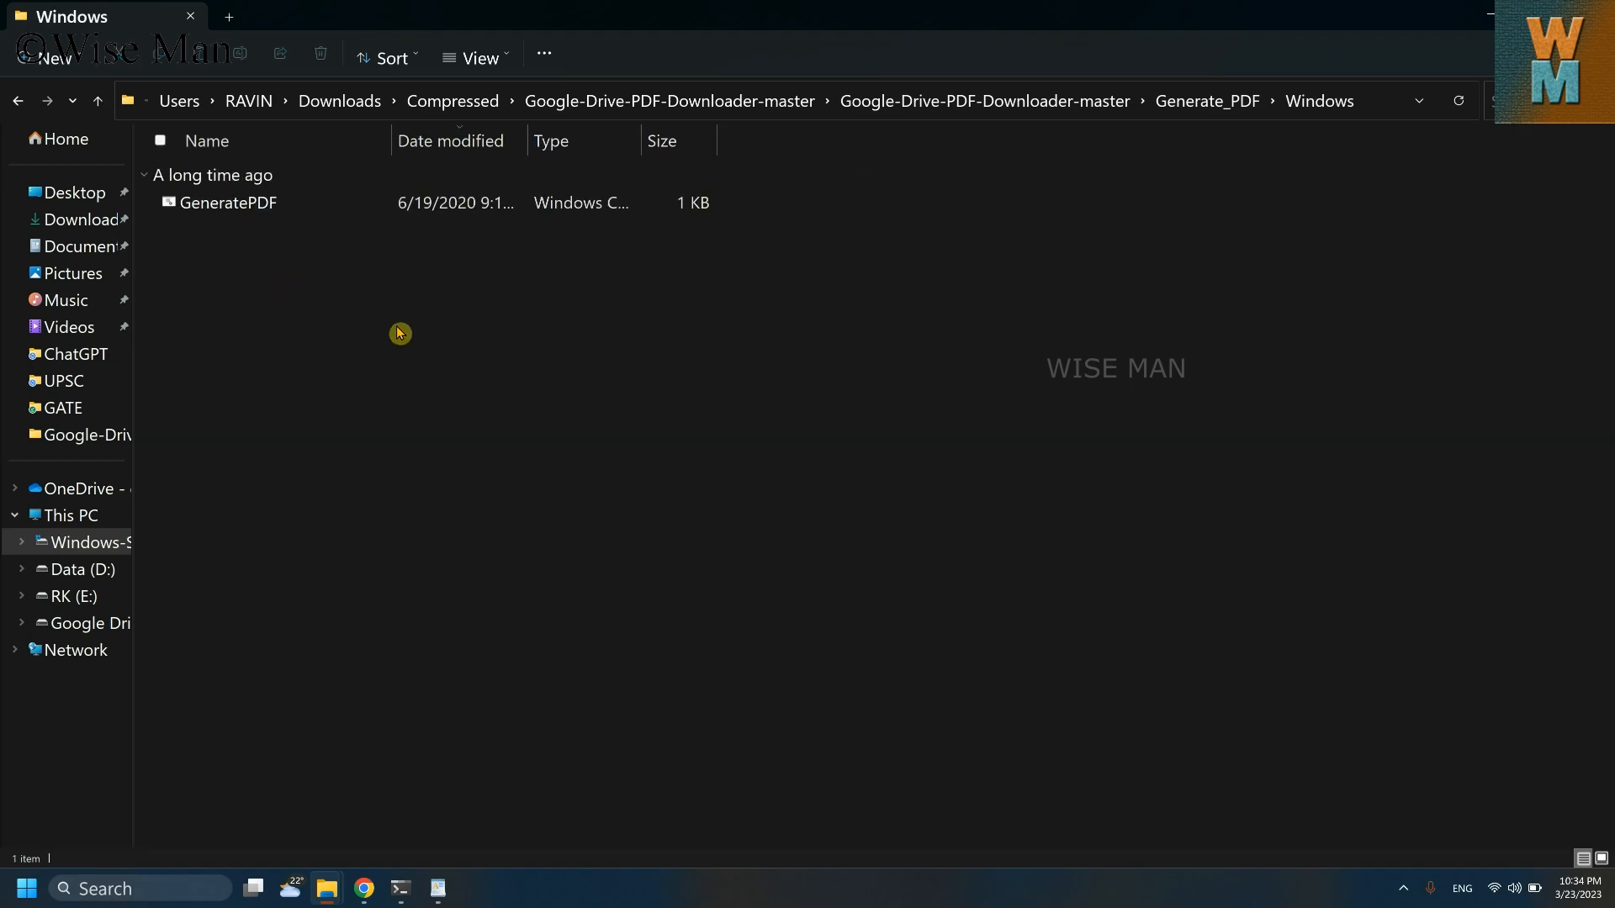
left_click(226, 202)
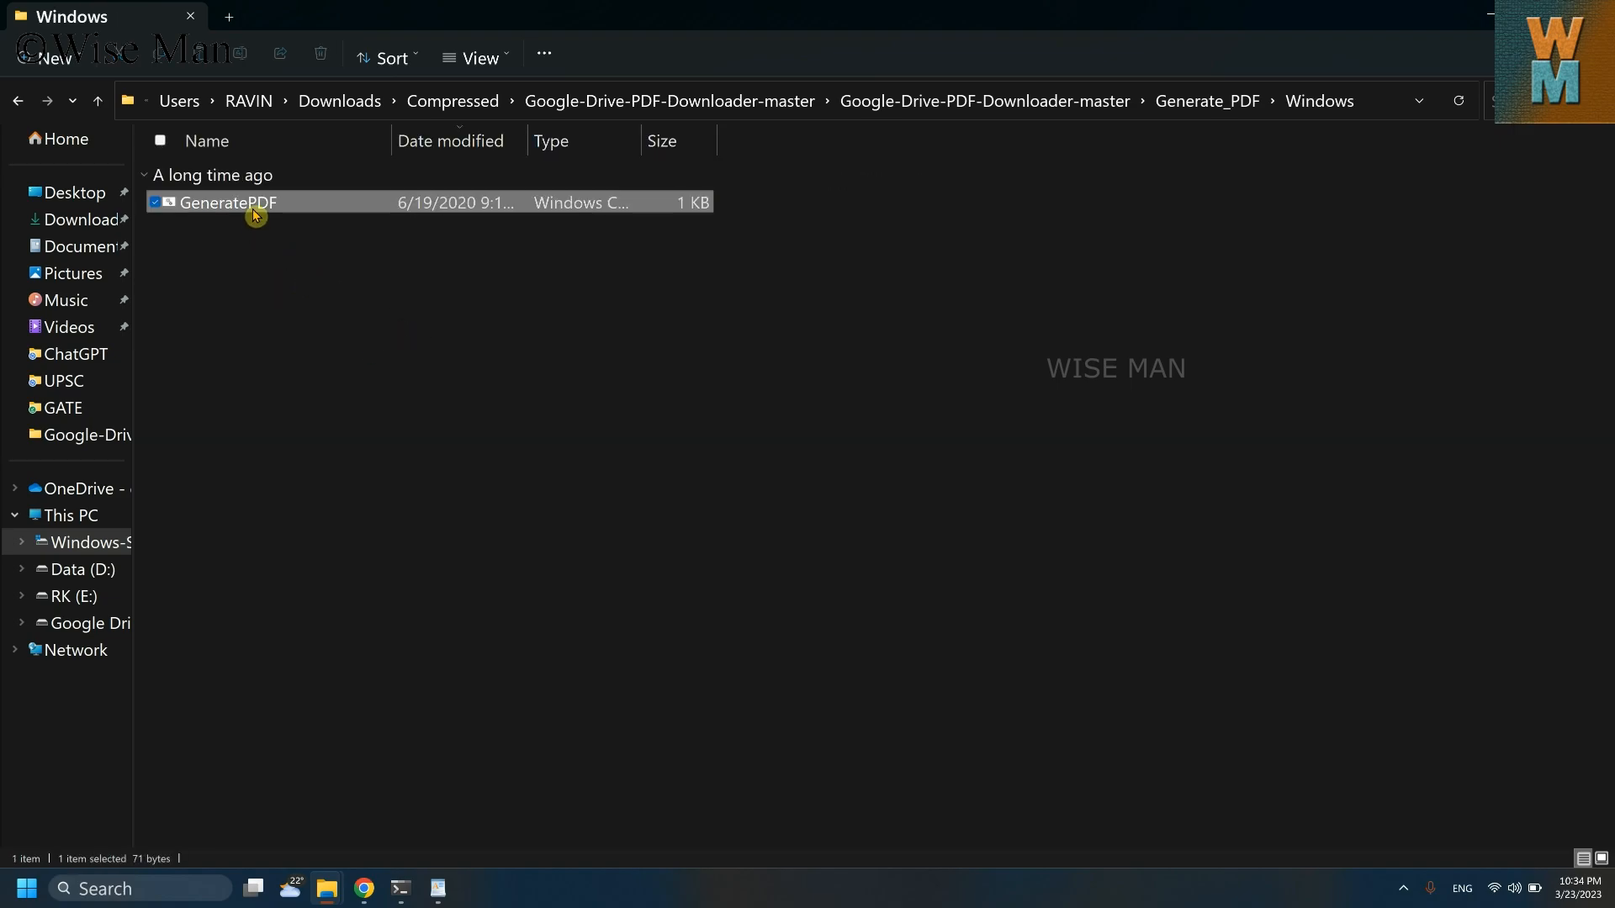
Run GeneratePDF and answer Y to recreate the Output/Document folder.
double_click(224, 202)
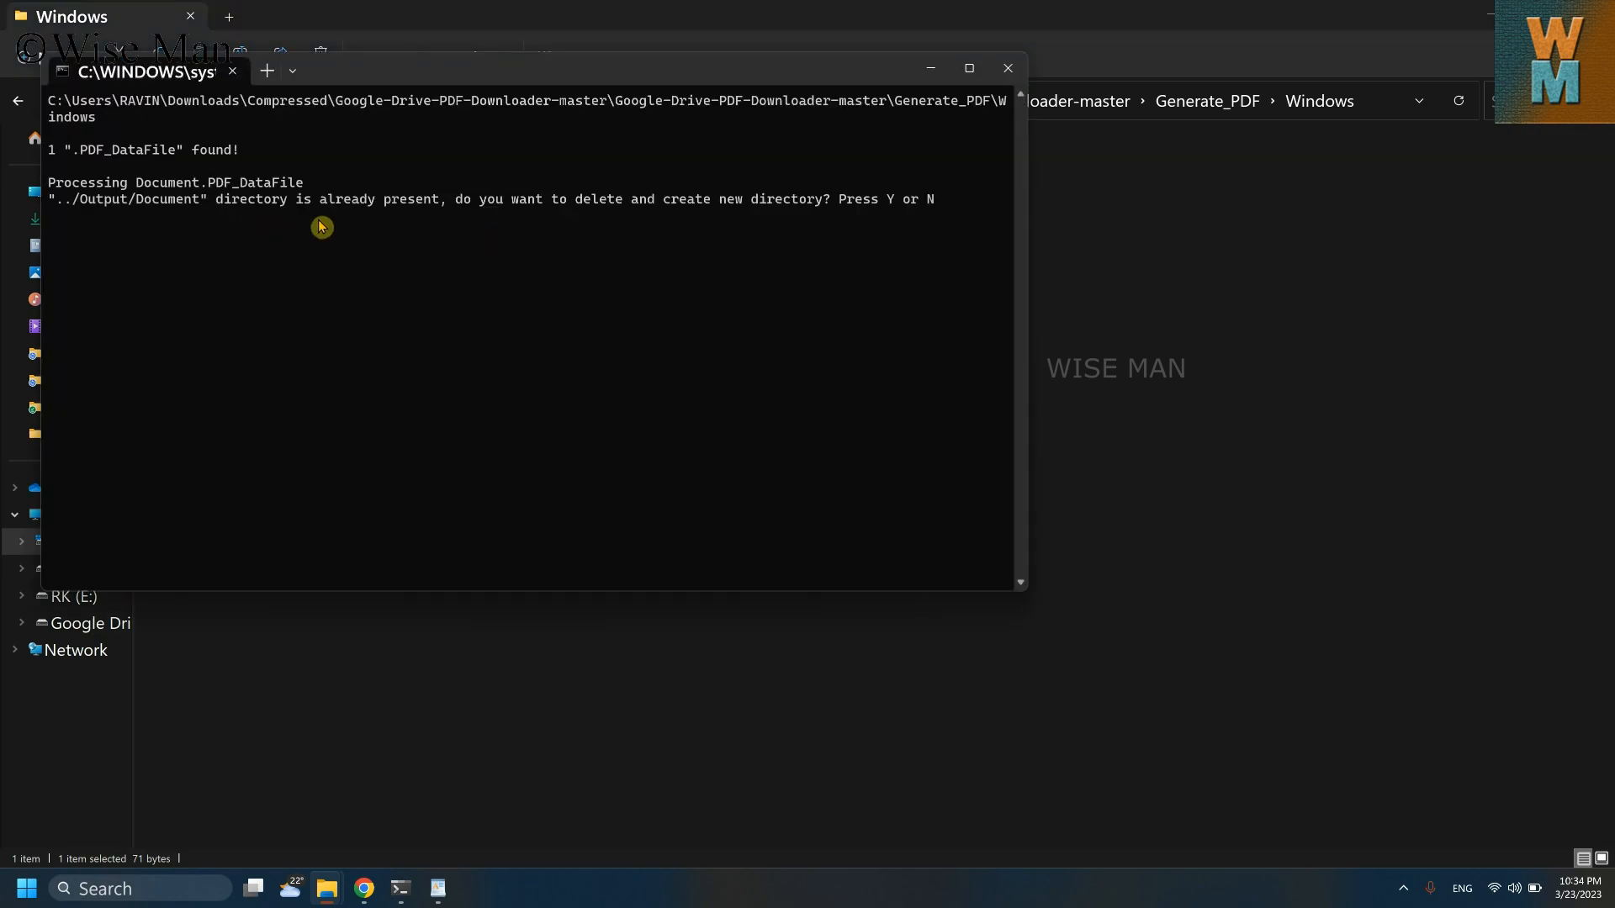
type("y")
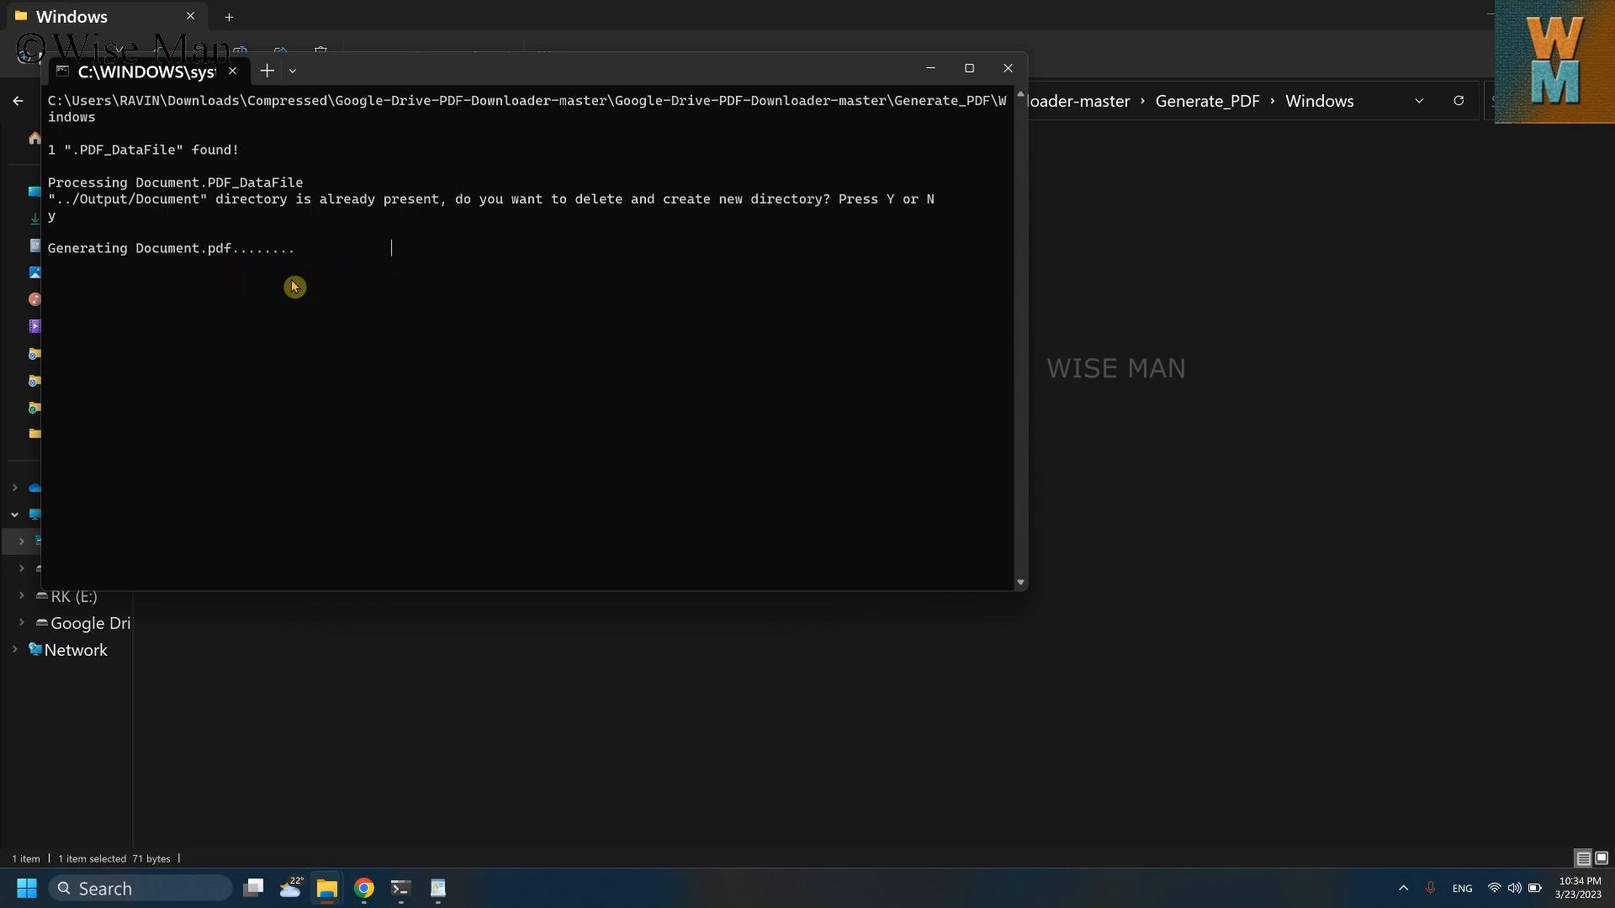
mouse_move(367, 430)
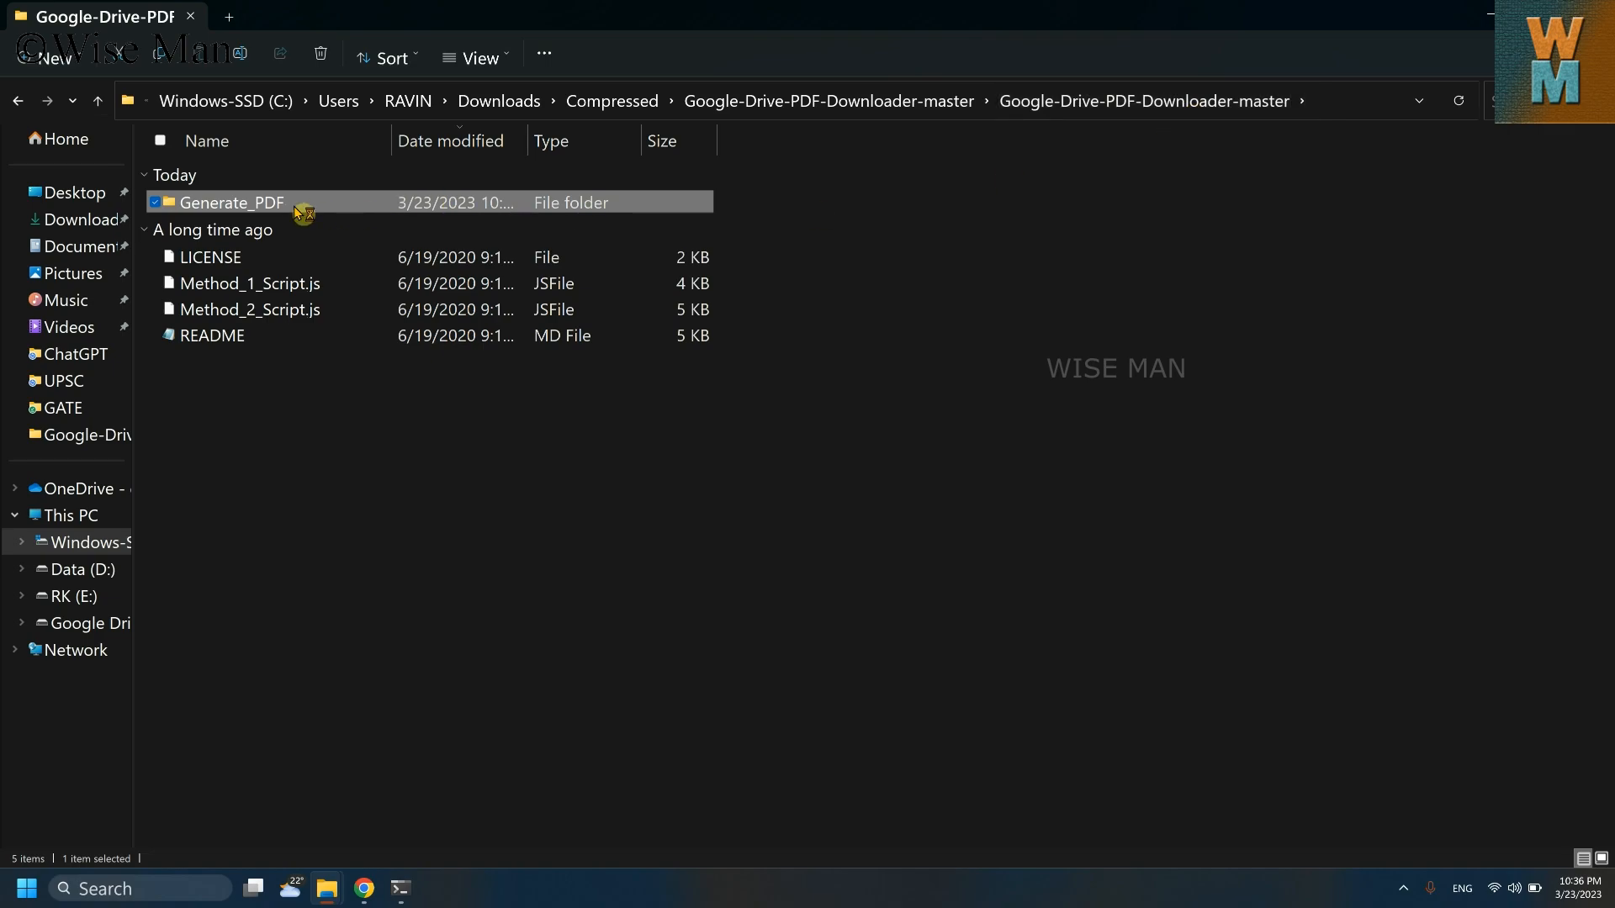
Browse to Generate_PDF\Output\Document and open Document.pdf in Acrobat Reader.
double_click(229, 202)
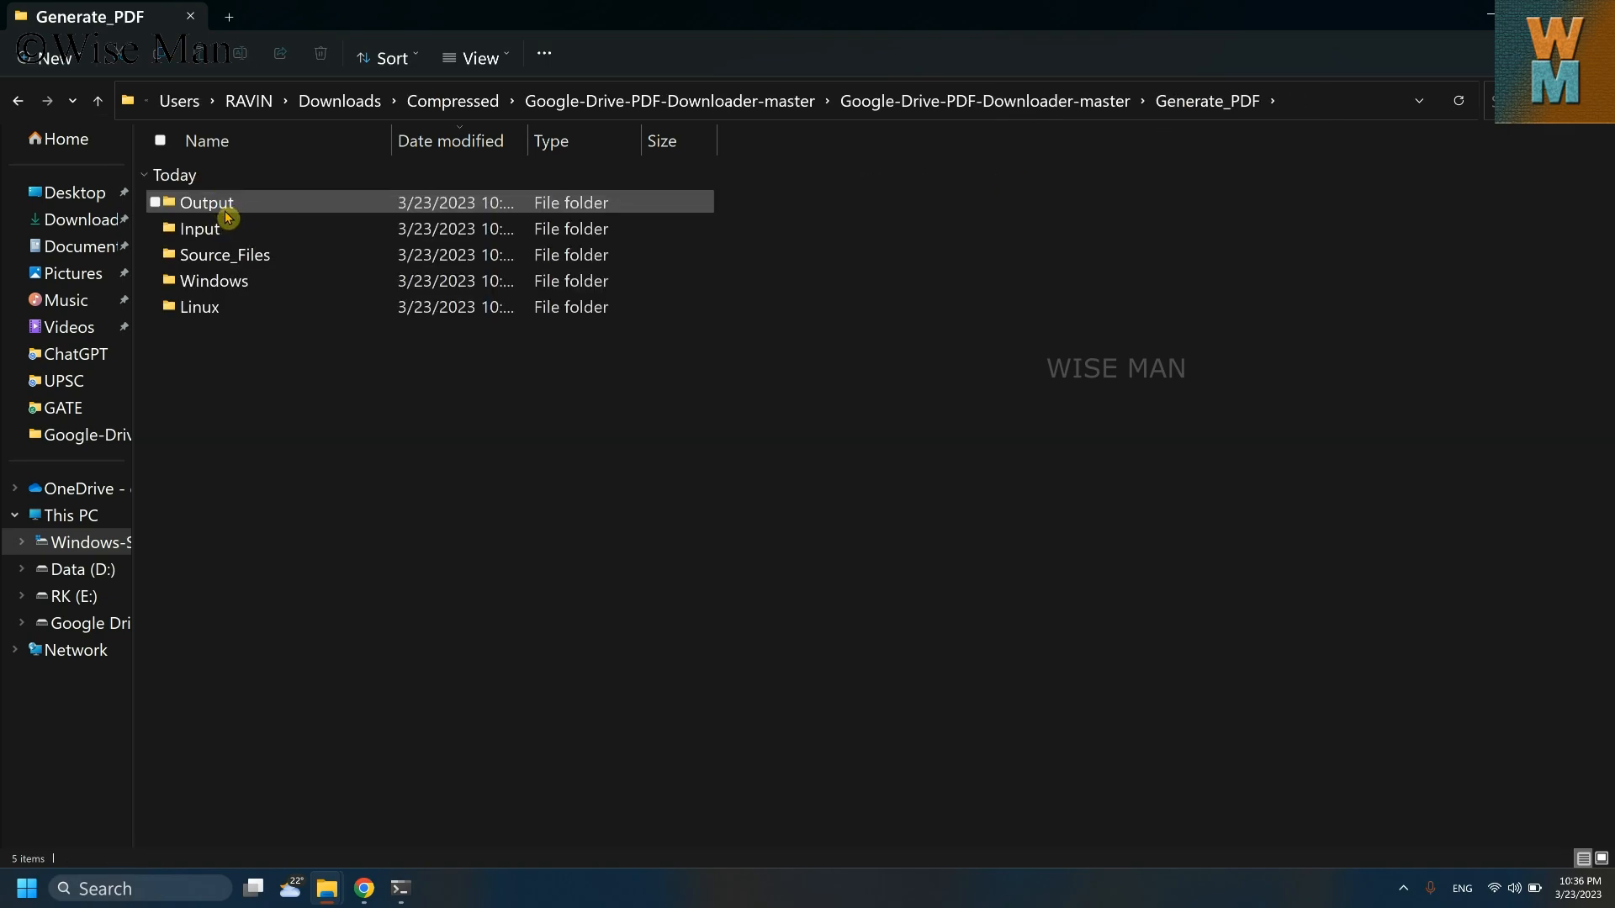
double_click(206, 202)
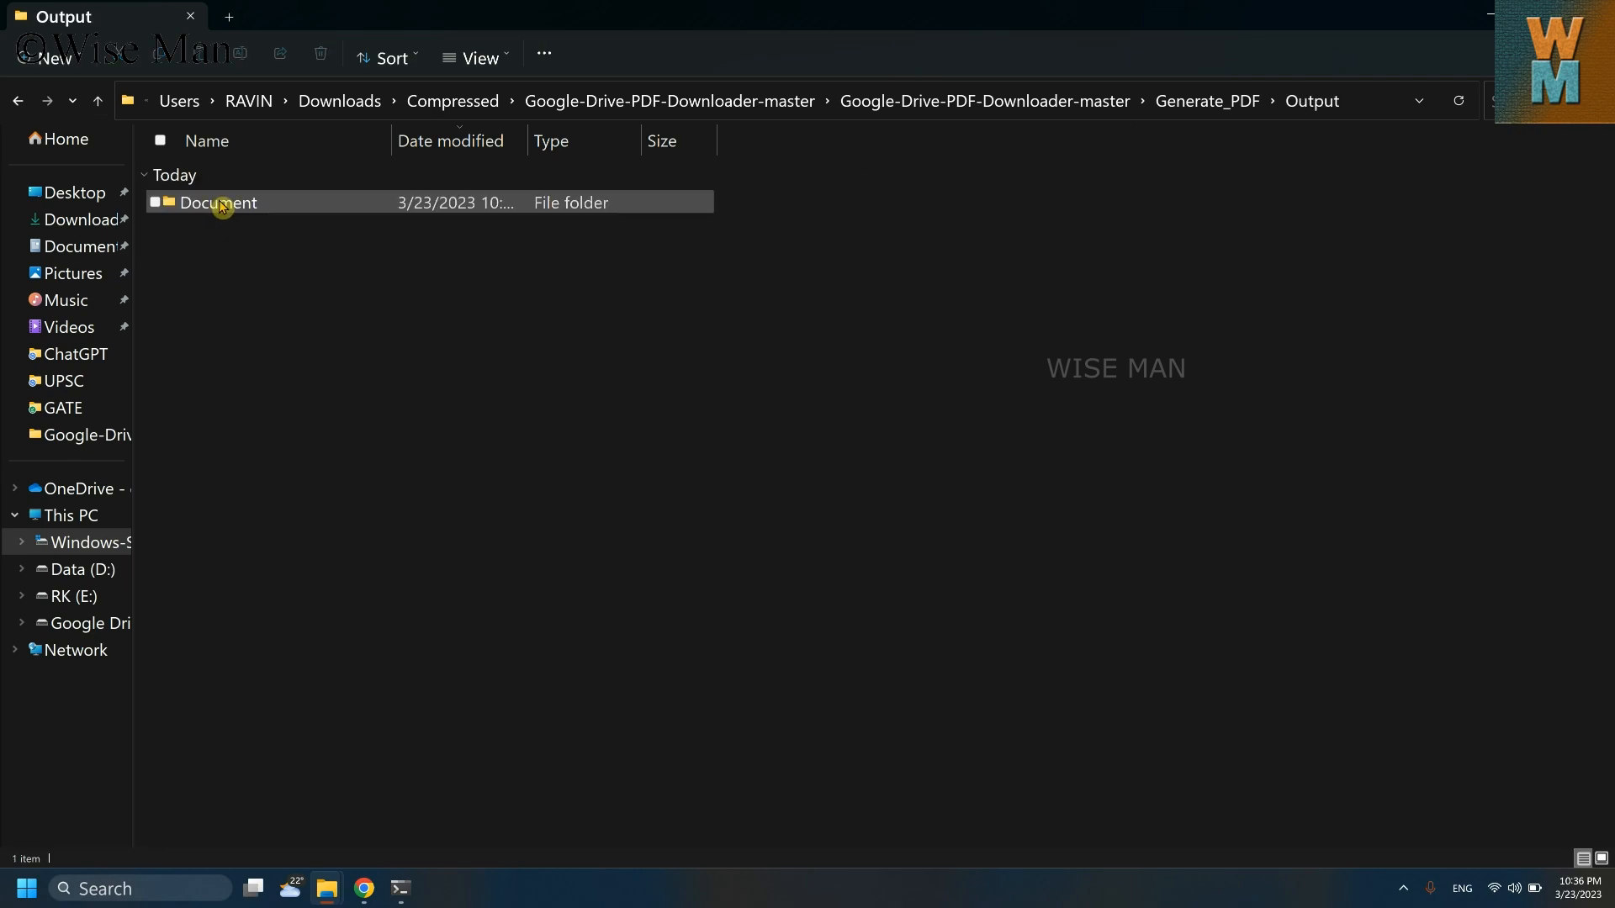
double_click(216, 202)
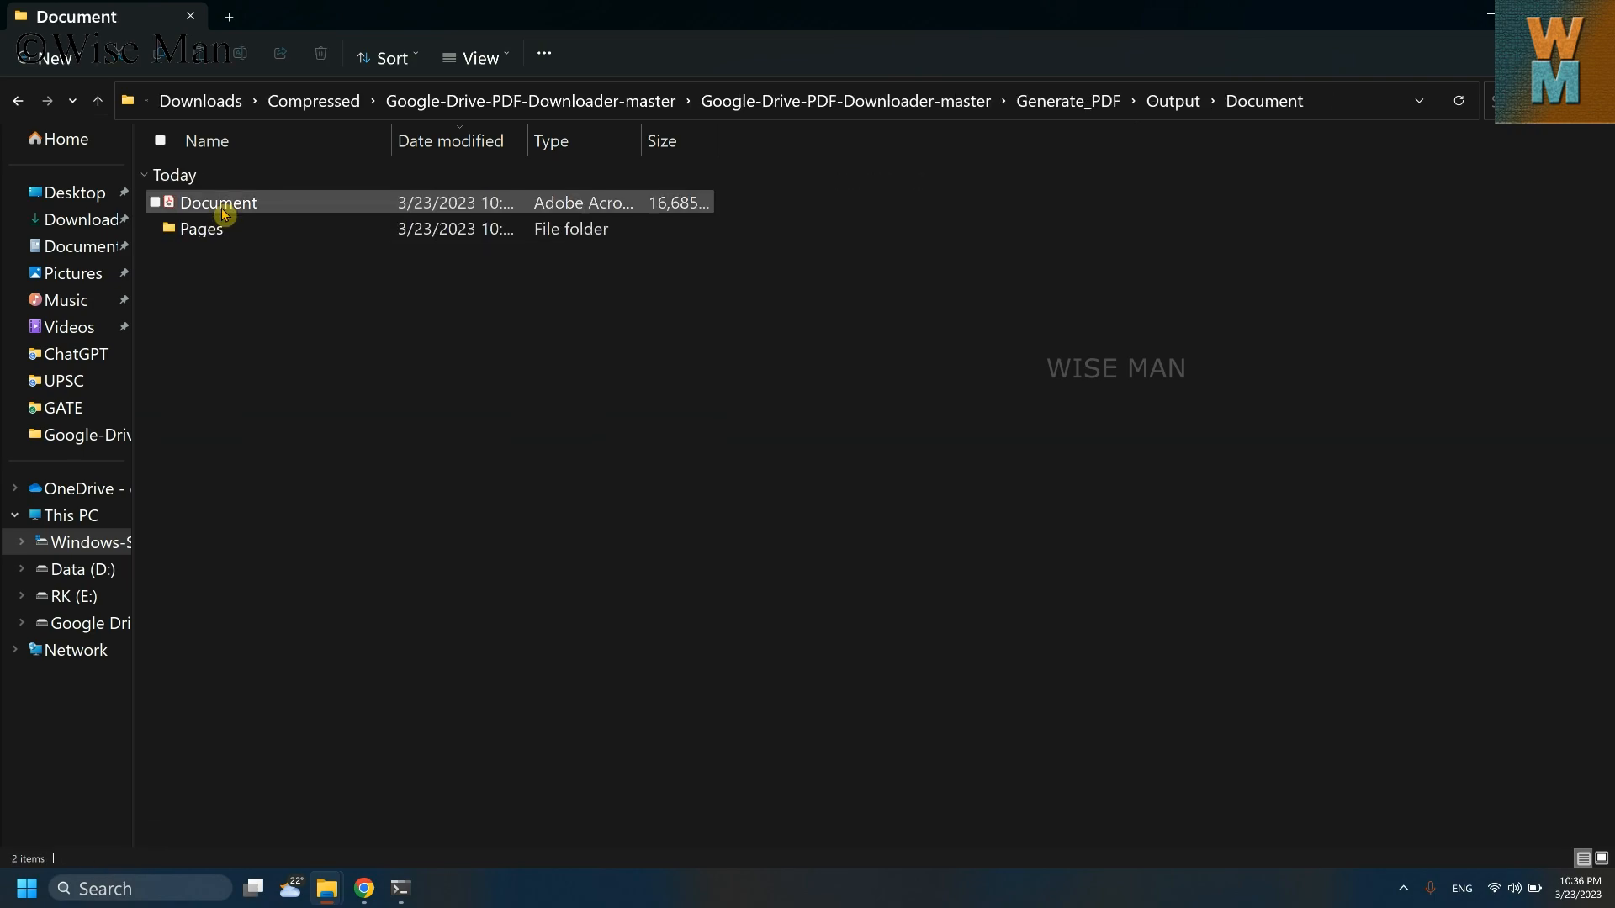
left_click(216, 202)
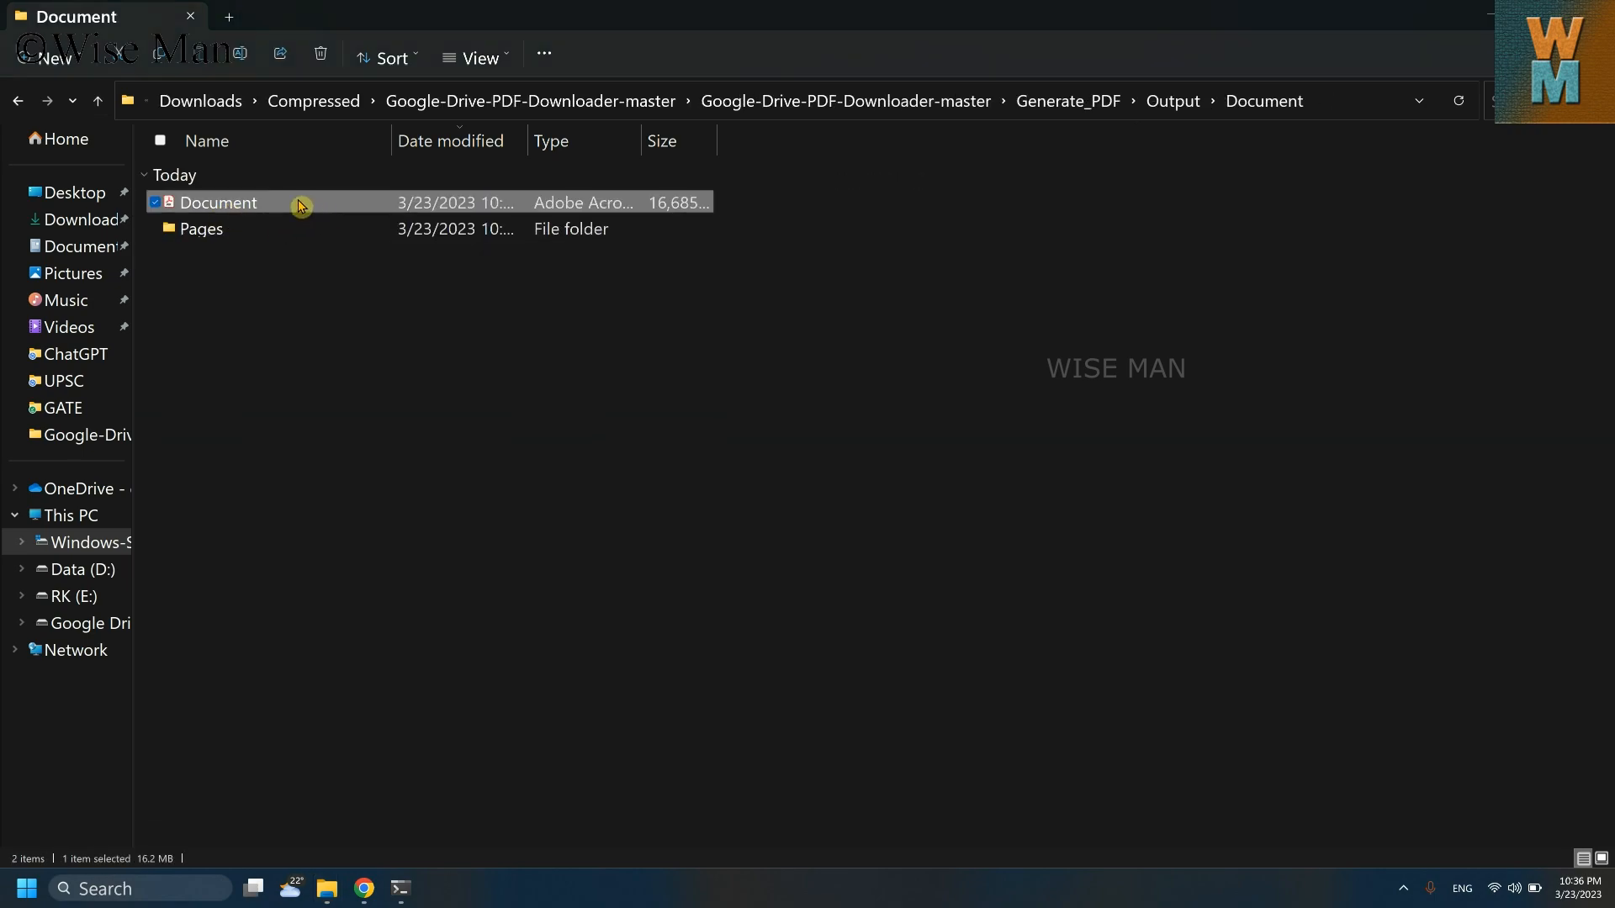
double_click(216, 201)
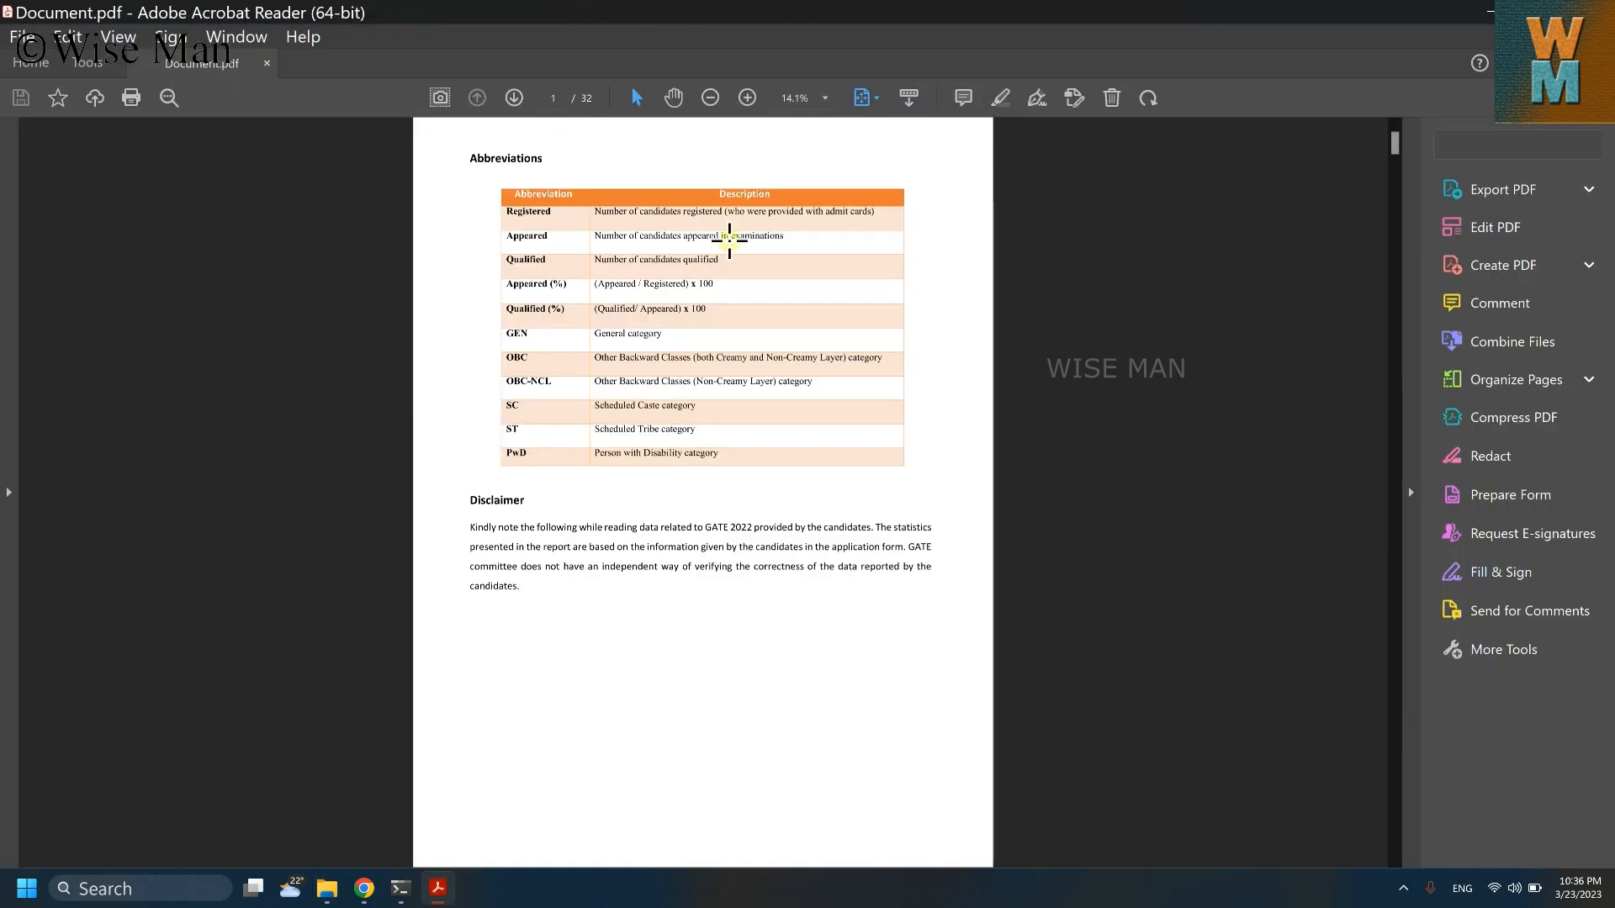
Zoom in and out on Document.pdf's Abbreviations table and scroll through the pages.
left_click(748, 97)
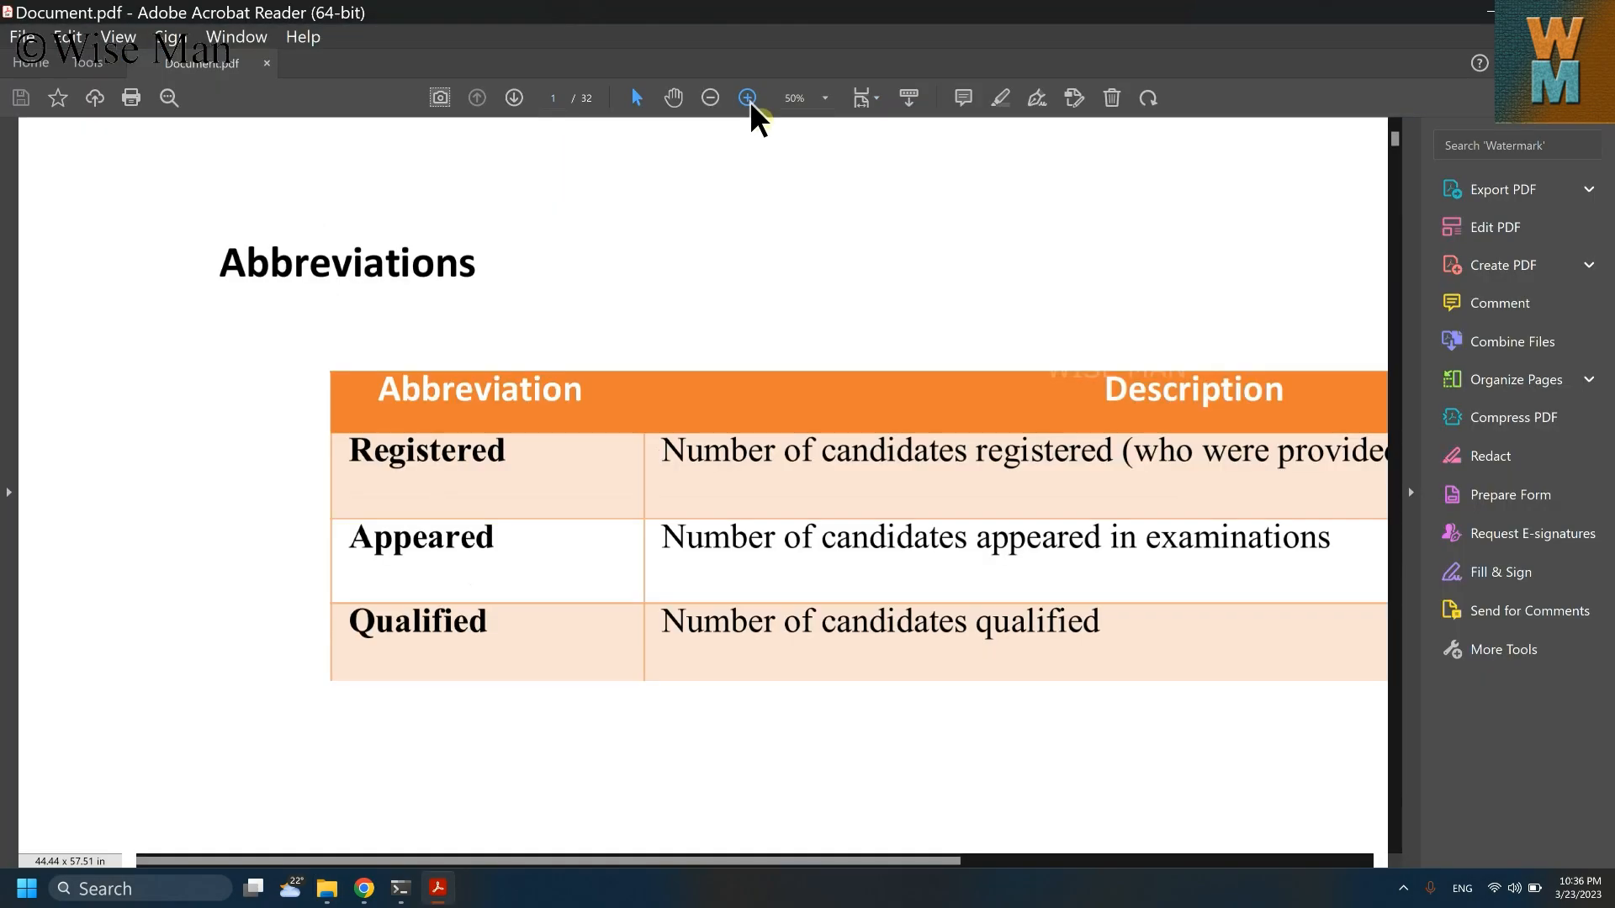
scroll("down", 3)
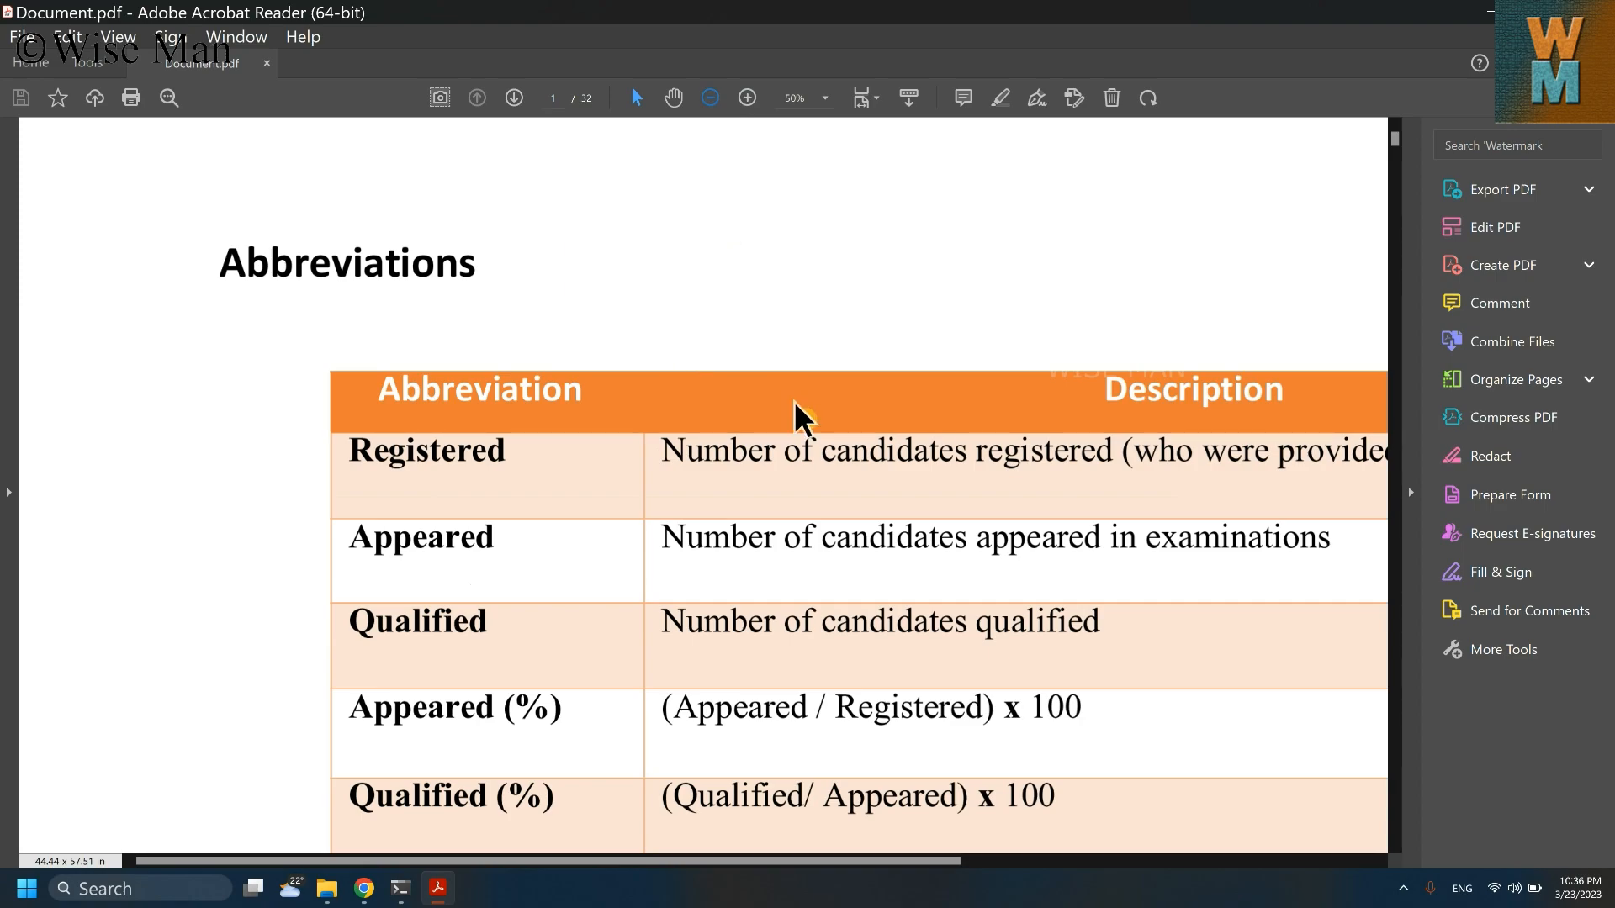
left_click(710, 96)
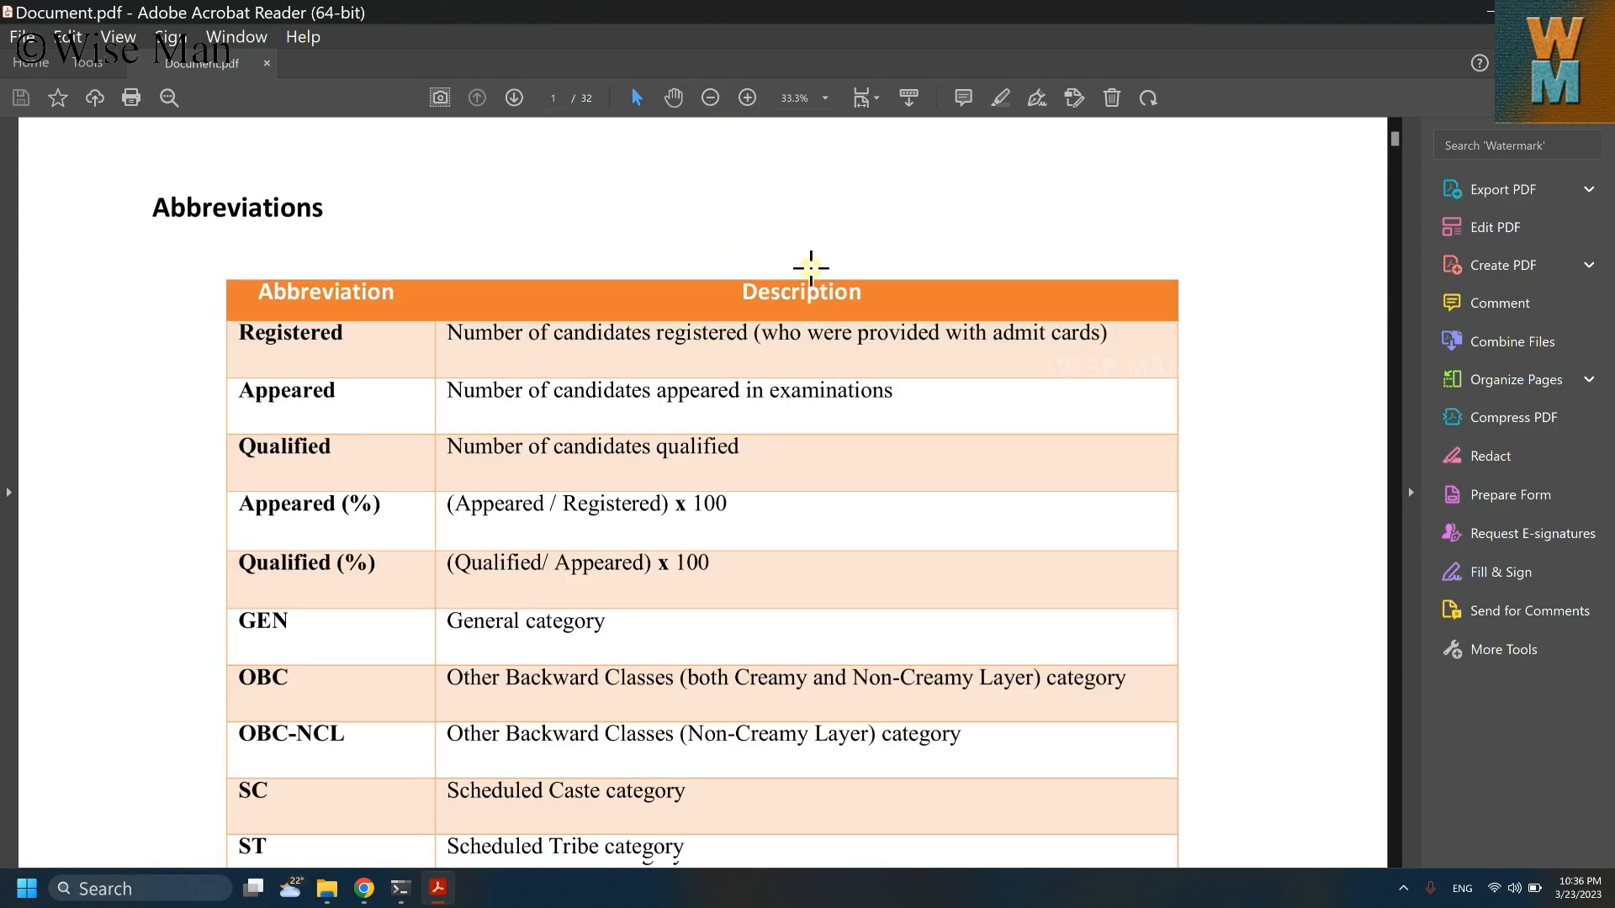
scroll("down", 3)
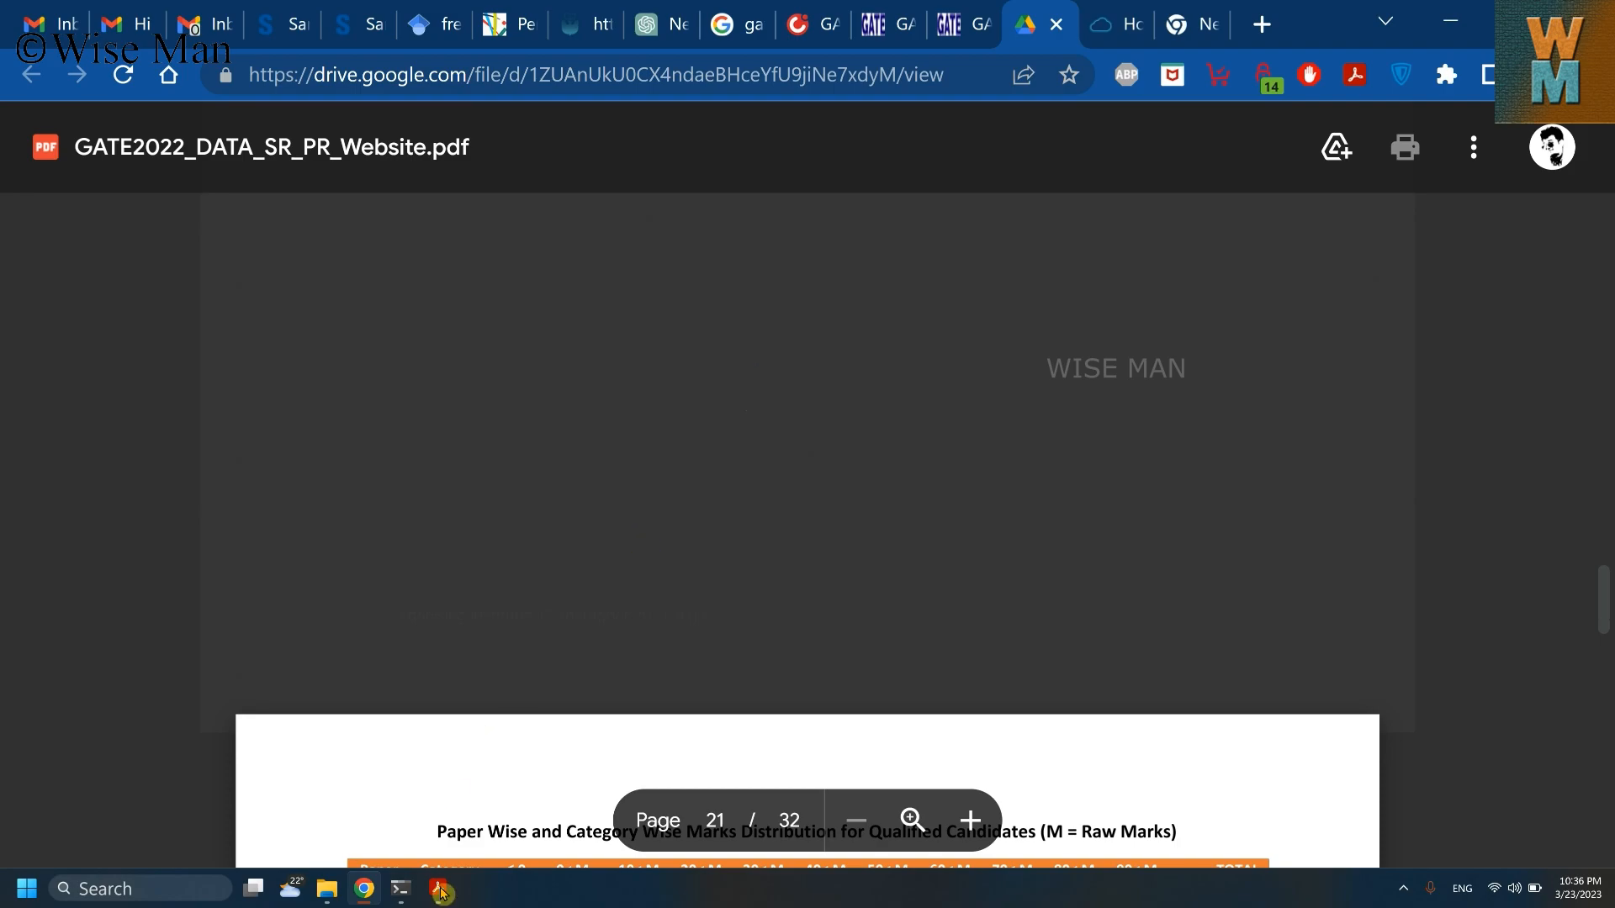
Switch back to Document.pdf in Acrobat Reader to check page 32 of 32.
left_click(437, 889)
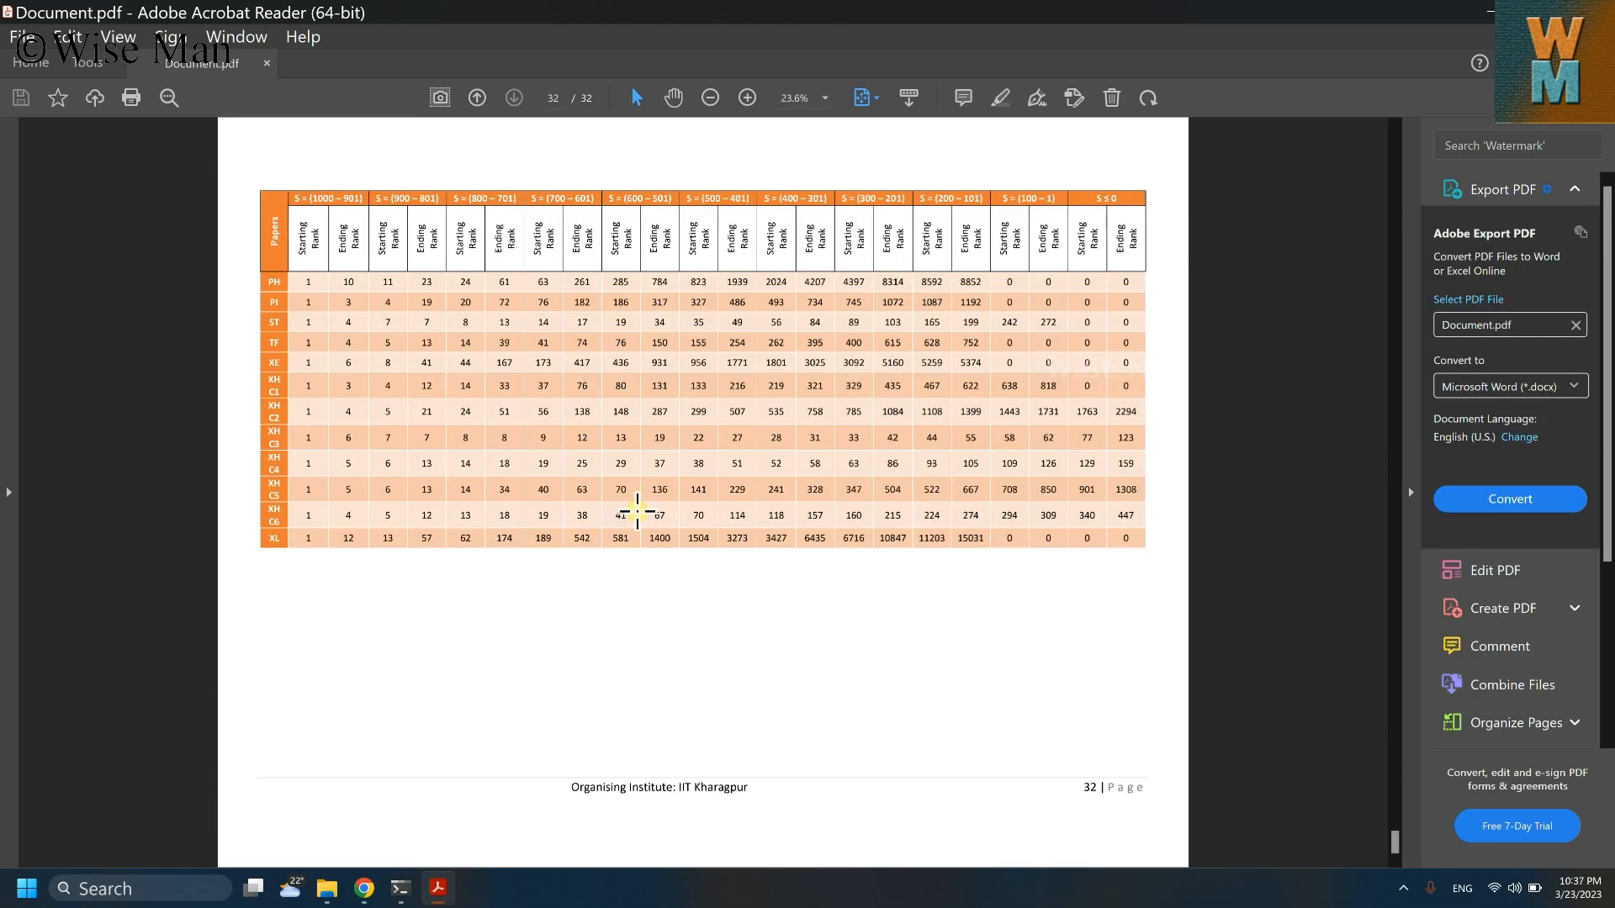
mouse_move(363, 888)
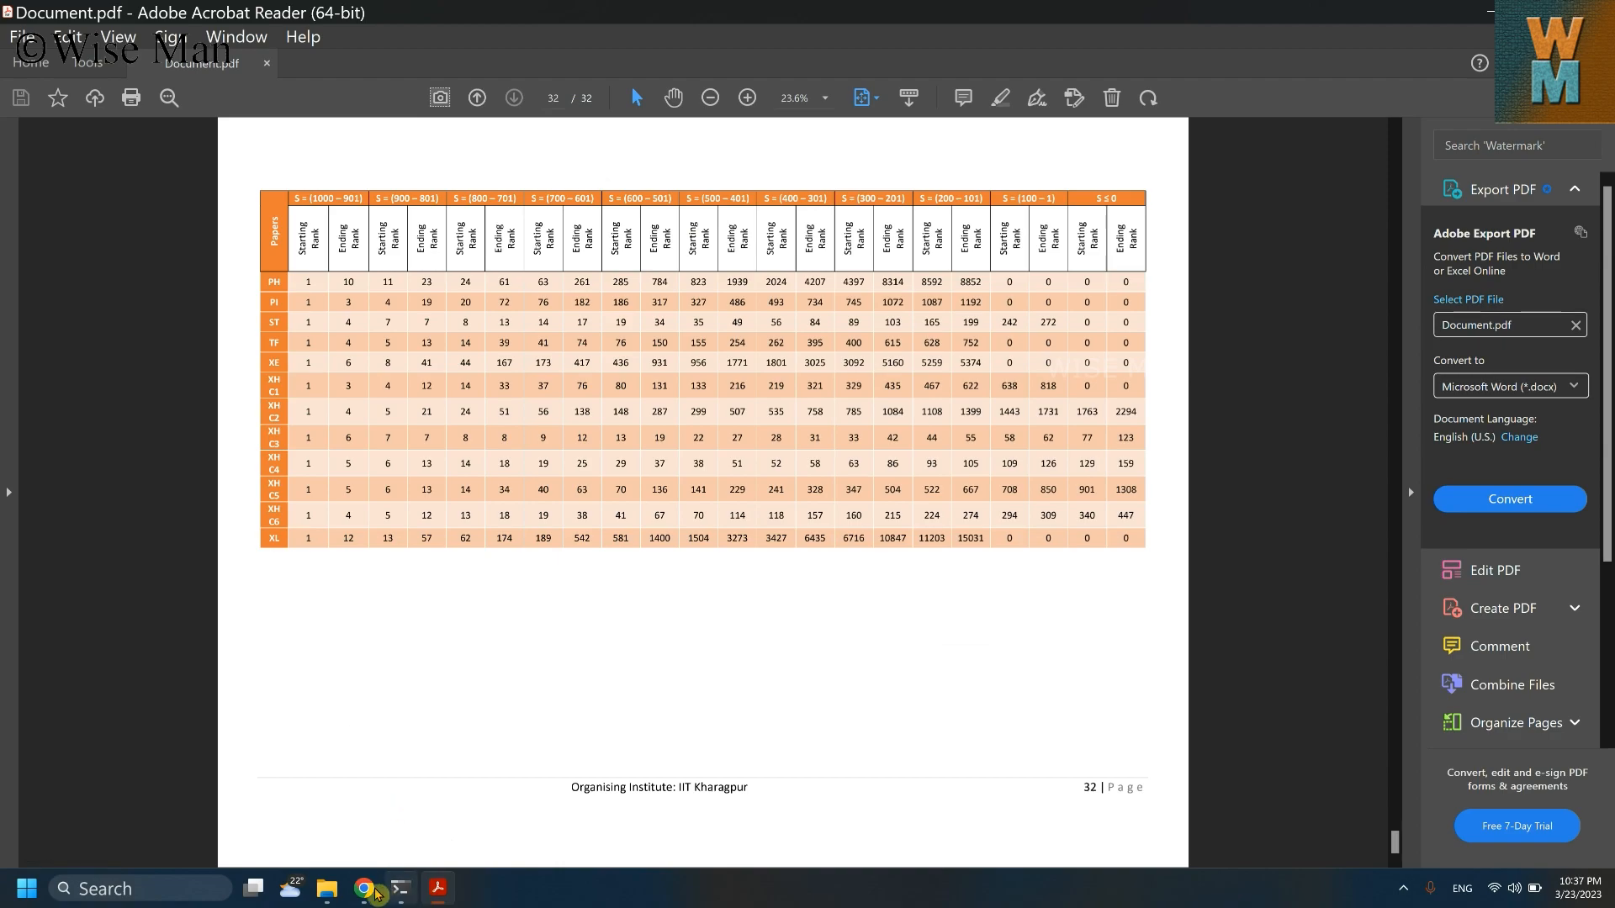
Open the Drive file's Details showing viewers cannot download, then show the taskbar's hidden icons.
left_click(361, 889)
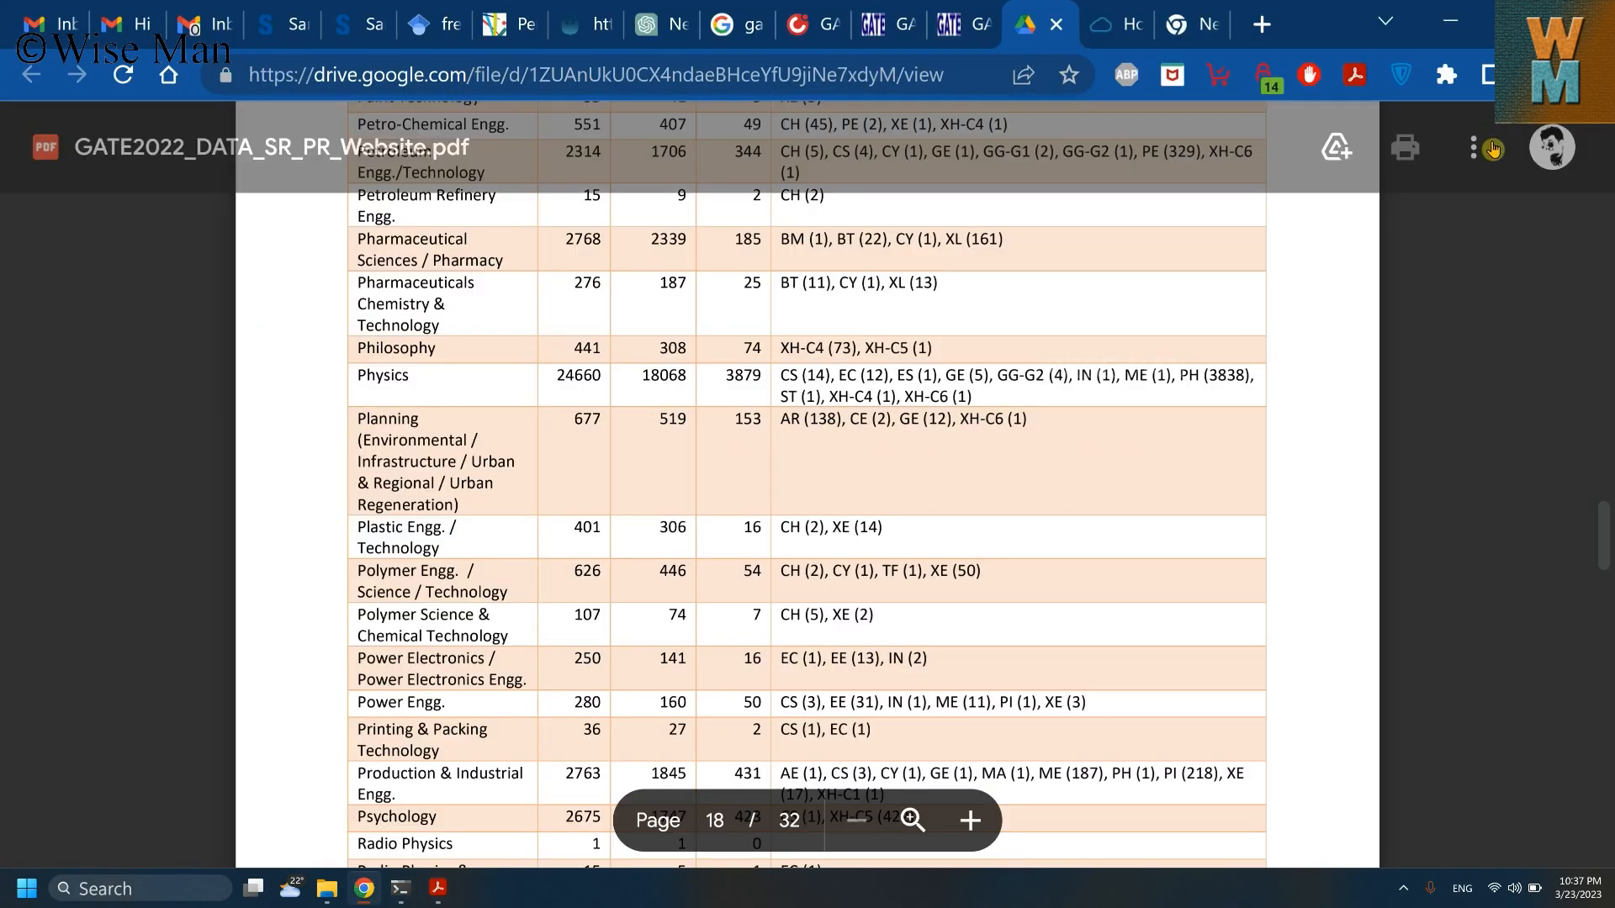
left_click(1473, 148)
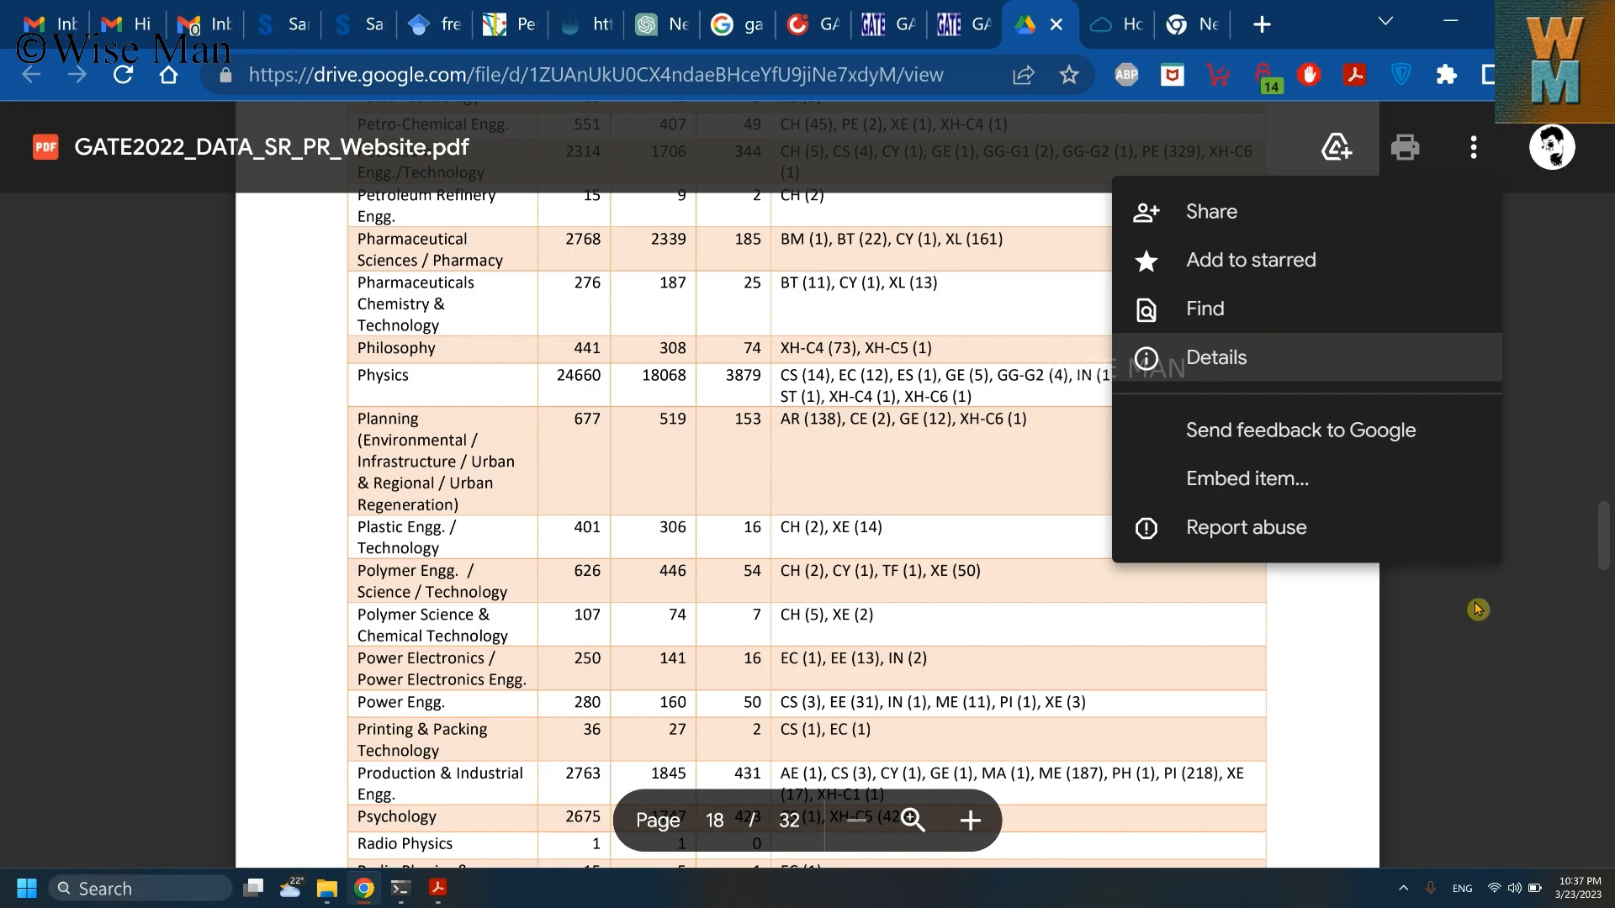
left_click(1215, 357)
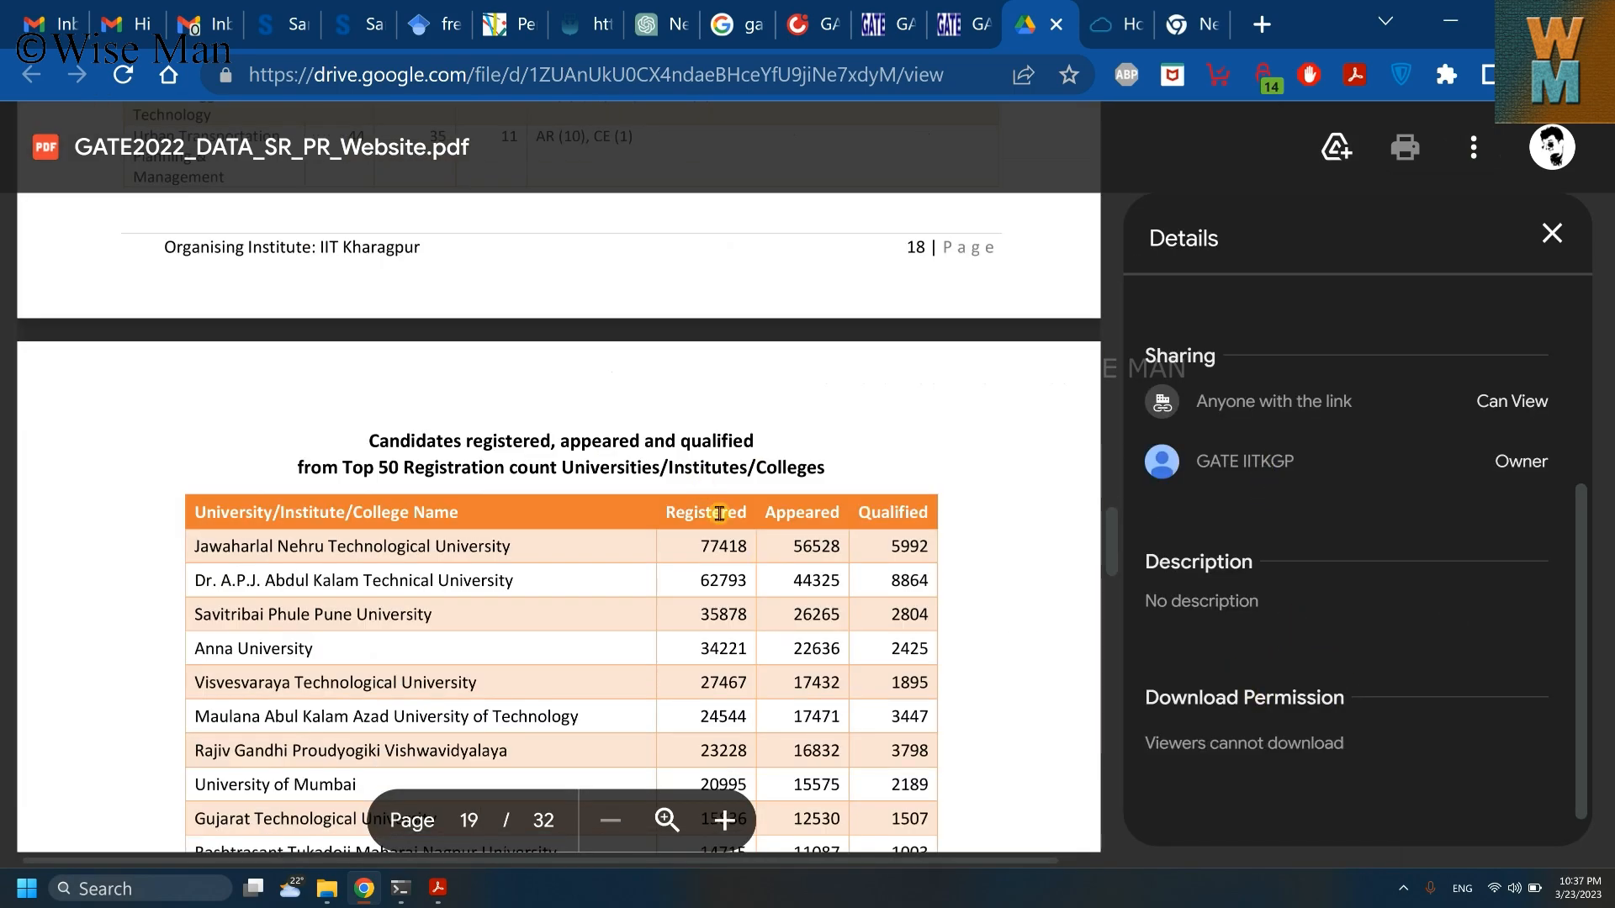
mouse_move(1430, 884)
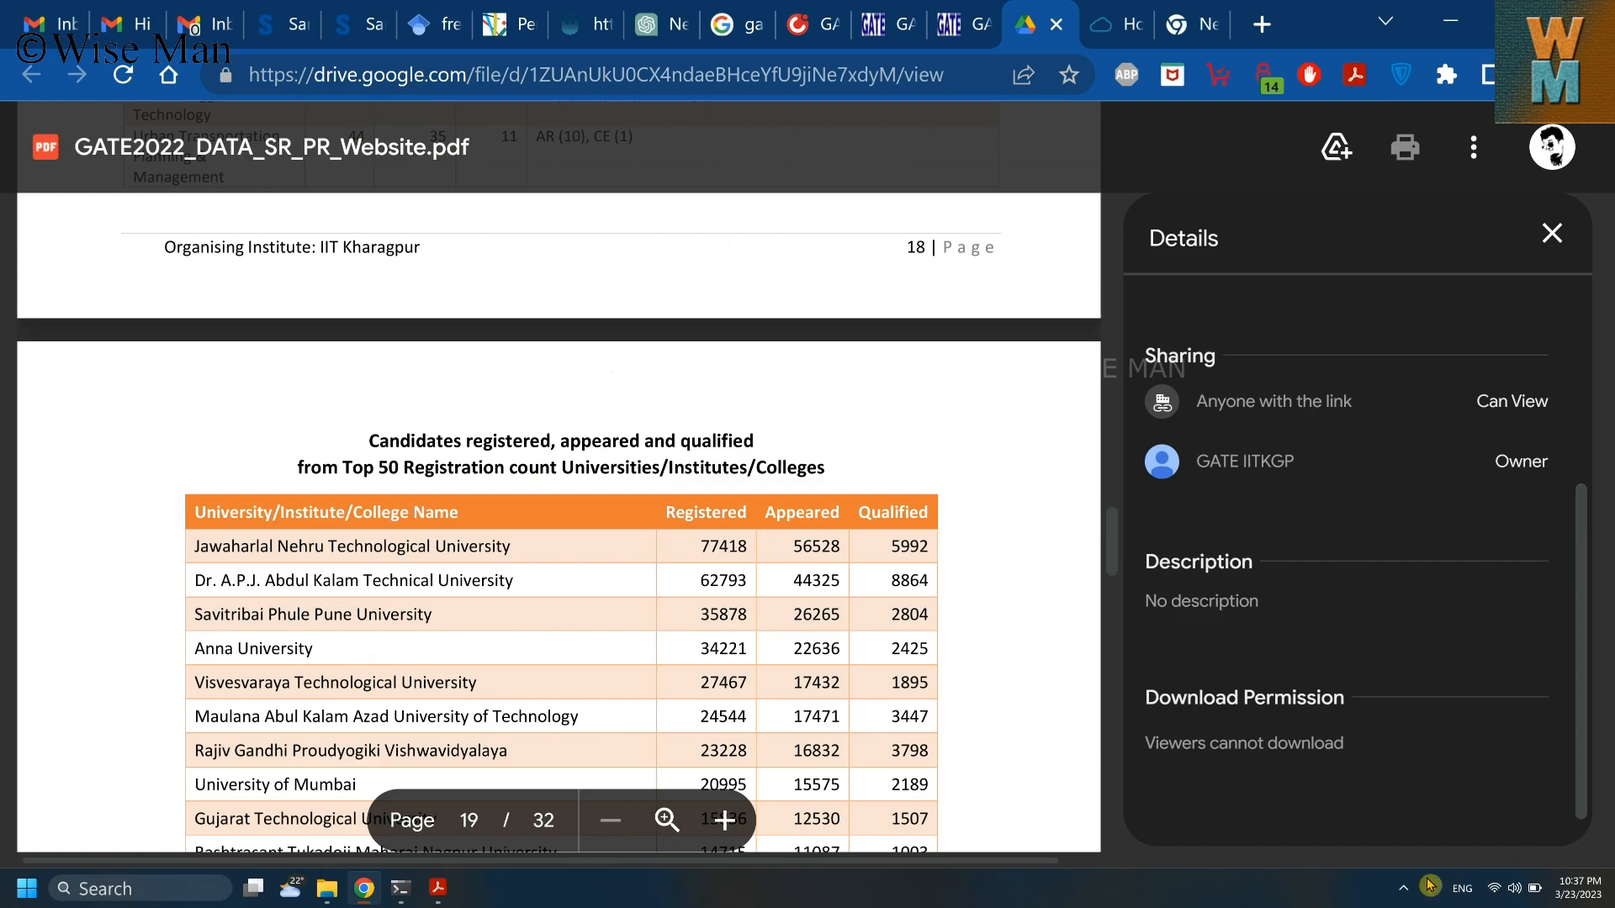
left_click(1402, 888)
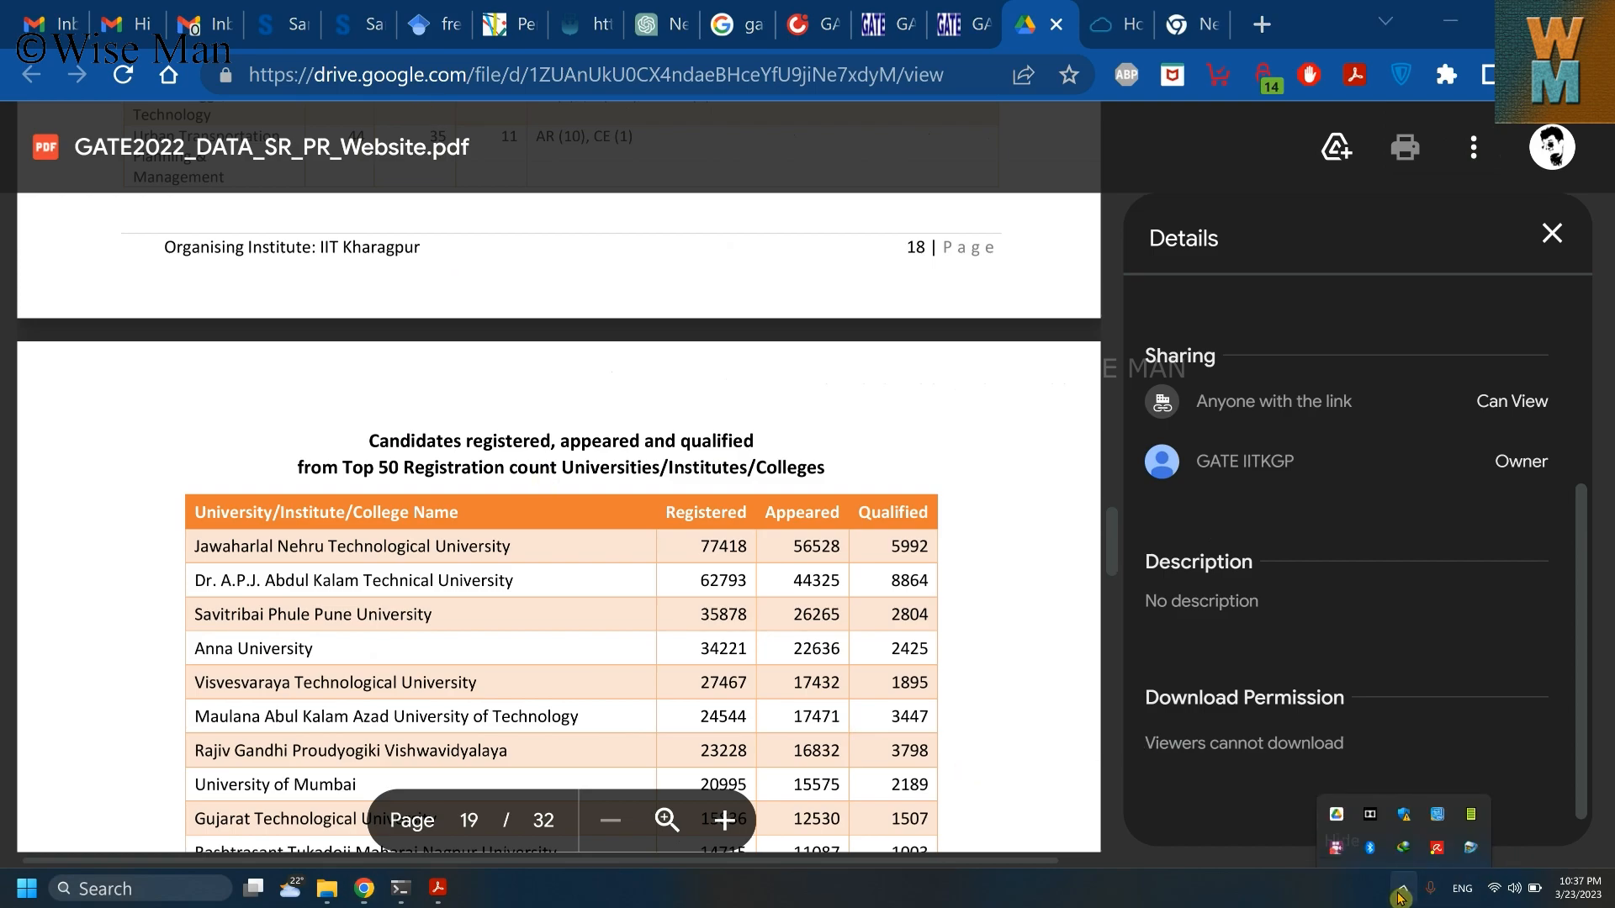